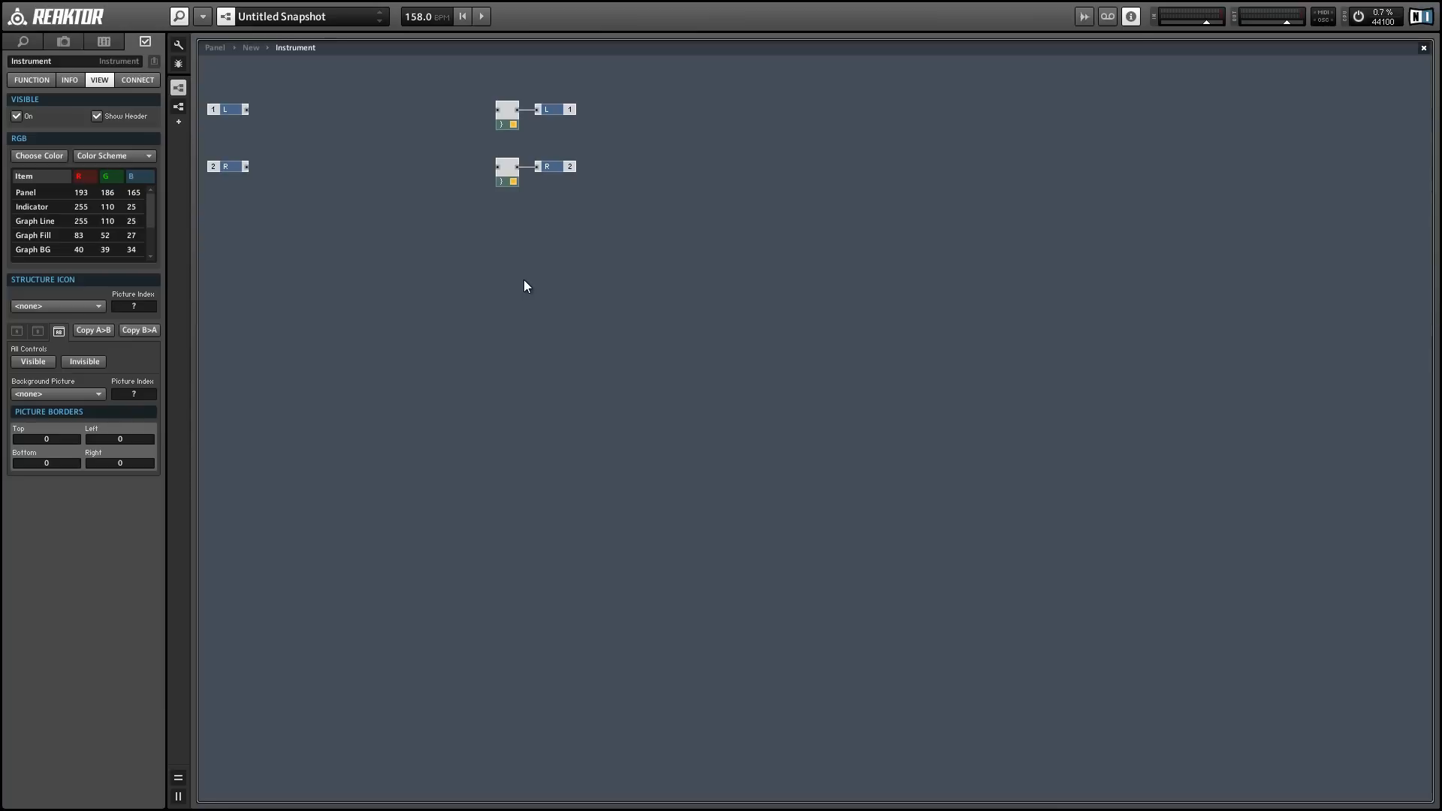
pyautogui.moveTo(376, 228)
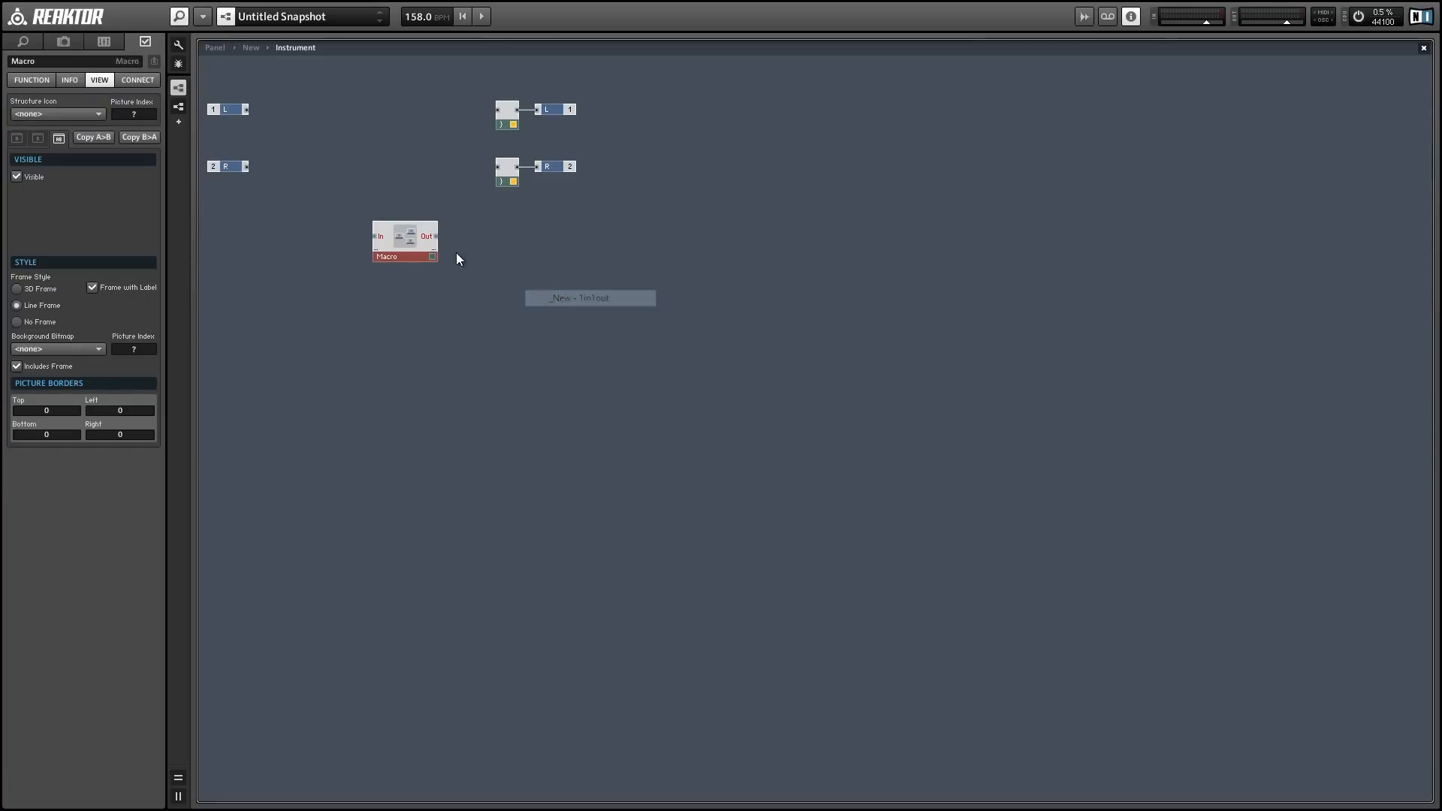
# Step: Enter the newly inserted Macro to edit its contents
pyautogui.doubleClick(404, 241)
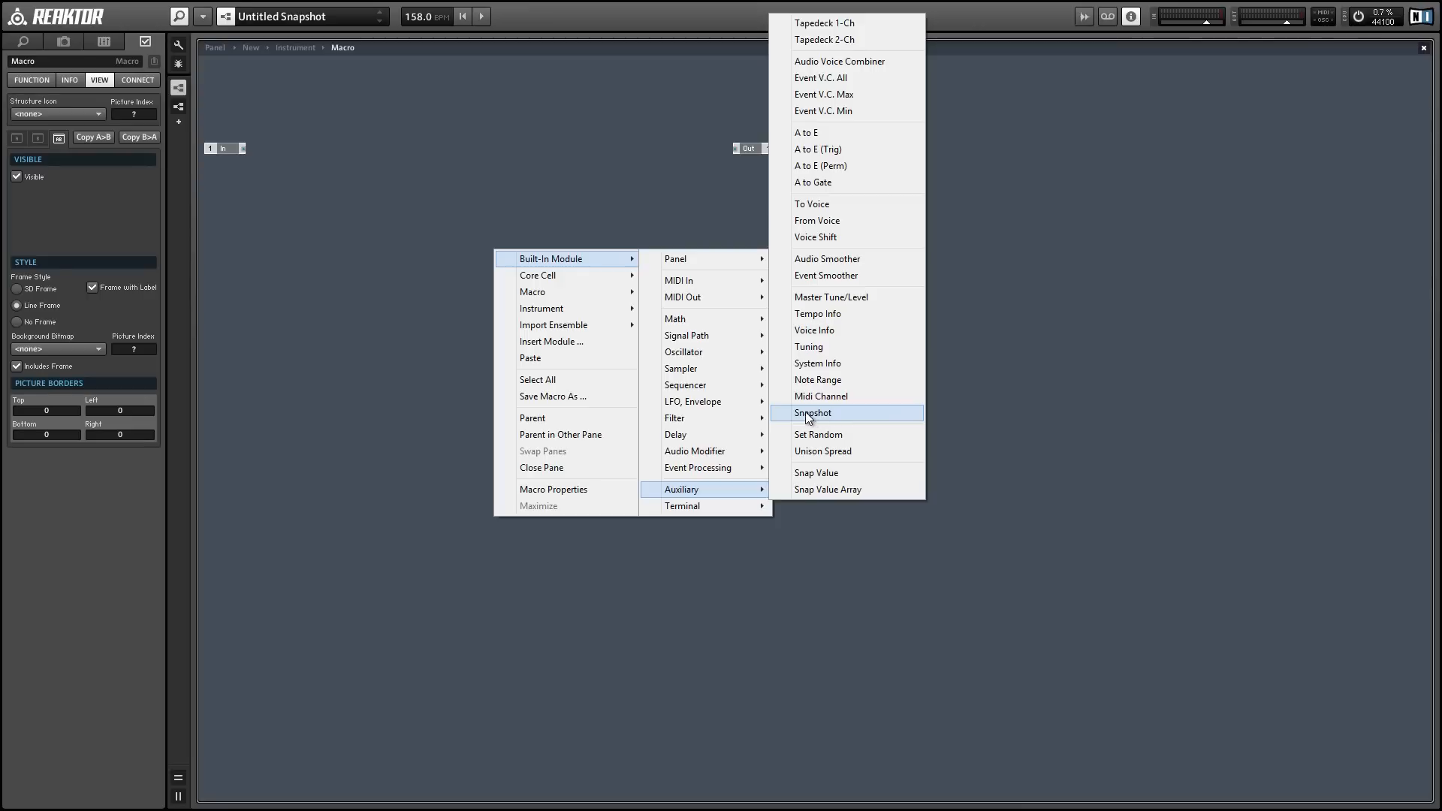
# Step: Insert a Snapshot module from Built-In Module > Auxiliary inside the macro
pyautogui.click(811, 412)
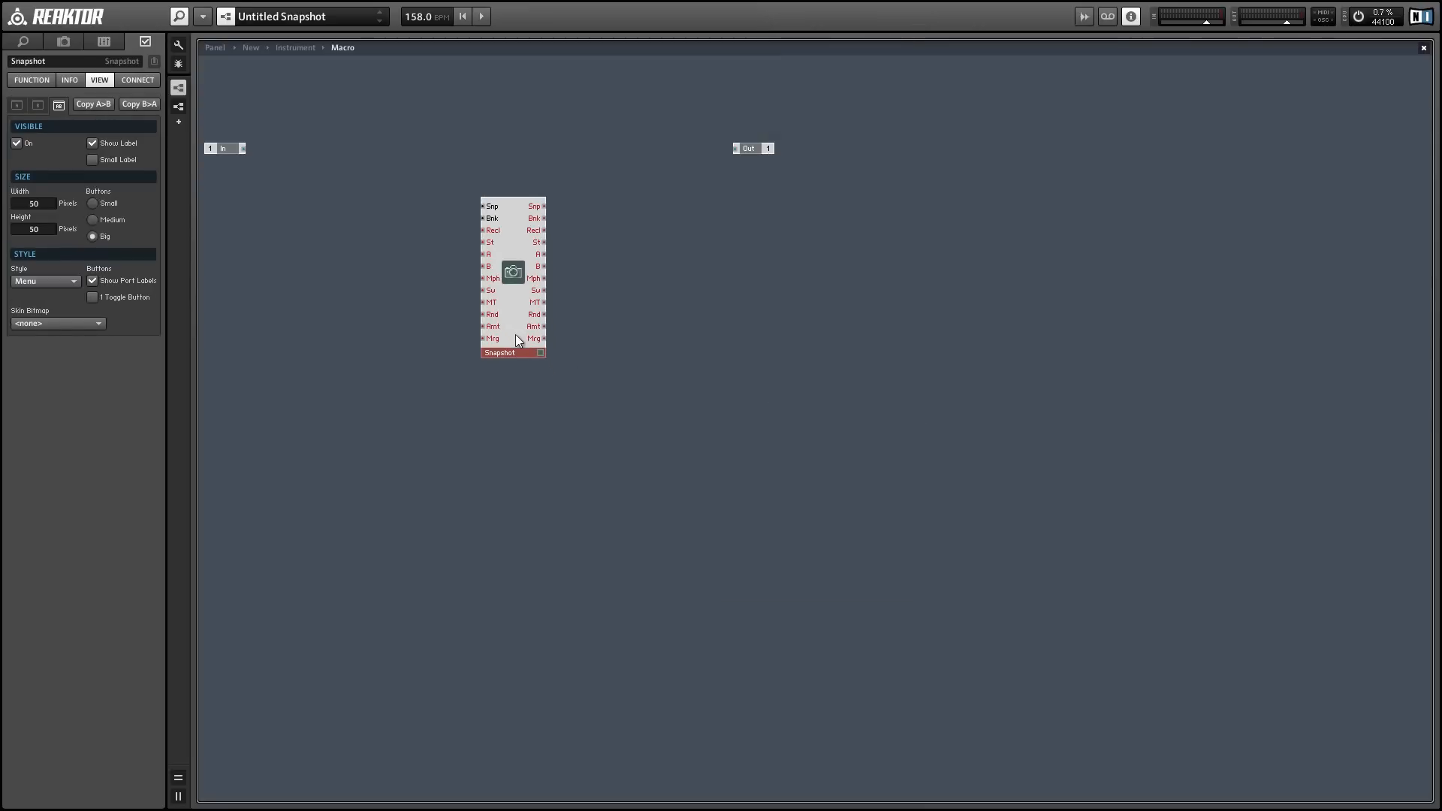
pyautogui.moveTo(584, 359)
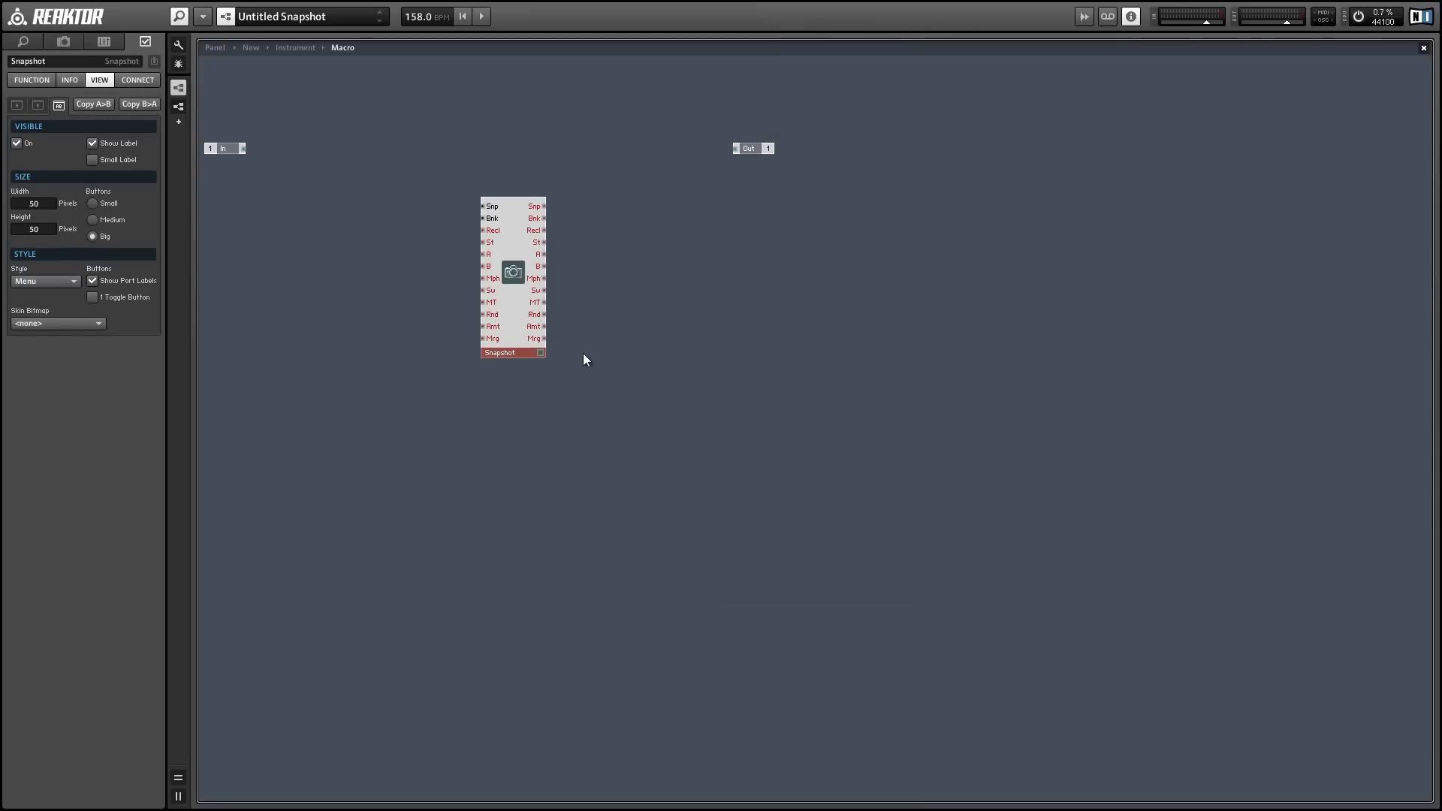
pyautogui.moveTo(505, 373)
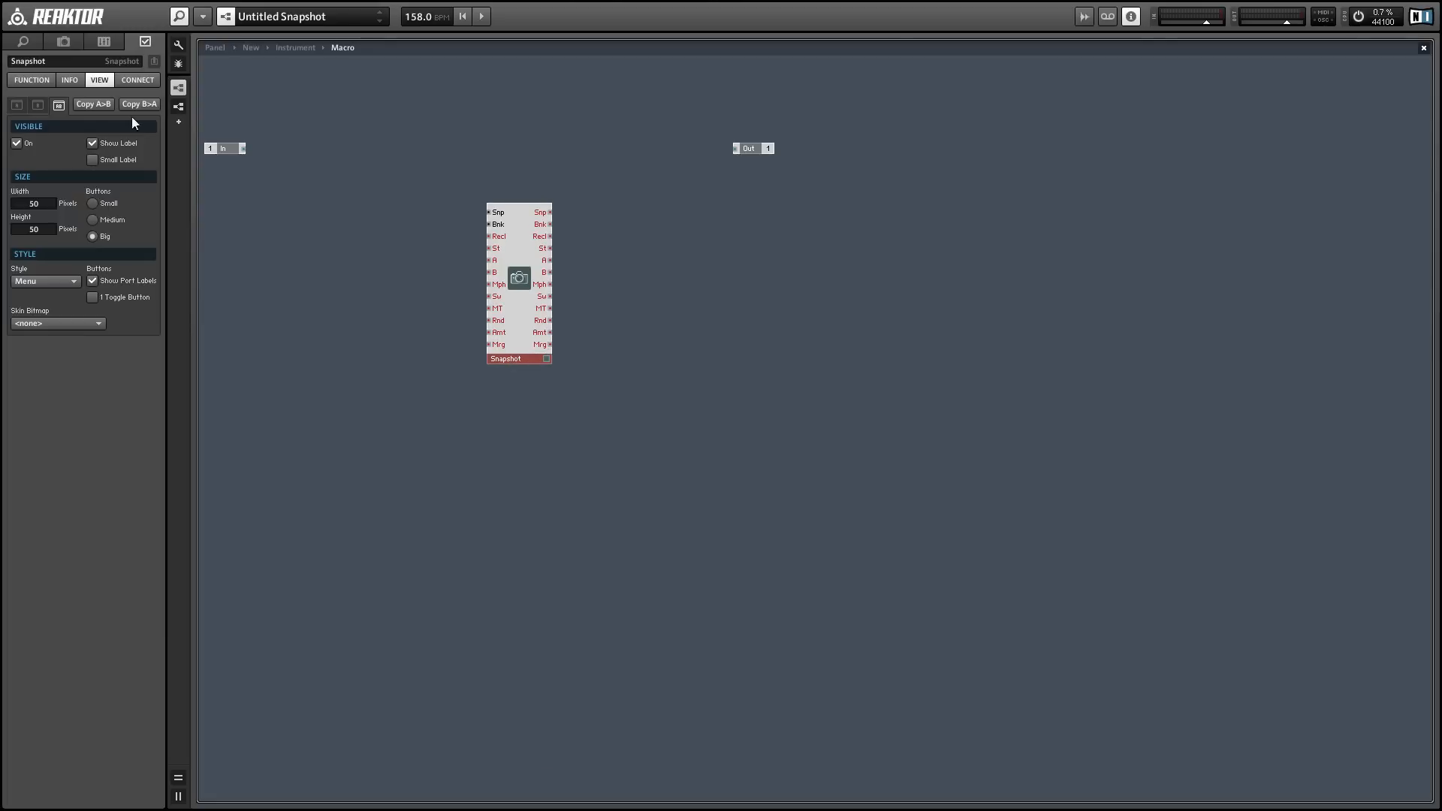
pyautogui.moveTo(75, 48)
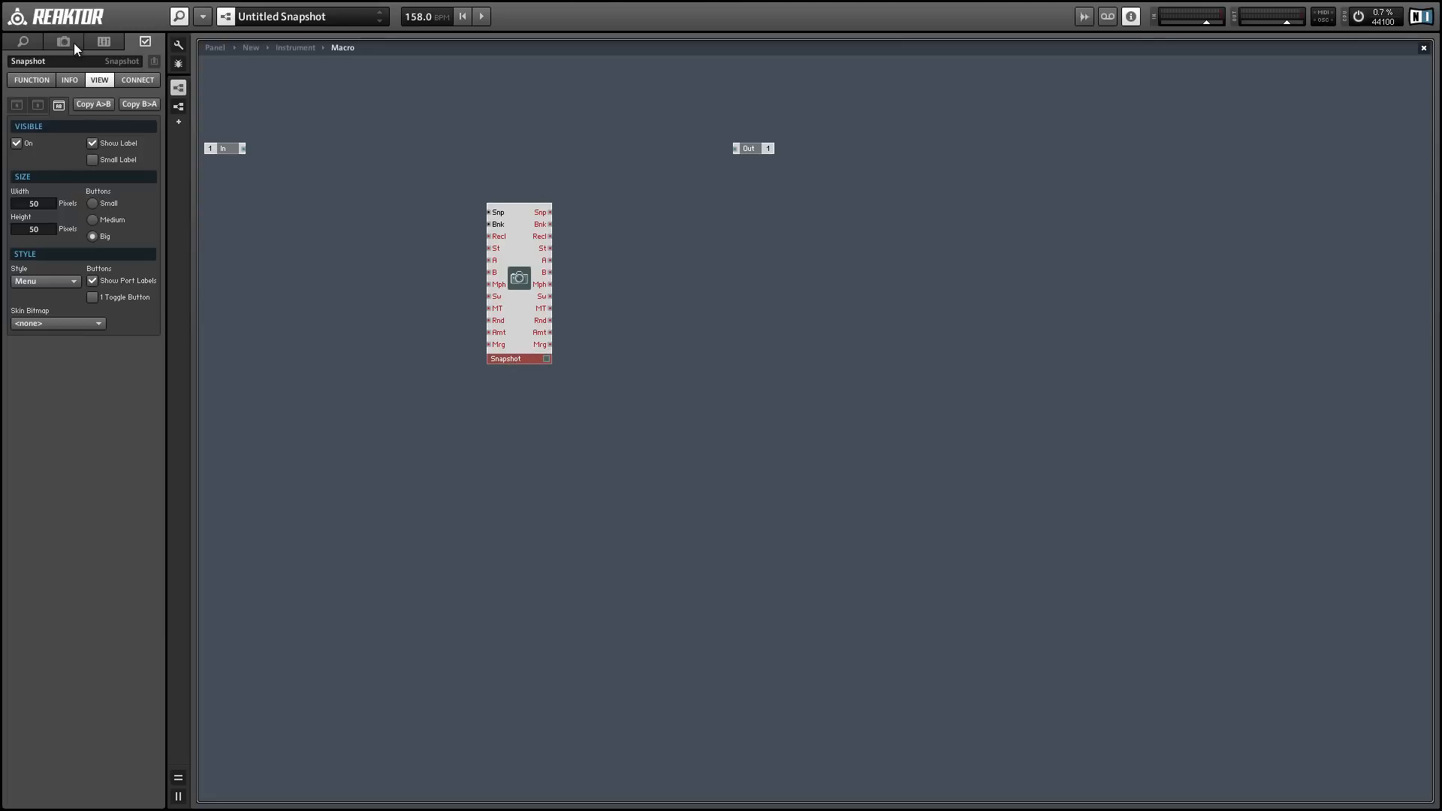
# Step: Show the snapshot bank list and expand Snapshot Morphing + Random
pyautogui.click(63, 42)
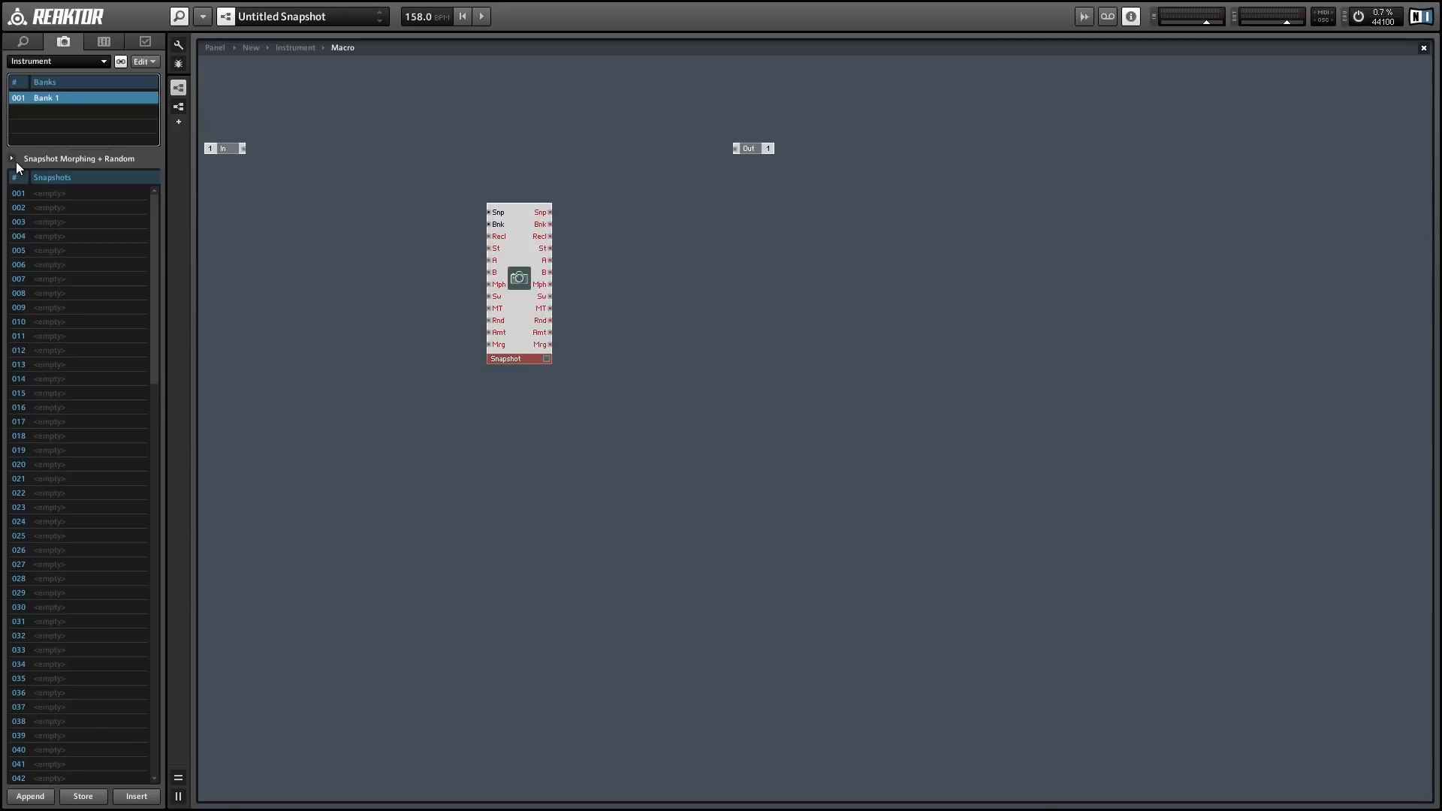
pyautogui.moveTo(11, 157)
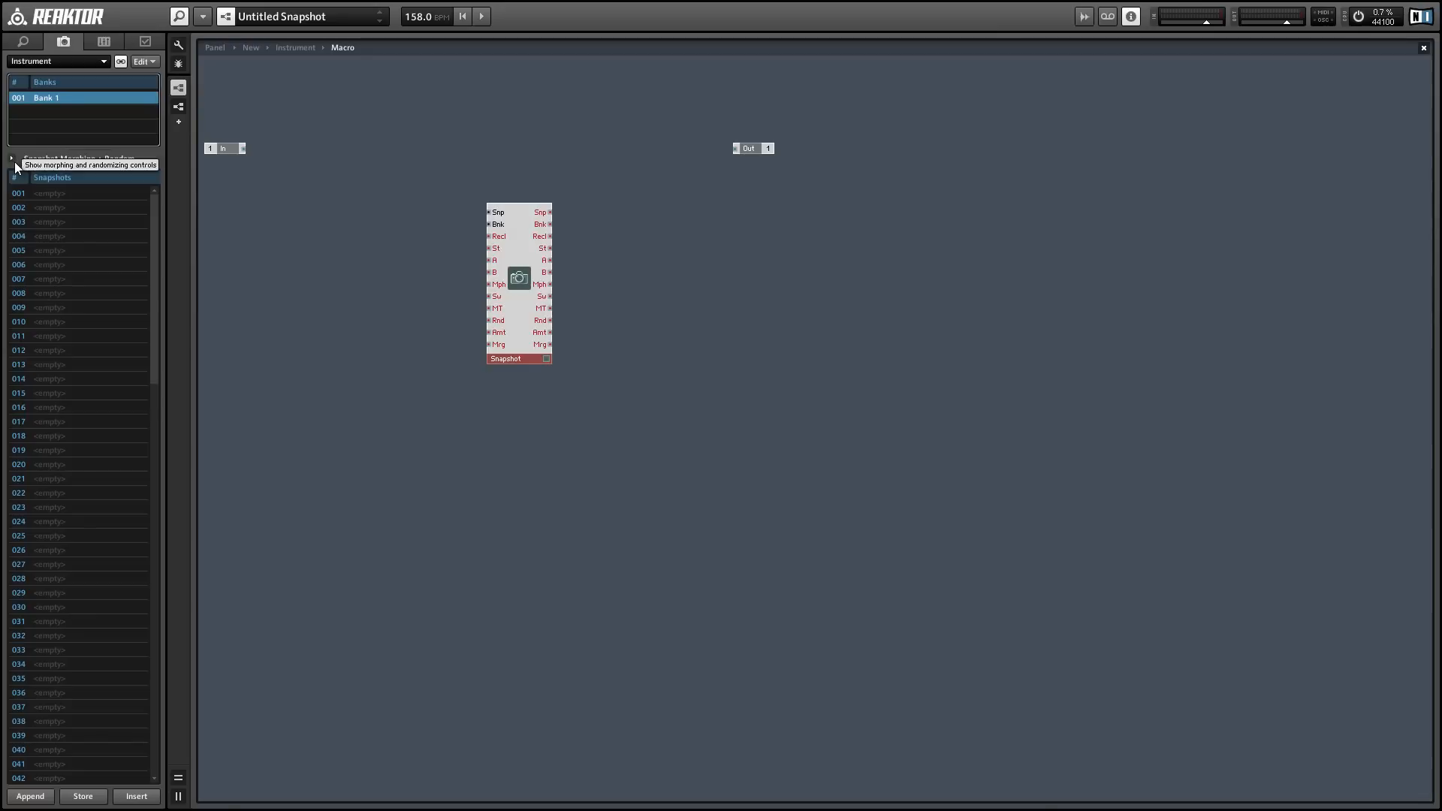
pyautogui.click(10, 157)
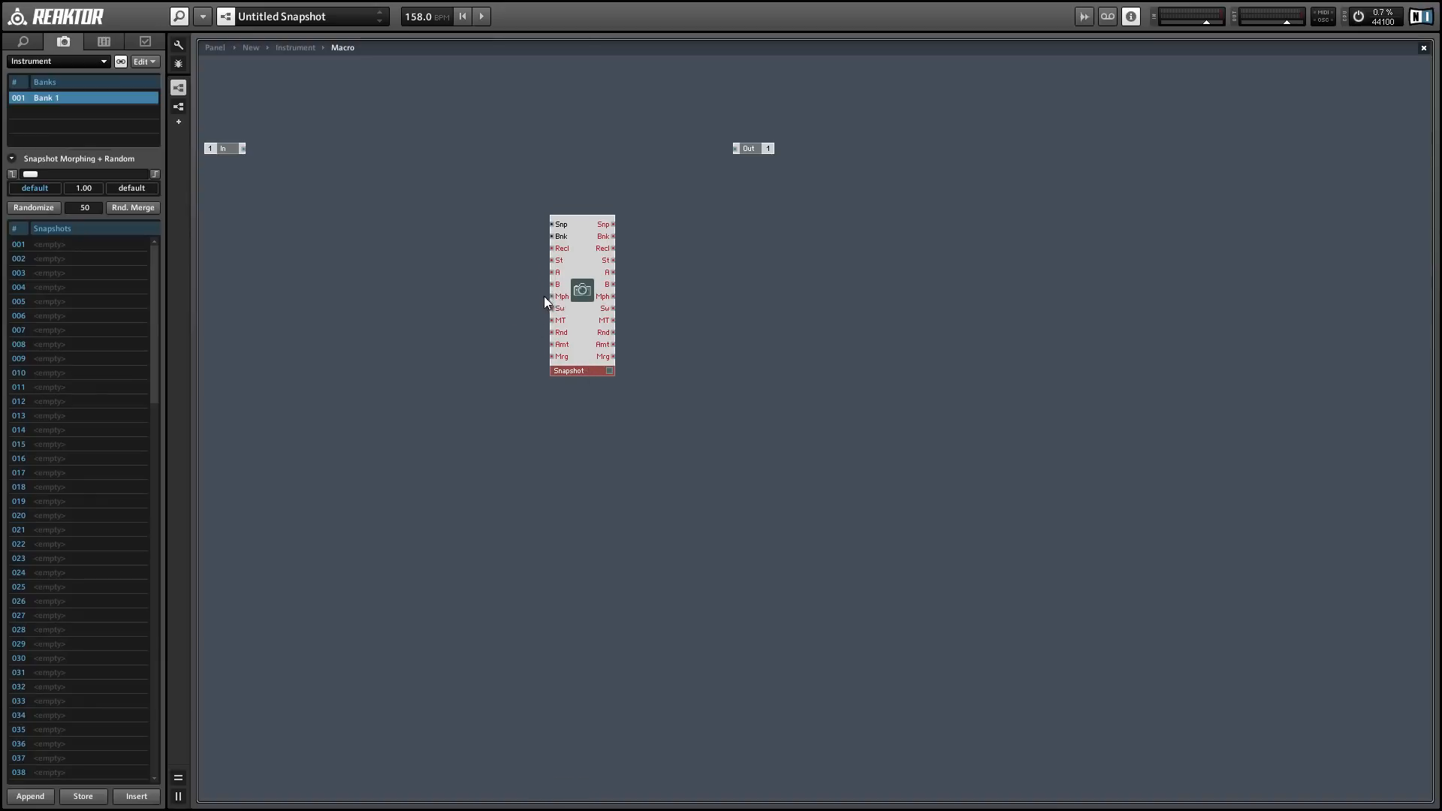
# Step: Make room beside Snapshot and insert a Compare module right after the Gate
pyautogui.moveTo(582, 296); pyautogui.dragTo(651, 326)
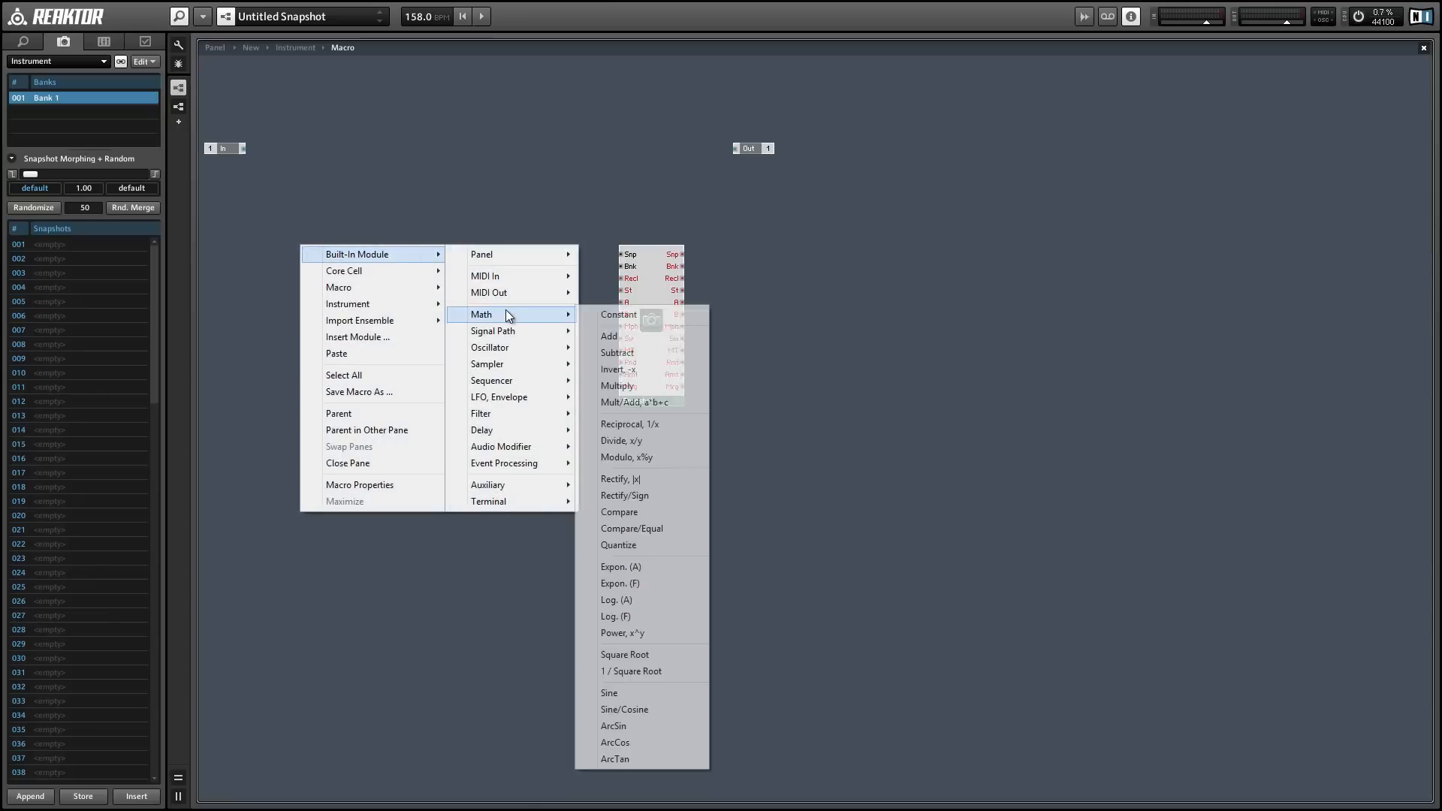
pyautogui.moveTo(494, 301)
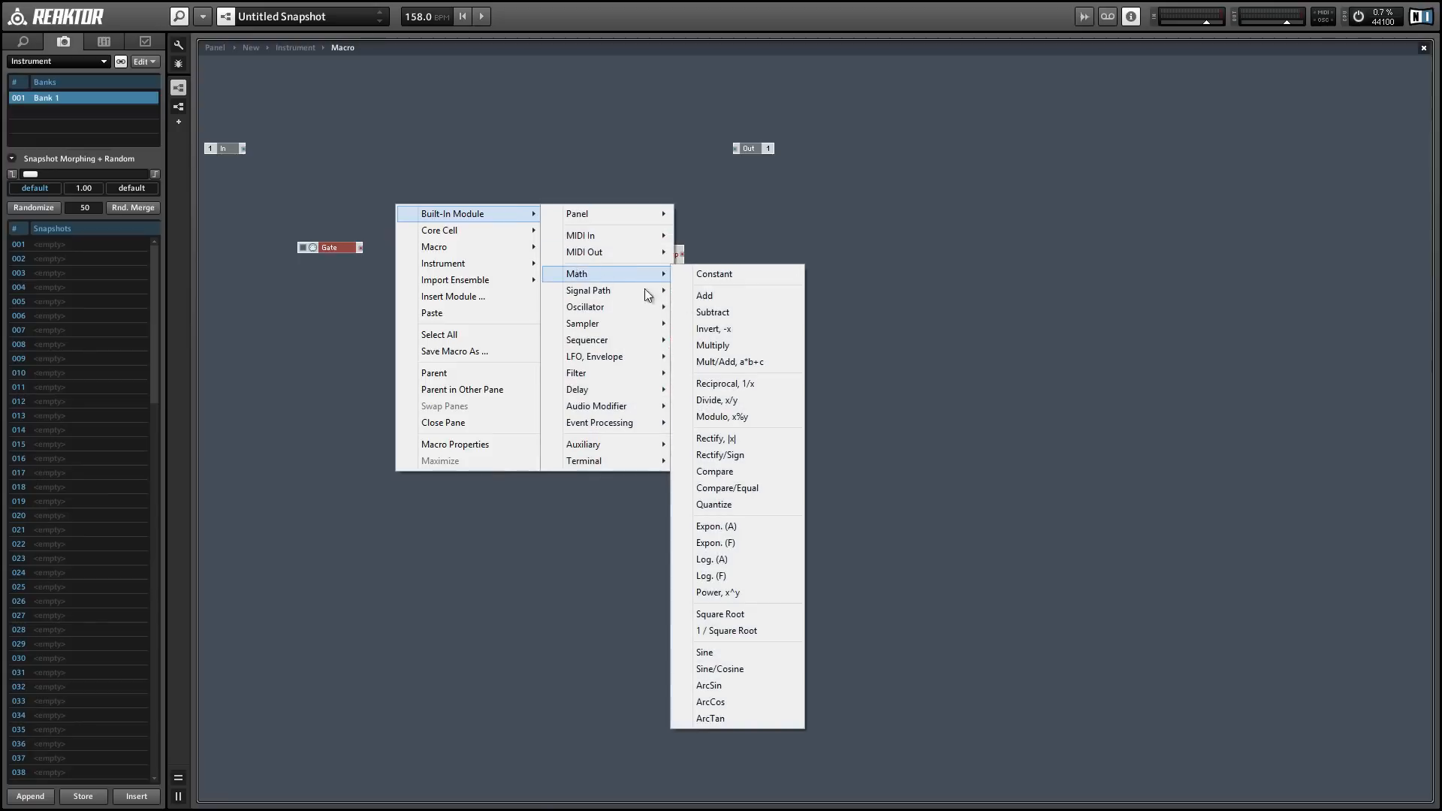
pyautogui.click(713, 470)
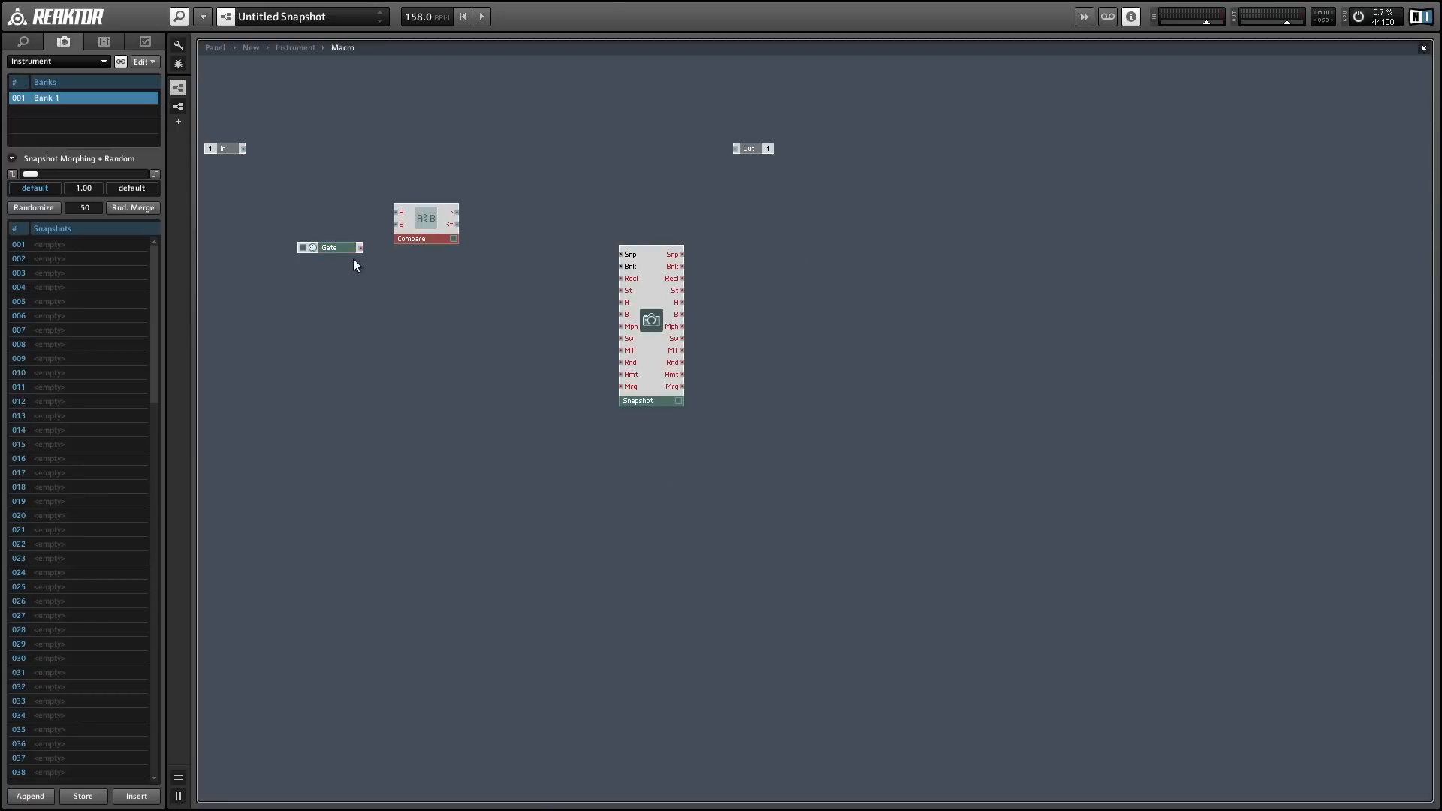
pyautogui.moveTo(424, 221); pyautogui.dragTo(415, 257)
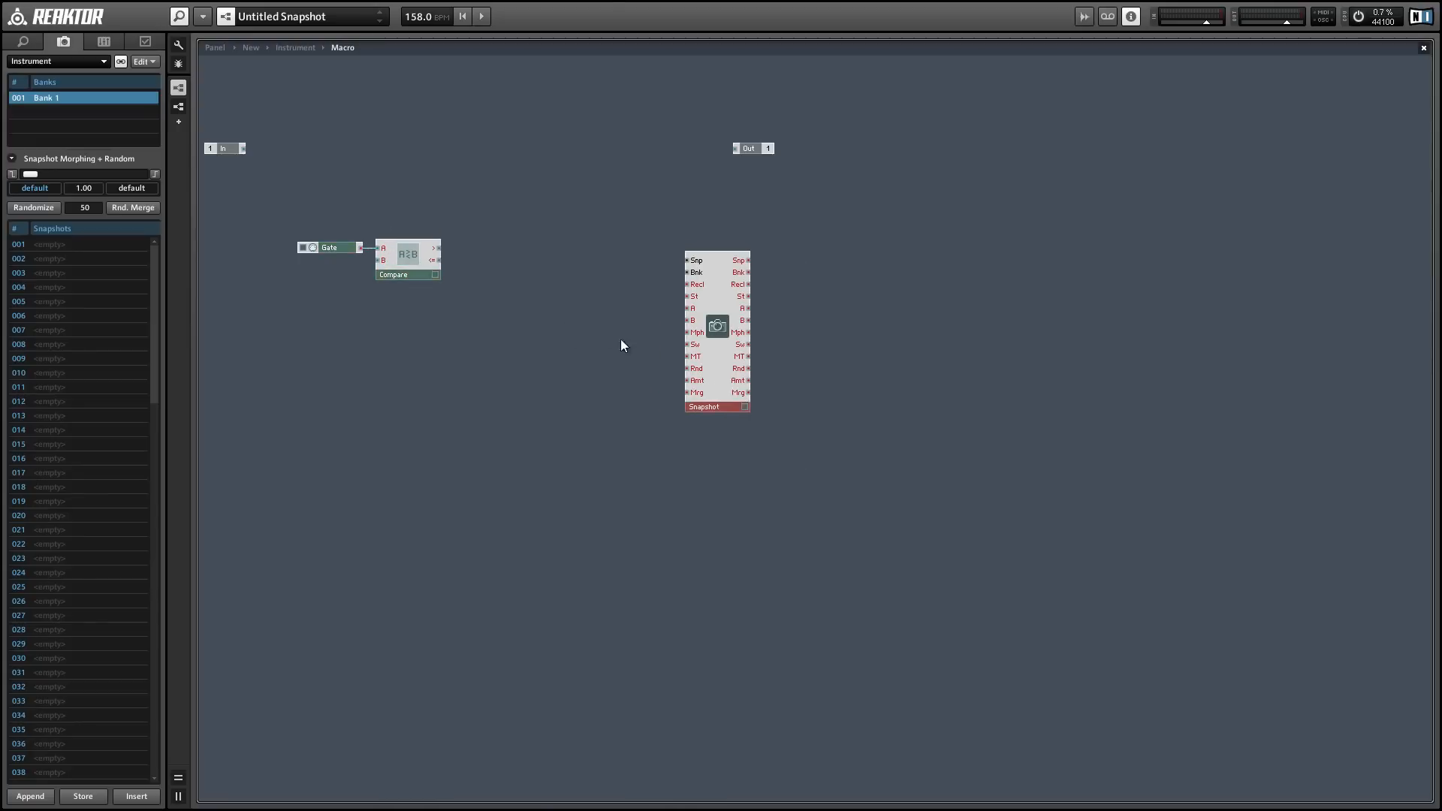
# Step: Insert an ADSR envelope and create Attack, Decay, Sustain, Release controls on its inputs
pyautogui.rightClick(620, 346)
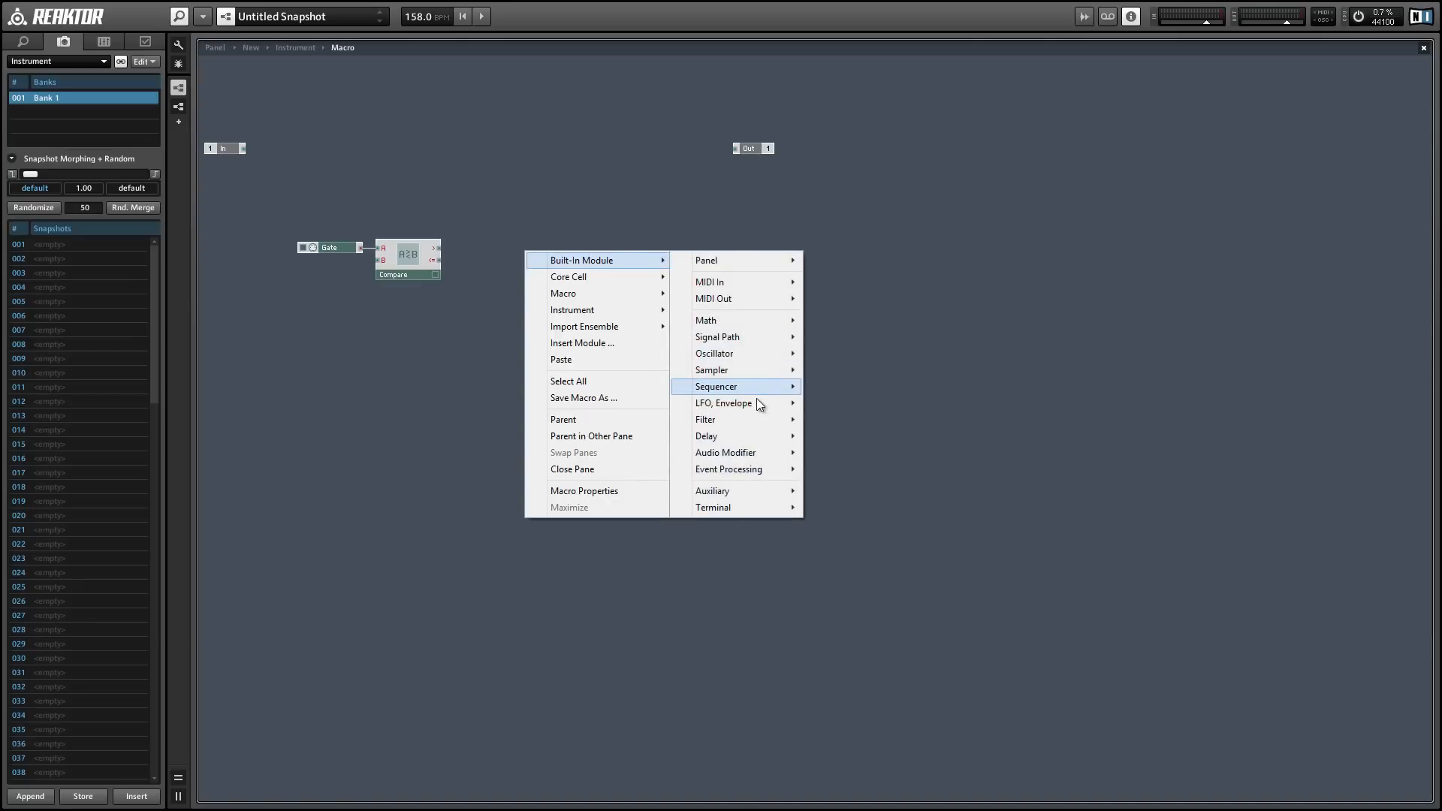
pyautogui.moveTo(724, 402)
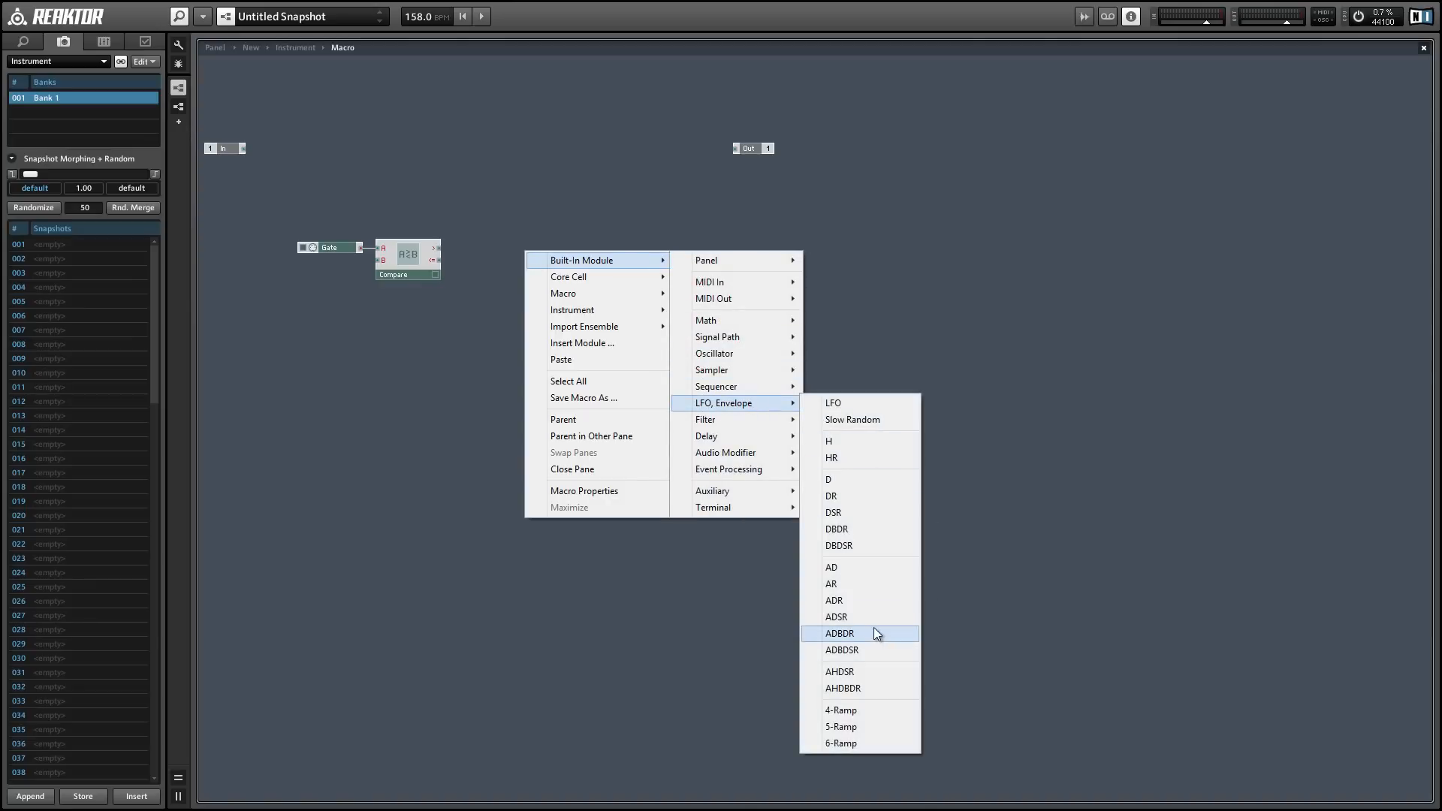
pyautogui.click(837, 616)
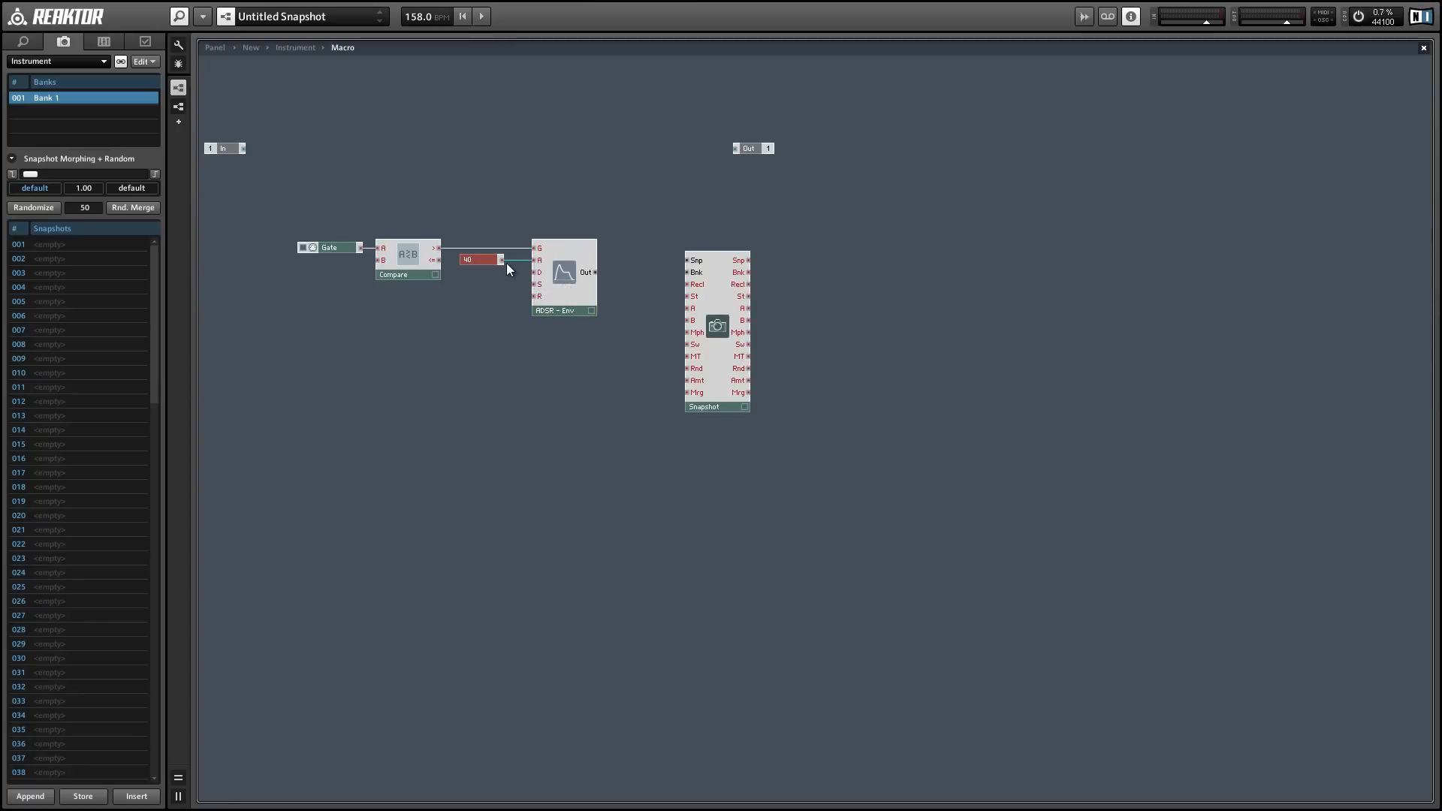
pyautogui.rightClick(539, 272)
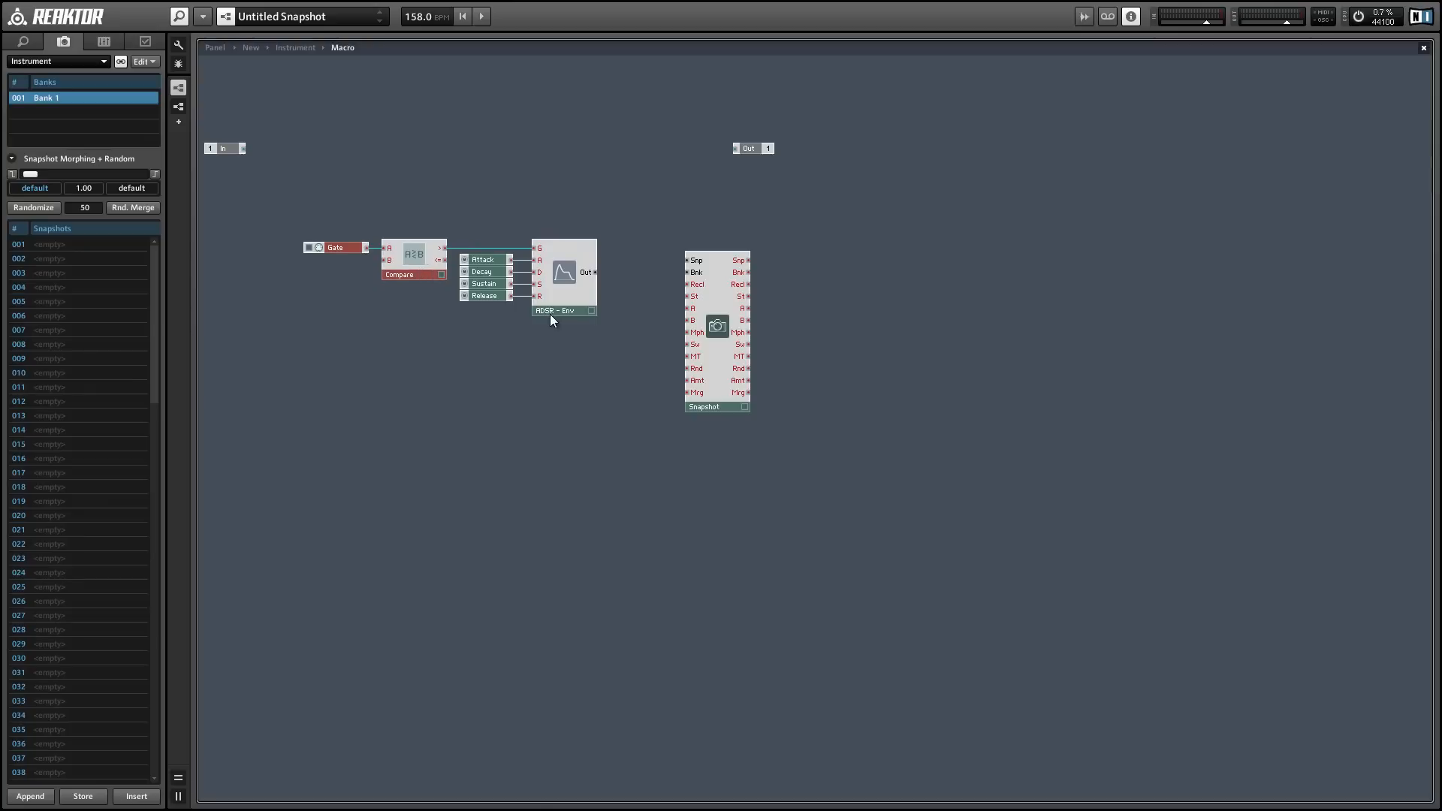
pyautogui.click(551, 309)
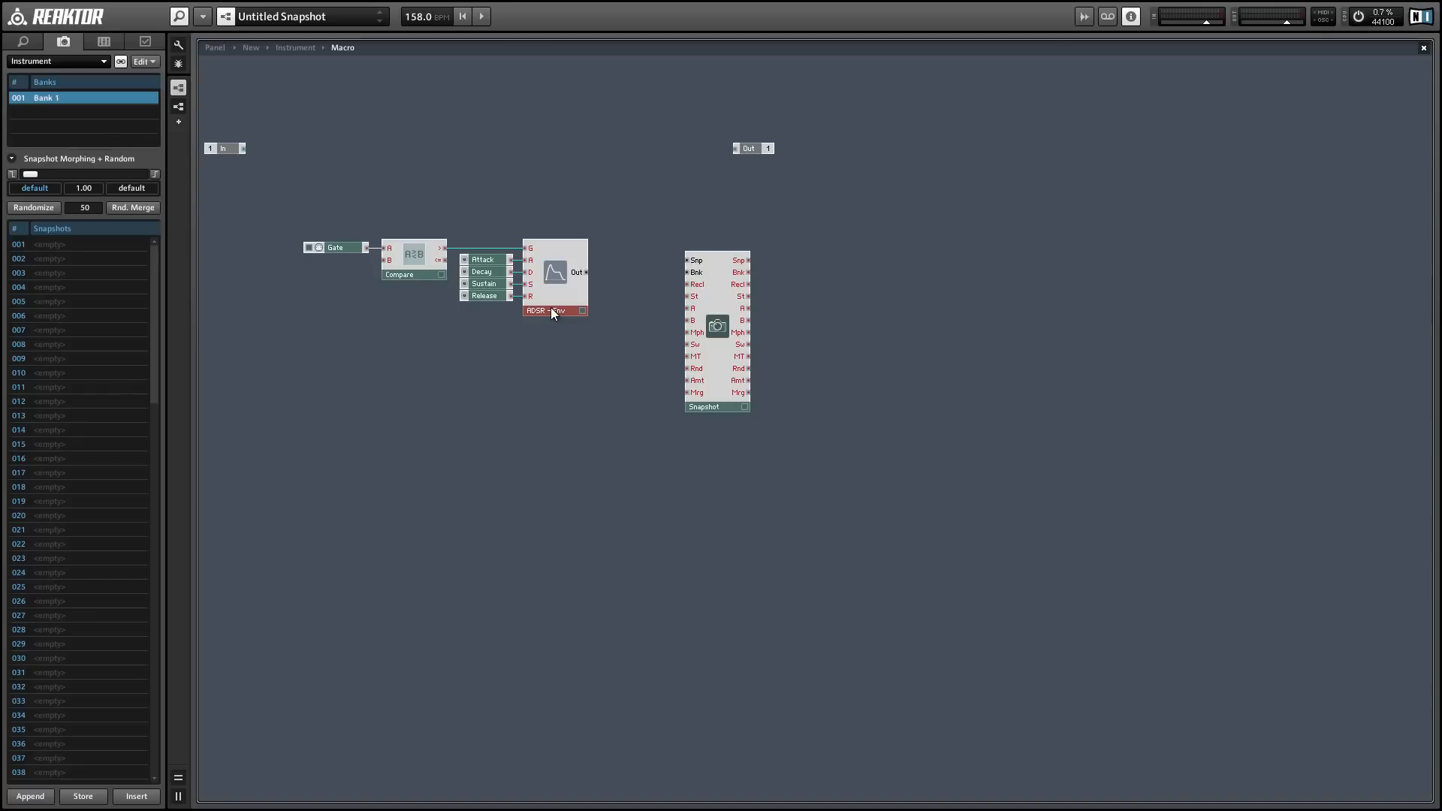
pyautogui.moveTo(431, 235)
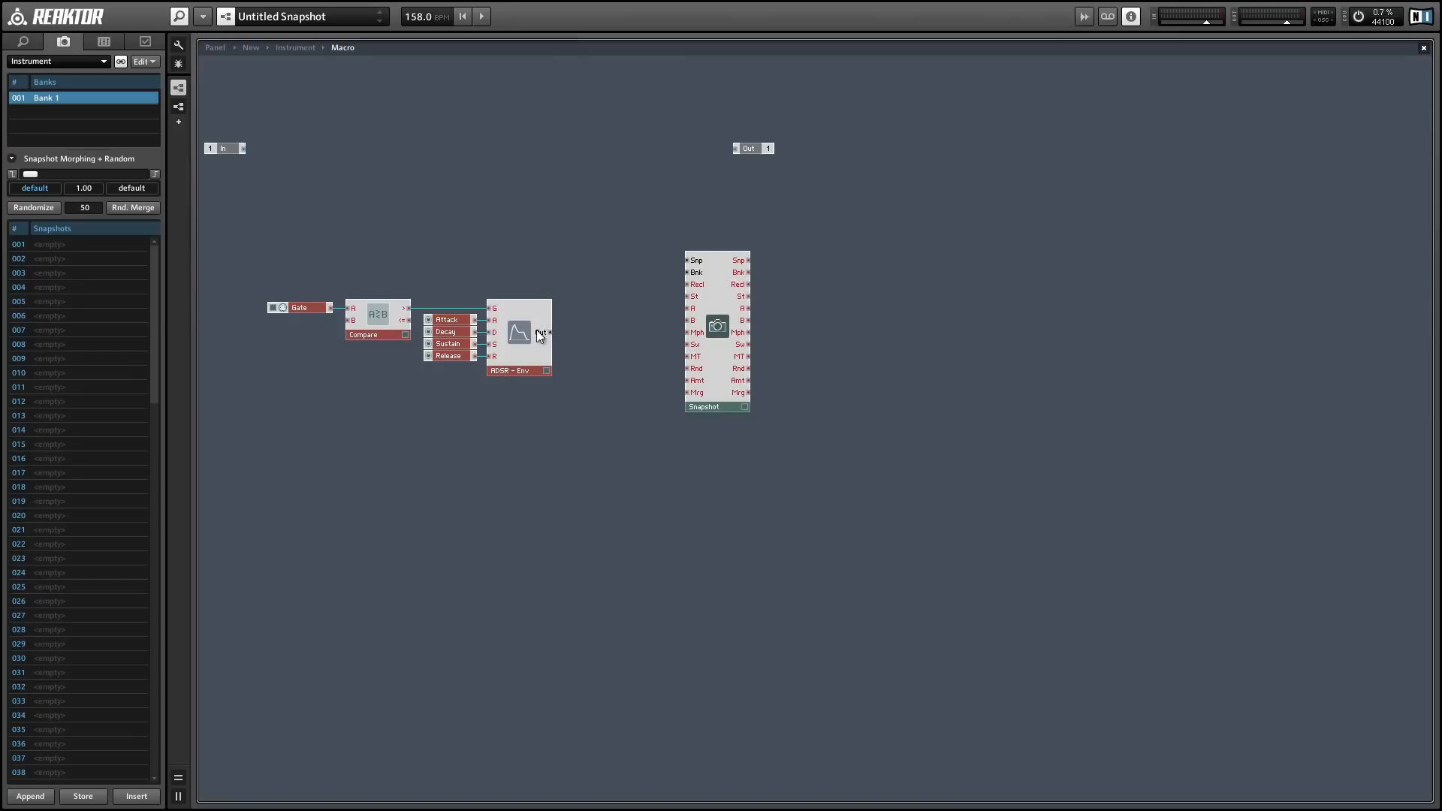
# Step: Insert an A to E converter and feed the envelope output into it
pyautogui.rightClick(589, 244)
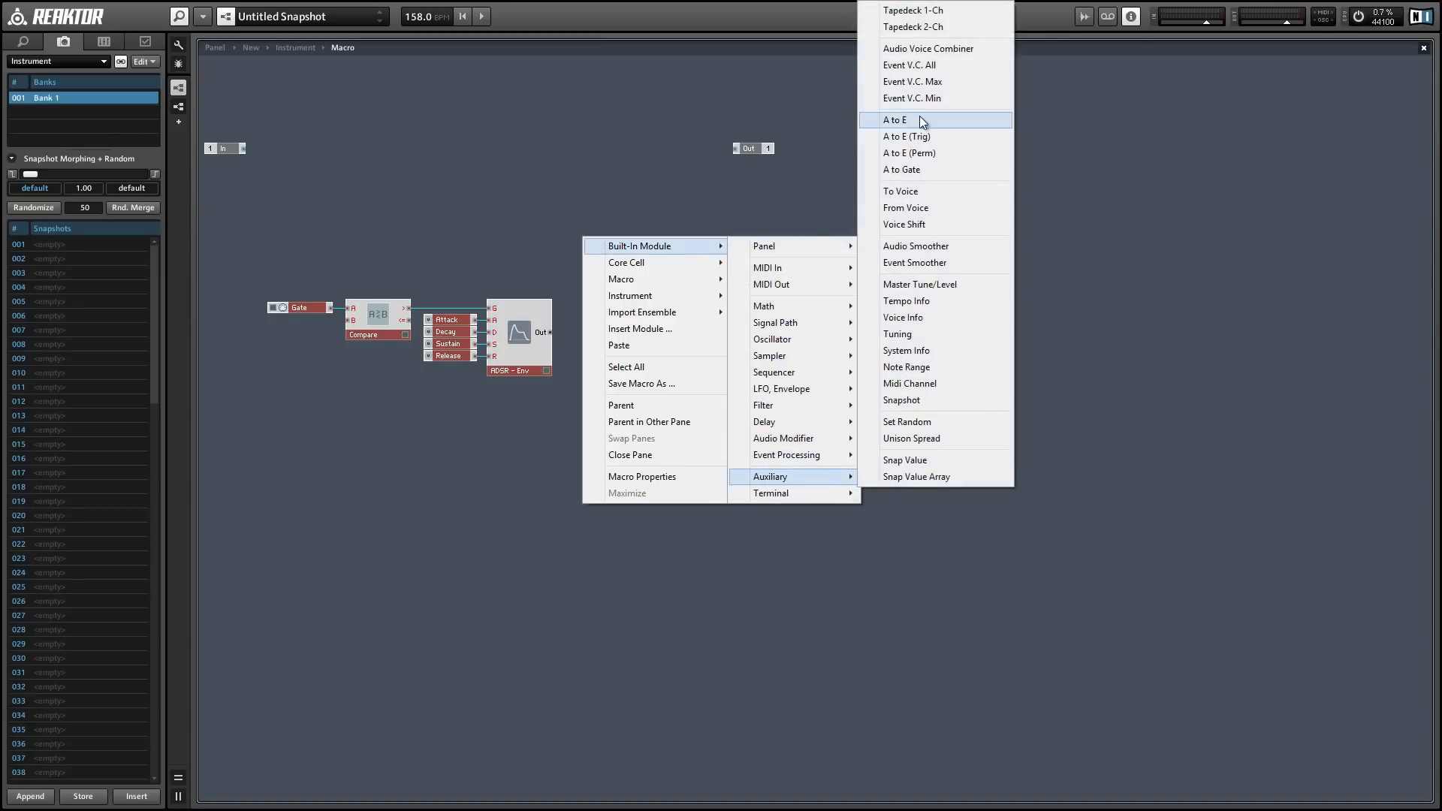
pyautogui.click(901, 400)
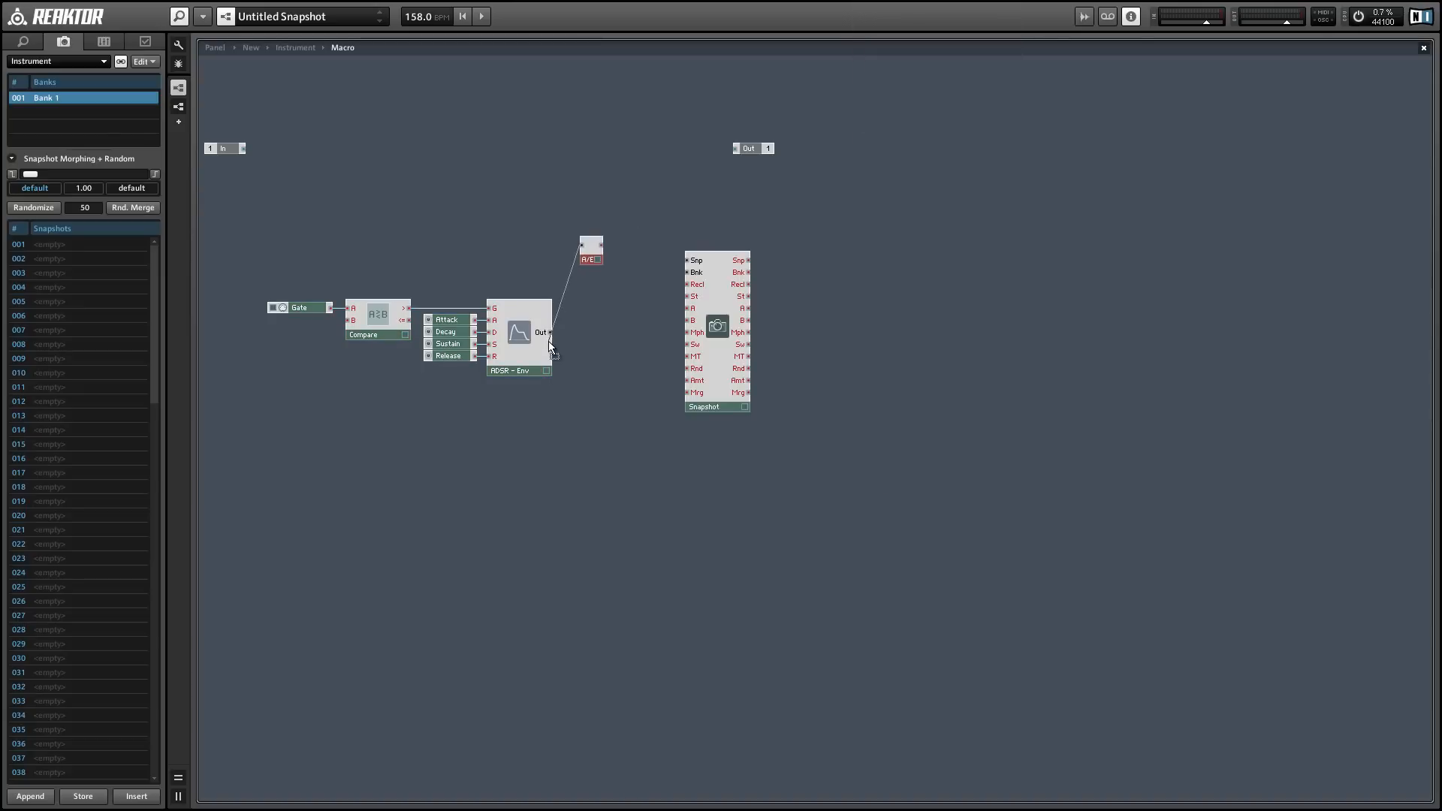
pyautogui.moveTo(589, 250); pyautogui.dragTo(575, 342)
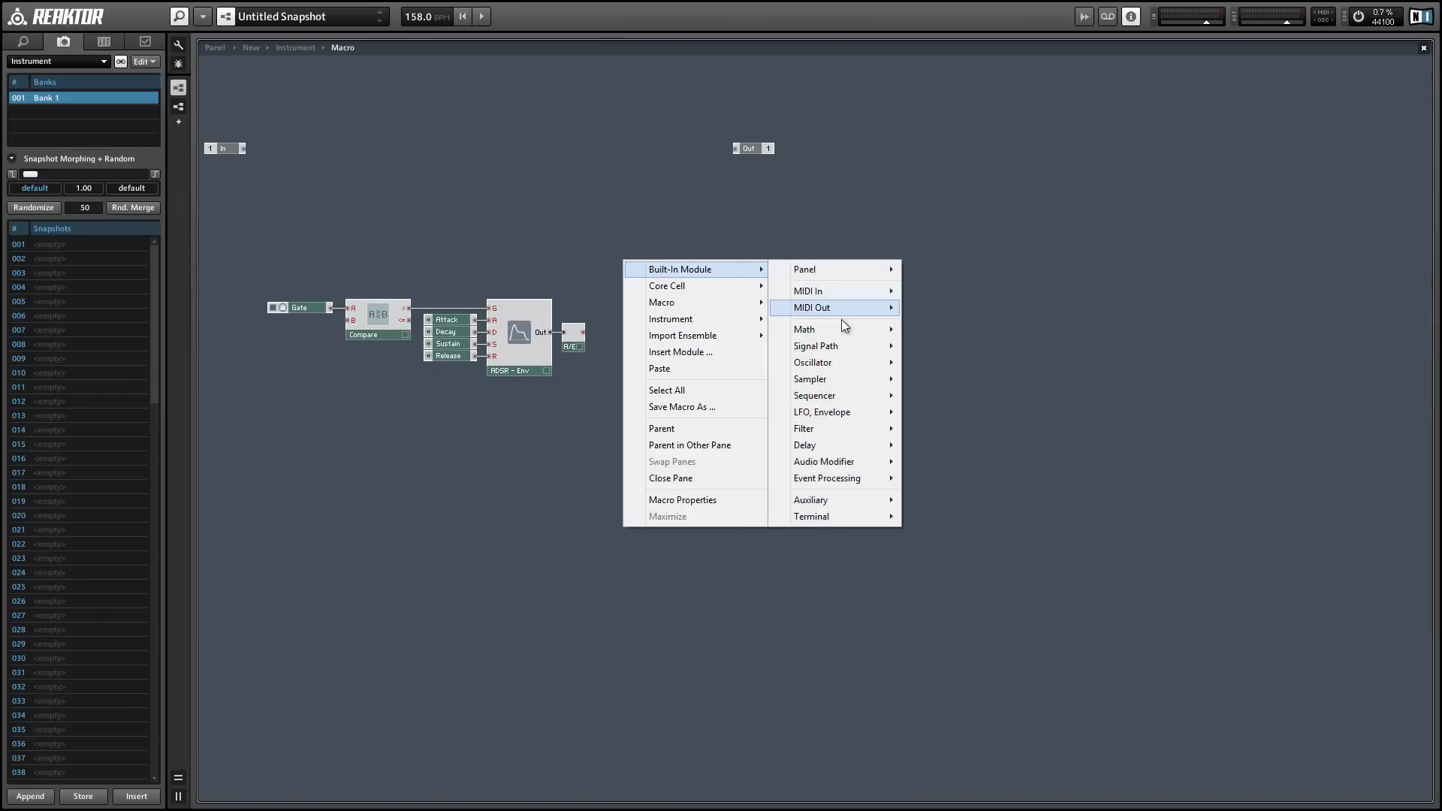
pyautogui.moveTo(801, 329)
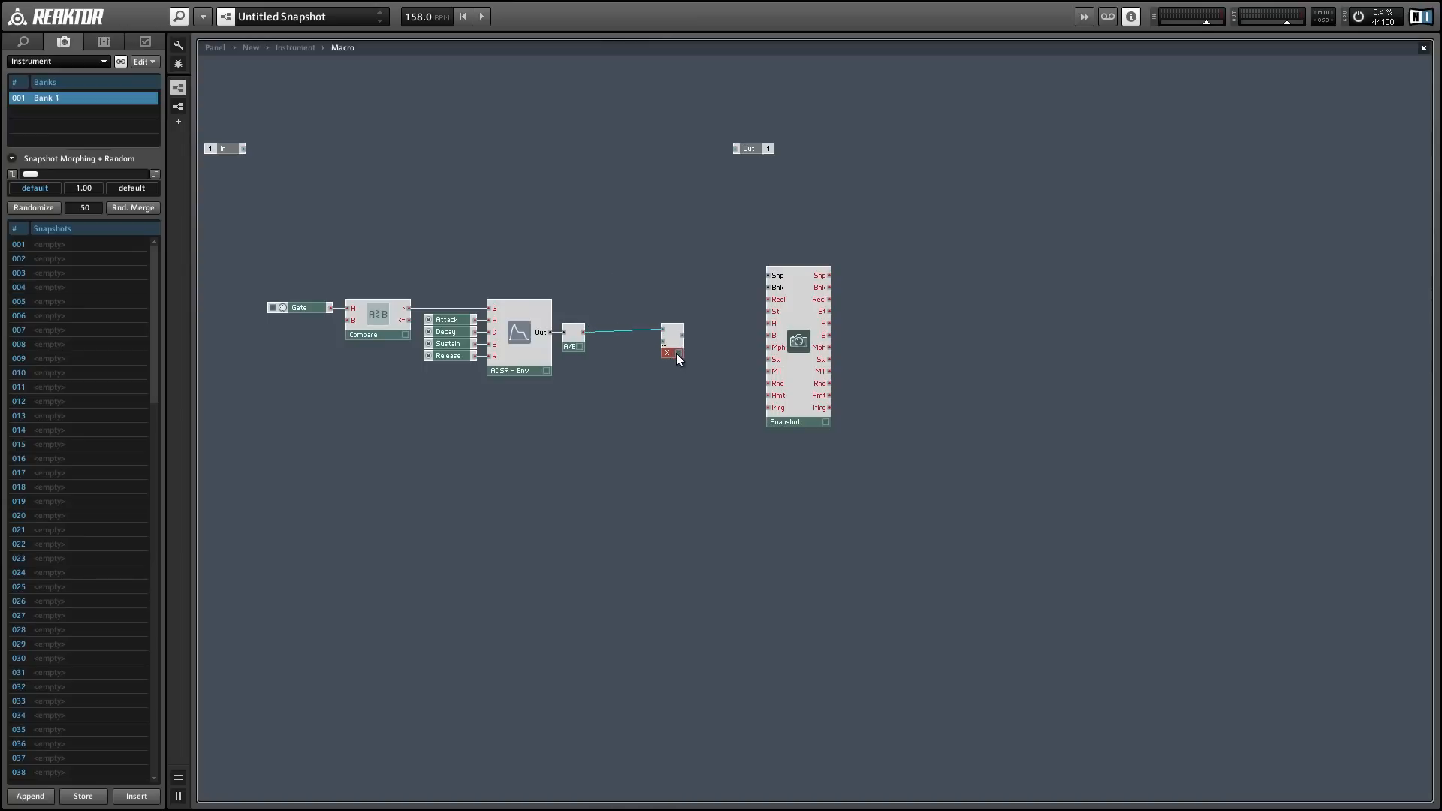
# Step: Add a Button module to multiply with the envelope toward Snapshot
pyautogui.write('bu')
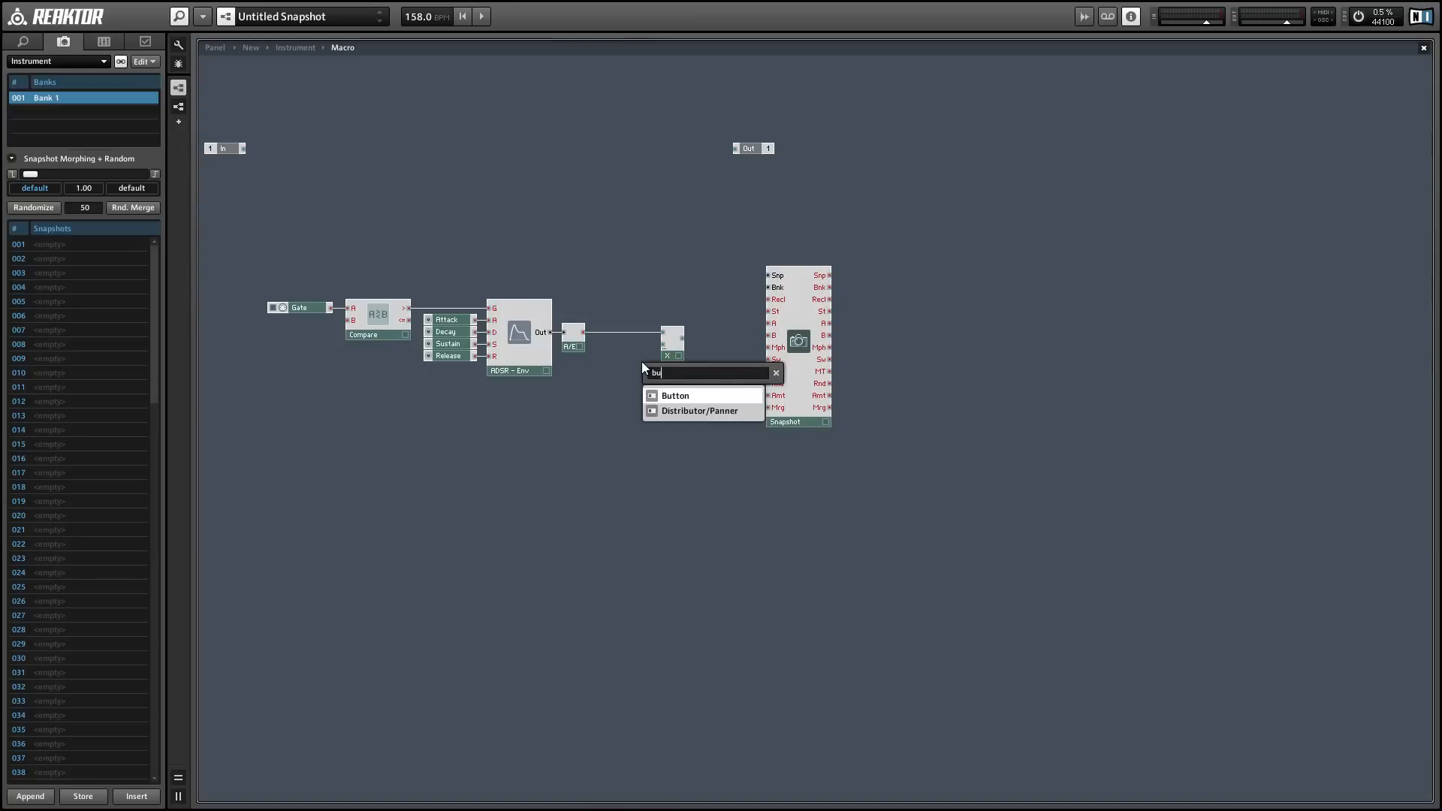
pyautogui.click(674, 395)
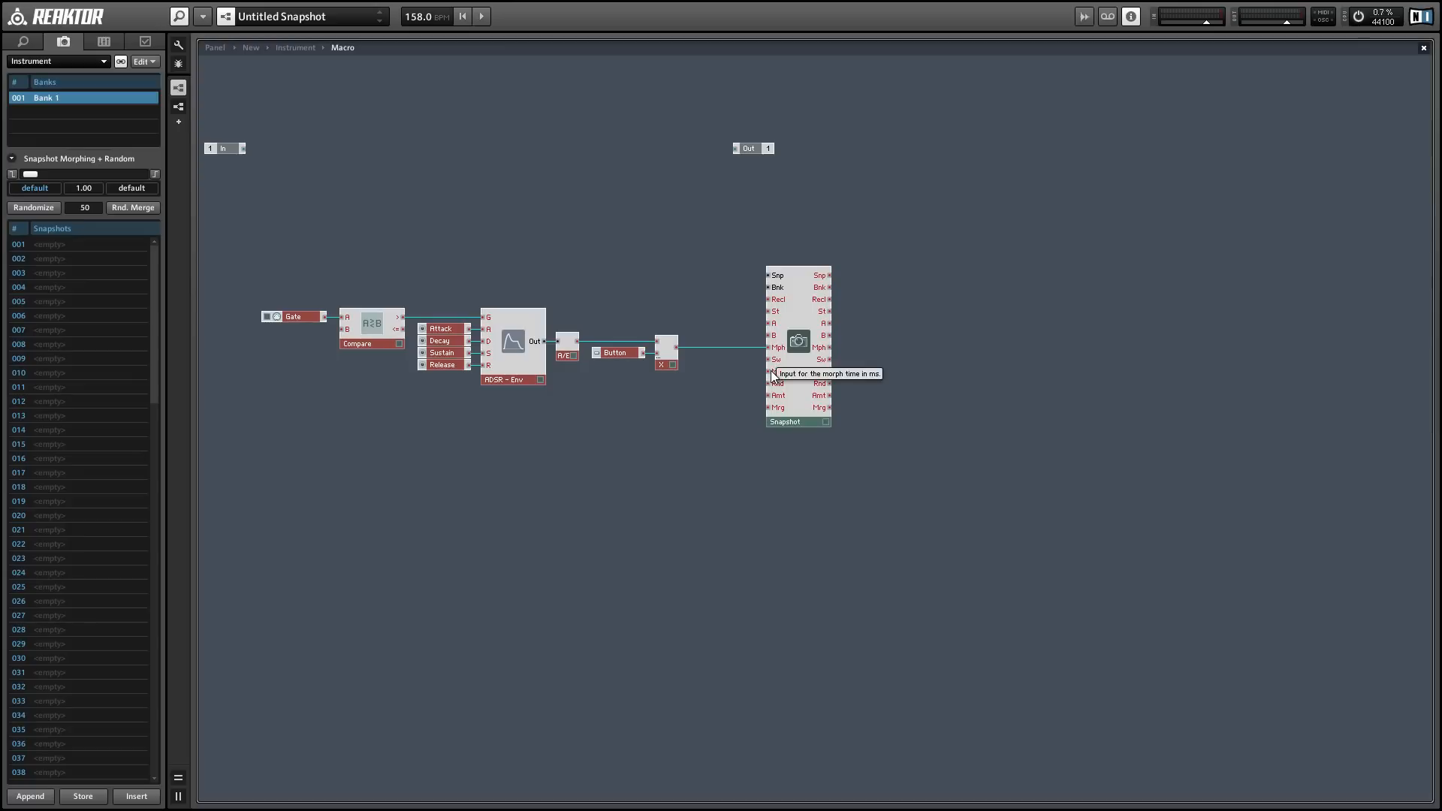
pyautogui.moveTo(537, 391)
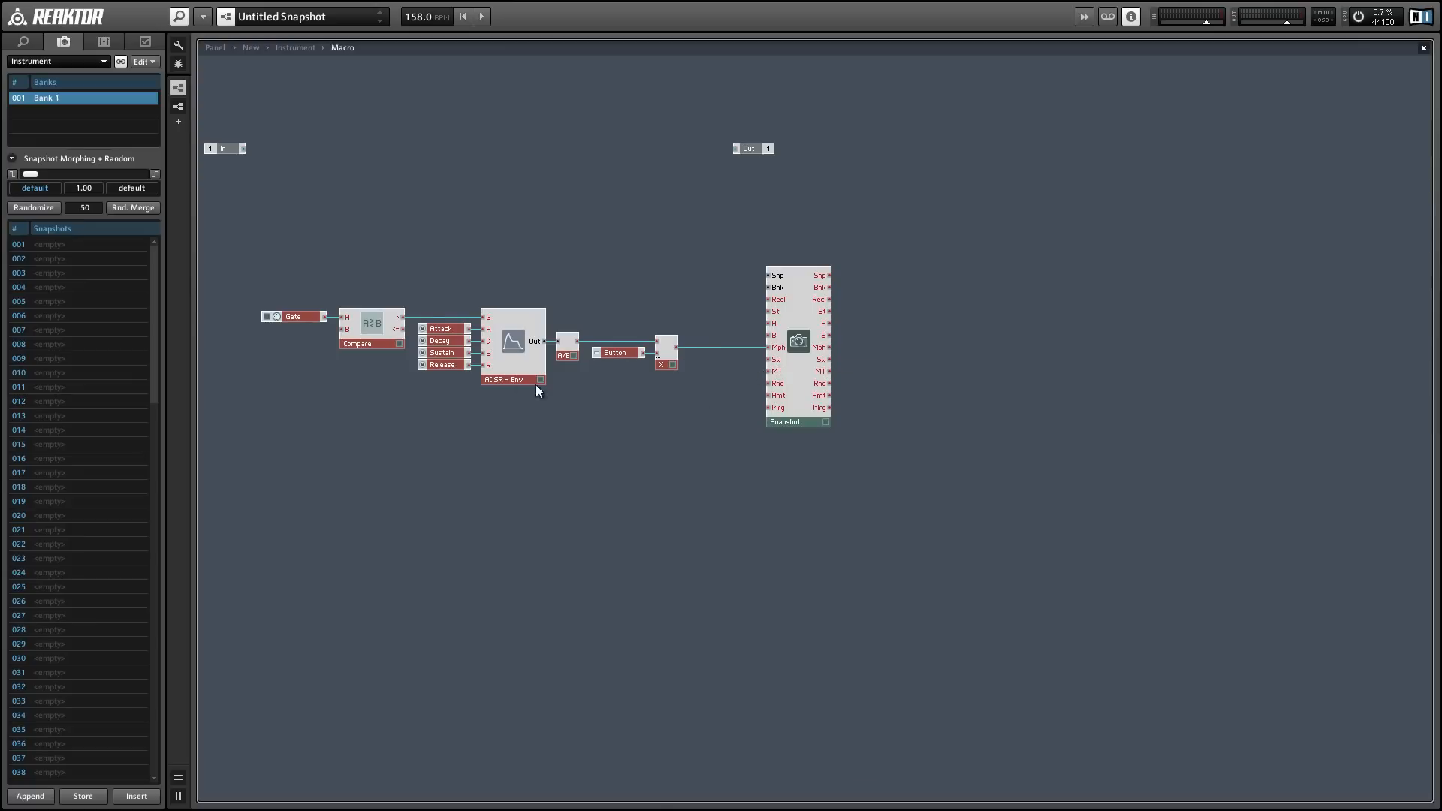
# Step: Insert a System Info module, a Step Filter and a divide module
pyautogui.rightClick(599, 390)
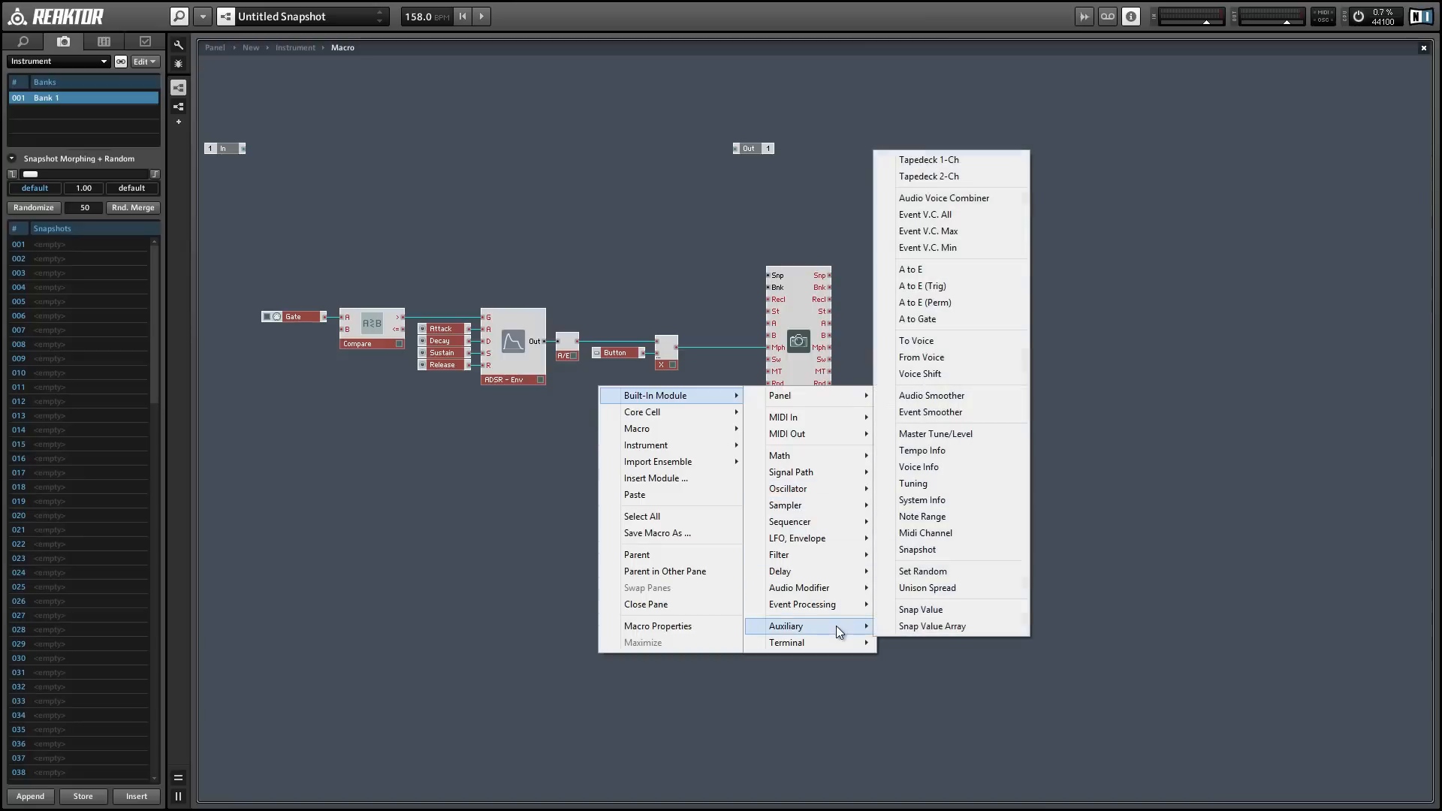
pyautogui.click(921, 499)
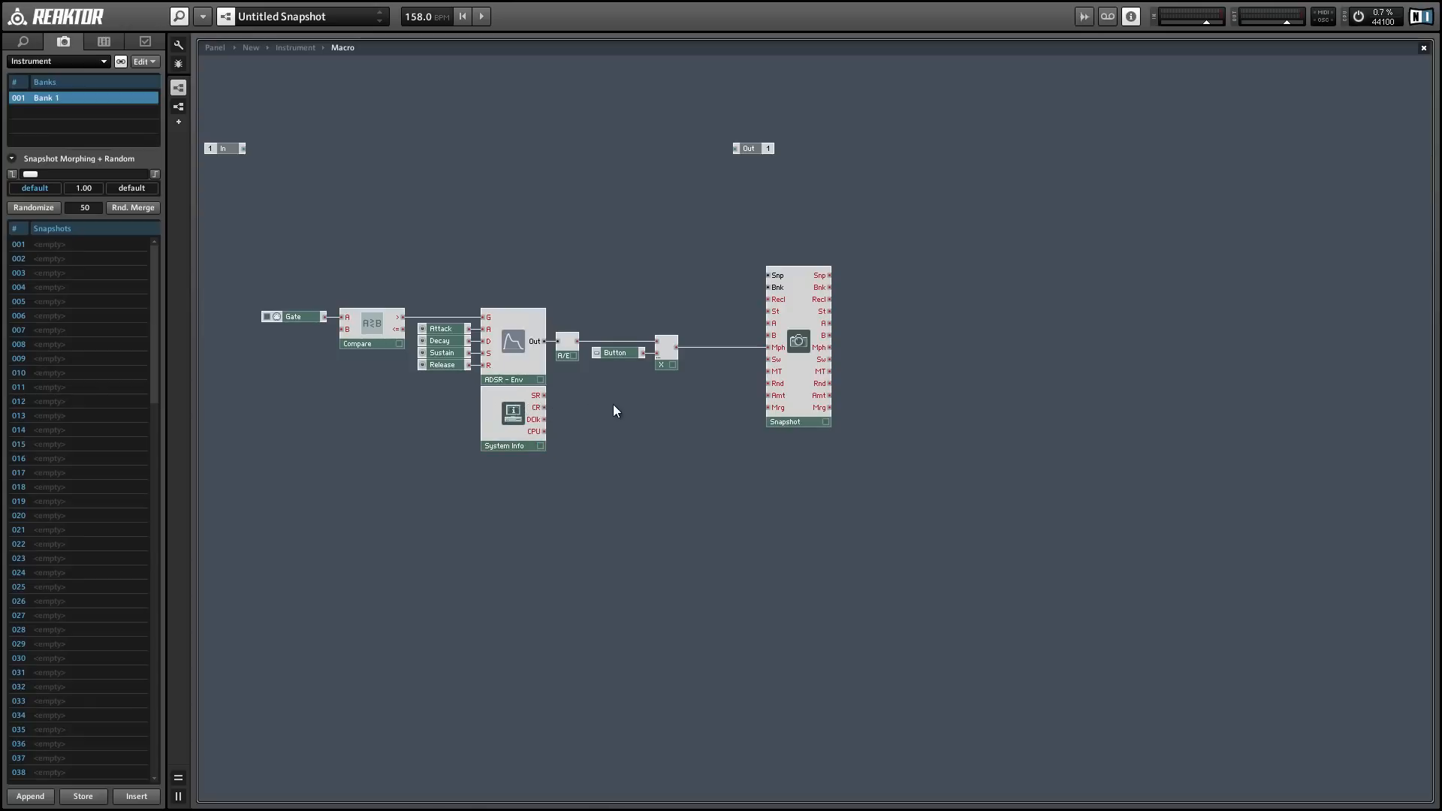
pyautogui.rightClick(614, 412)
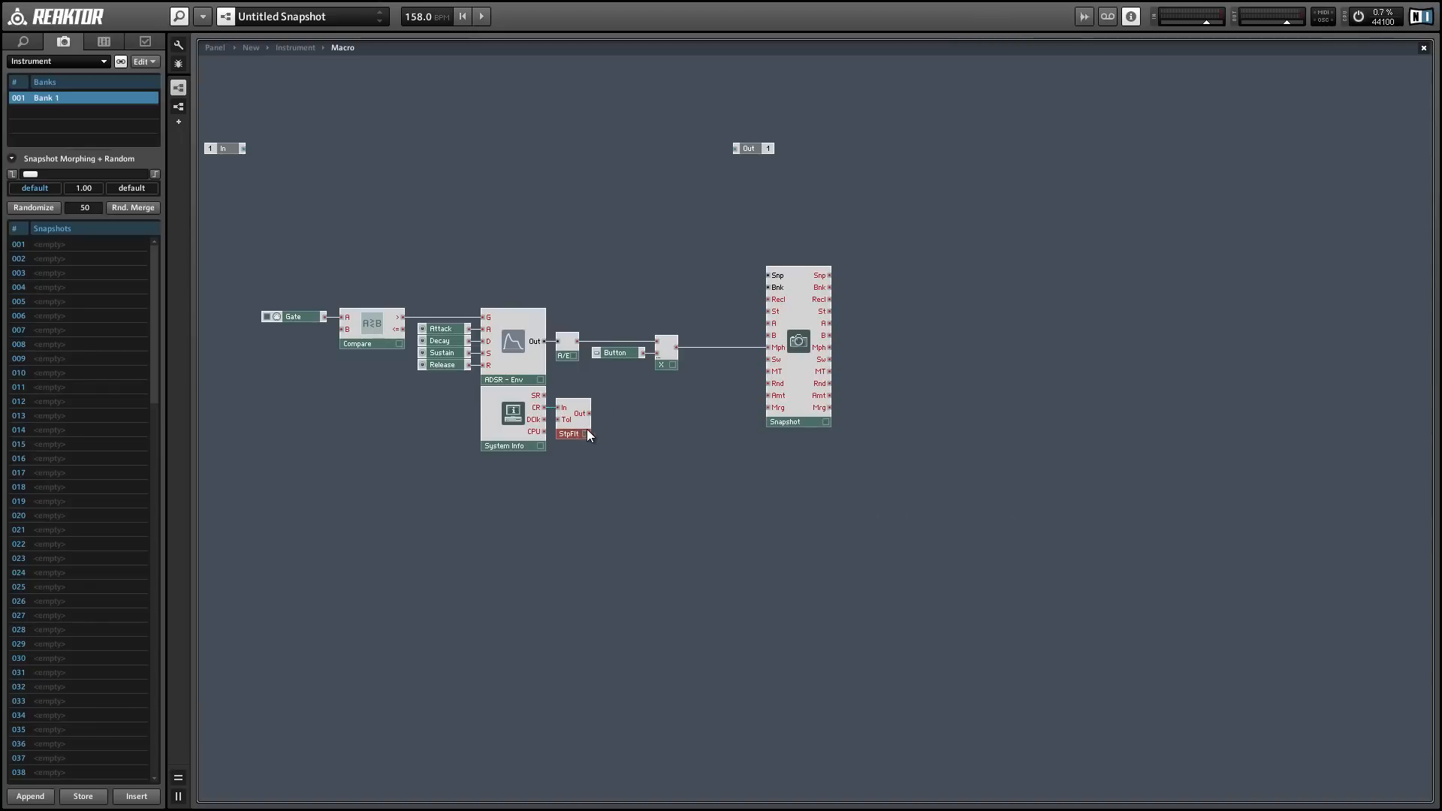
pyautogui.rightClick(668, 404)
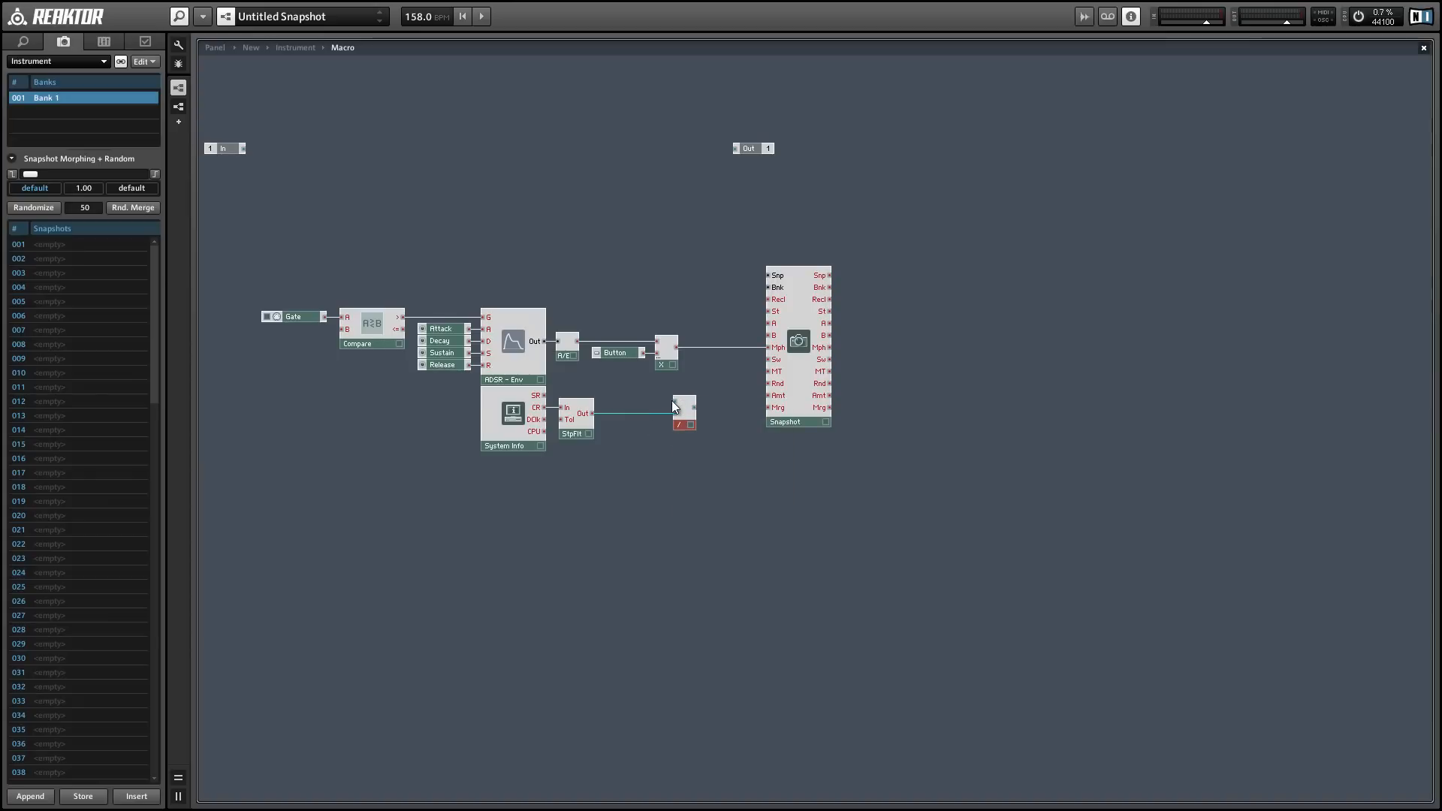
# Step: Create a constant 1000 on the divider's input and wire its result into Snapshot
pyautogui.rightClick(675, 404)
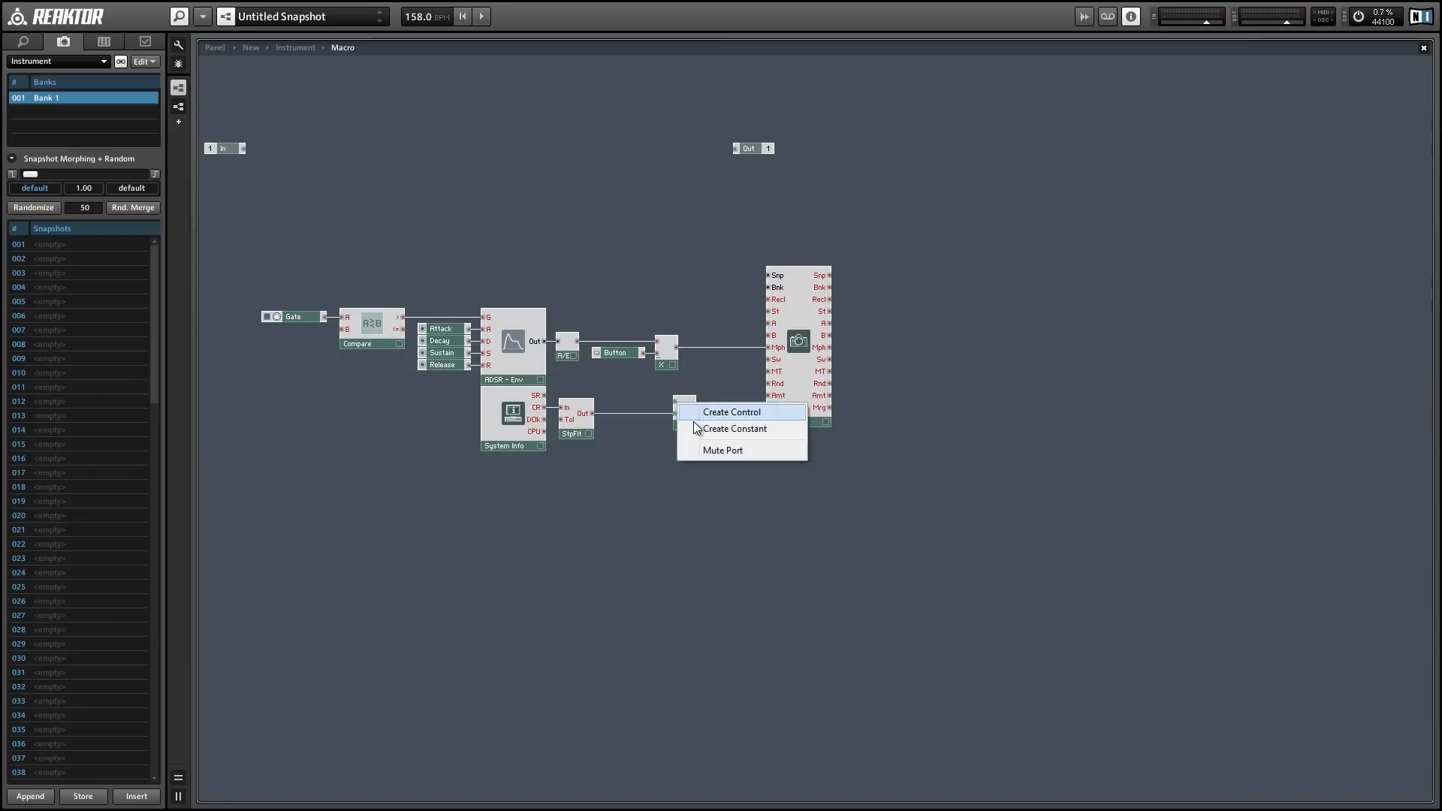
pyautogui.click(734, 428)
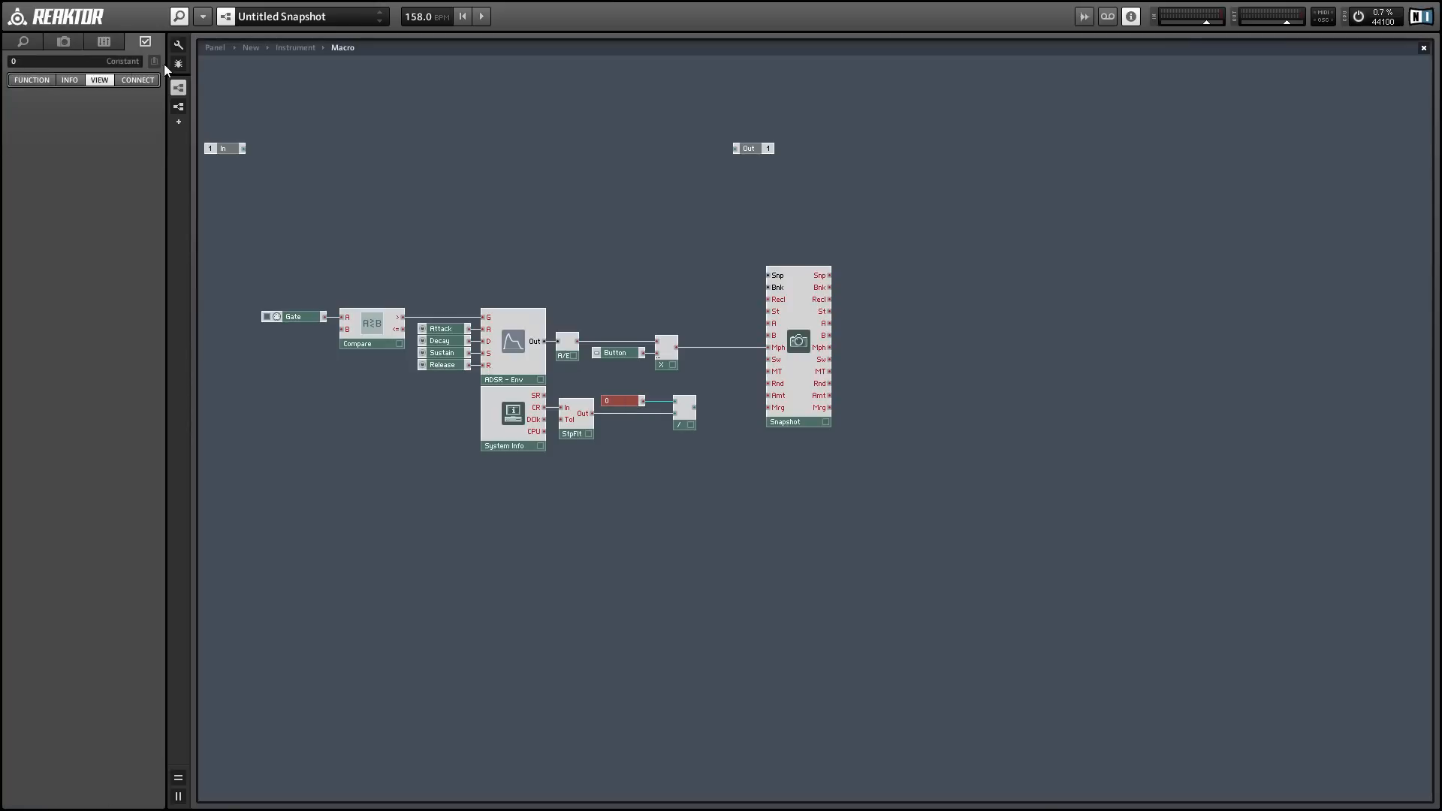
pyautogui.write('1000')
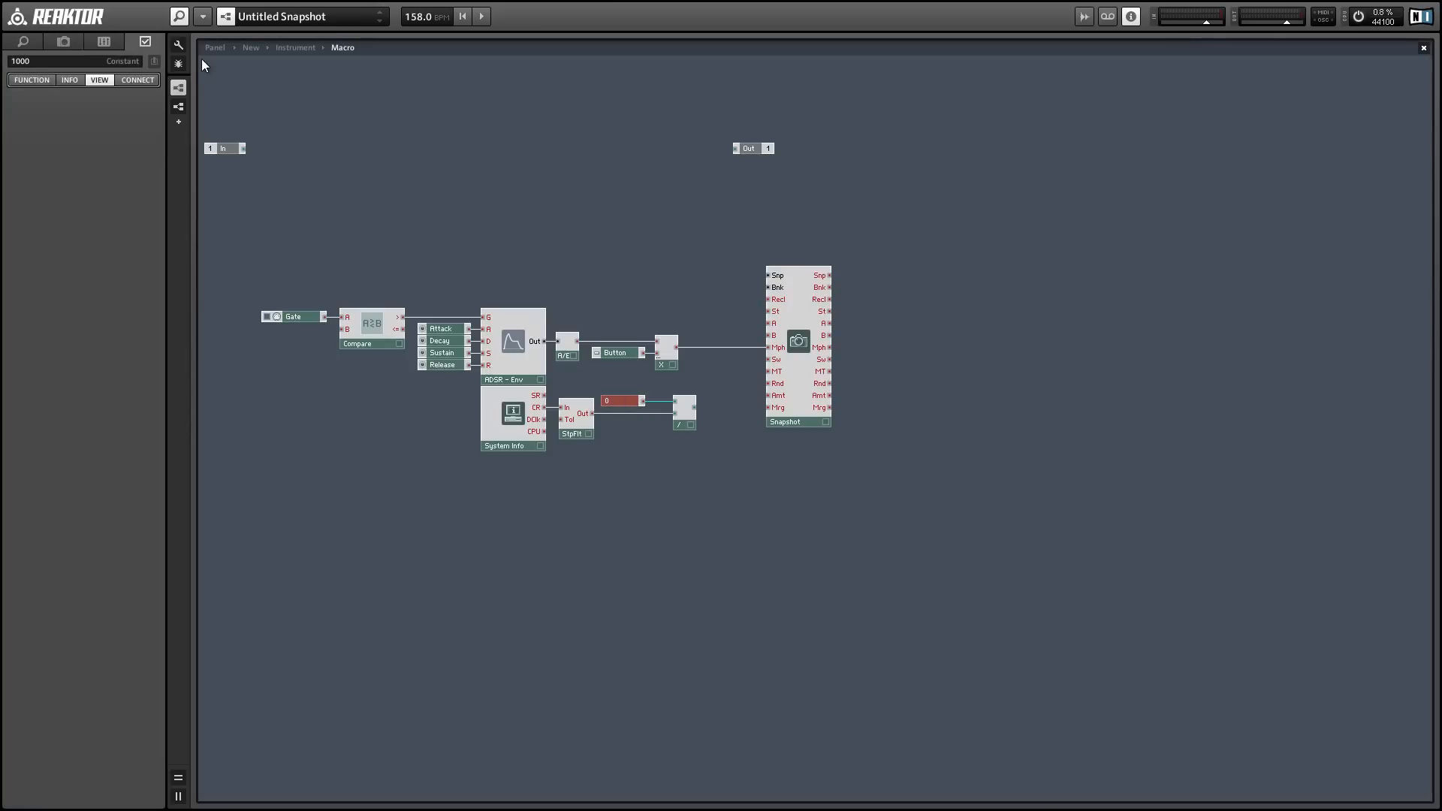
pyautogui.click(681, 423)
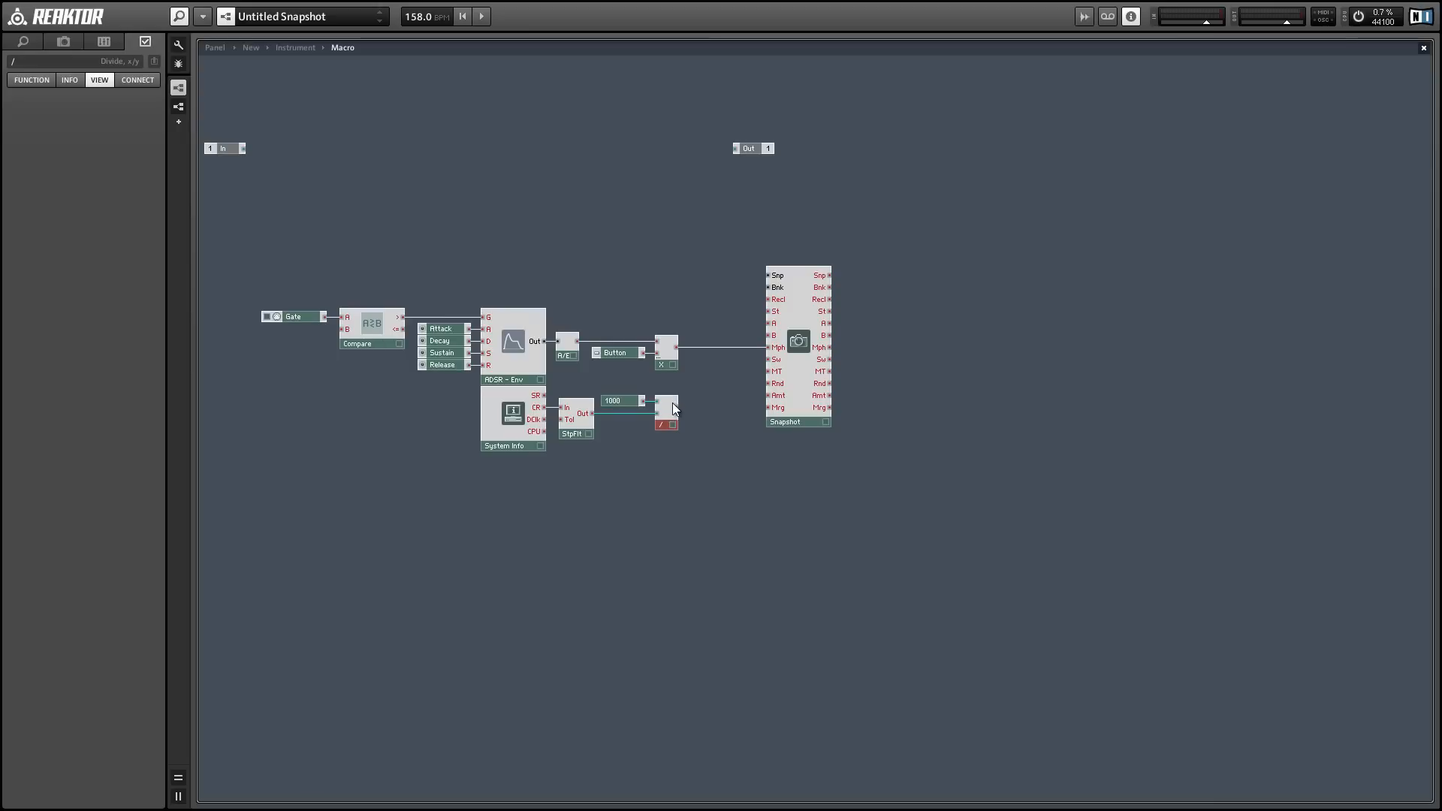
pyautogui.moveTo(676, 409); pyautogui.dragTo(762, 385)
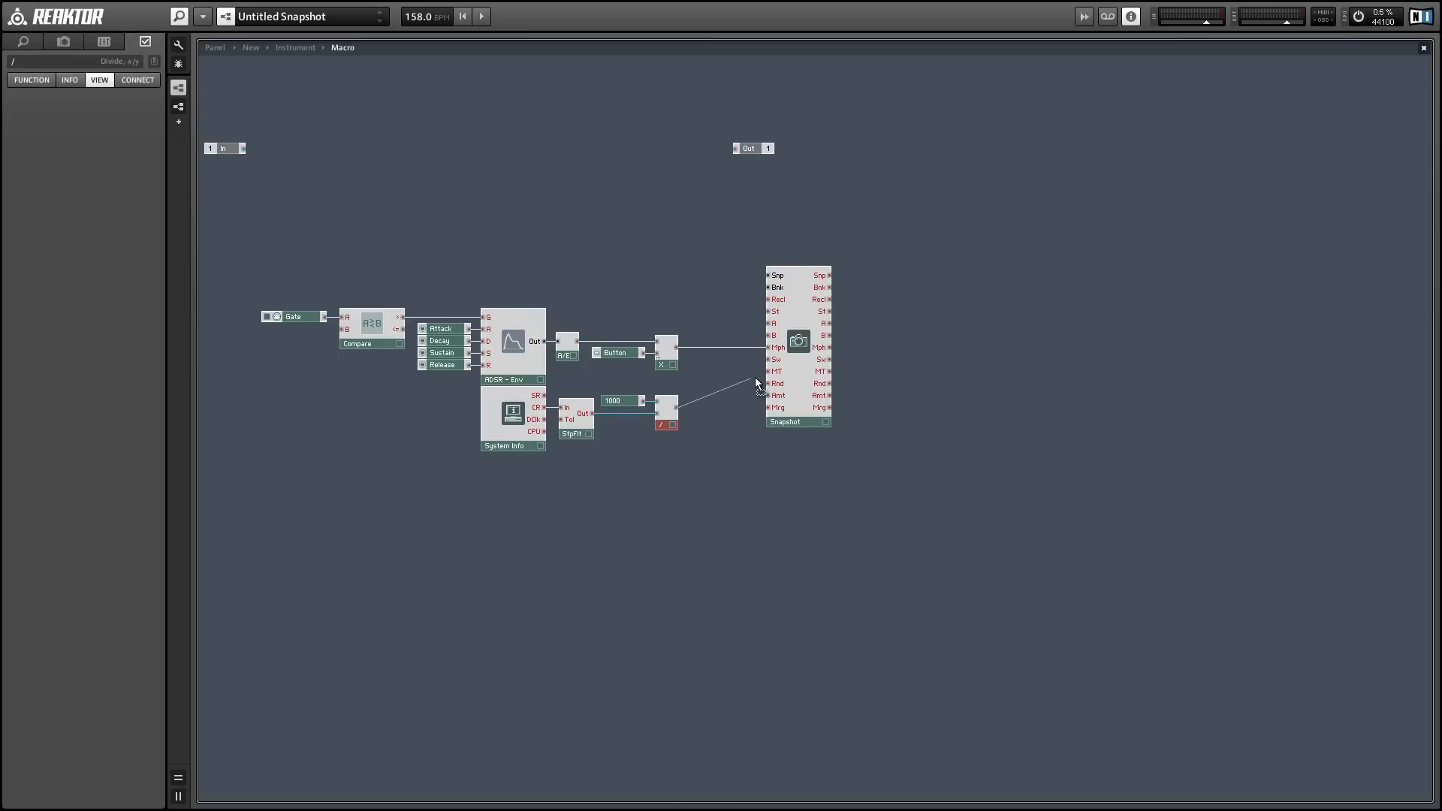
pyautogui.moveTo(769, 377)
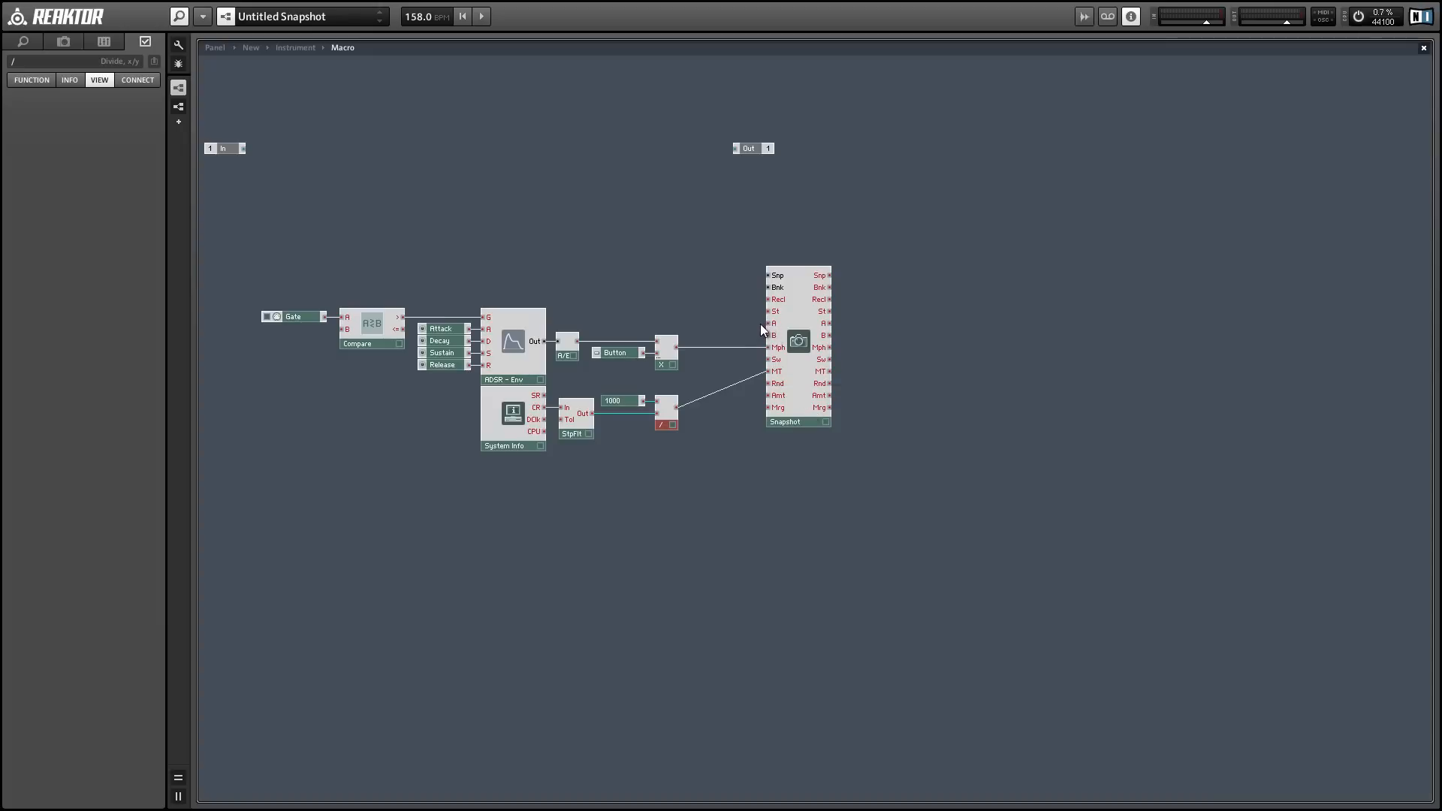
pyautogui.moveTo(725, 321)
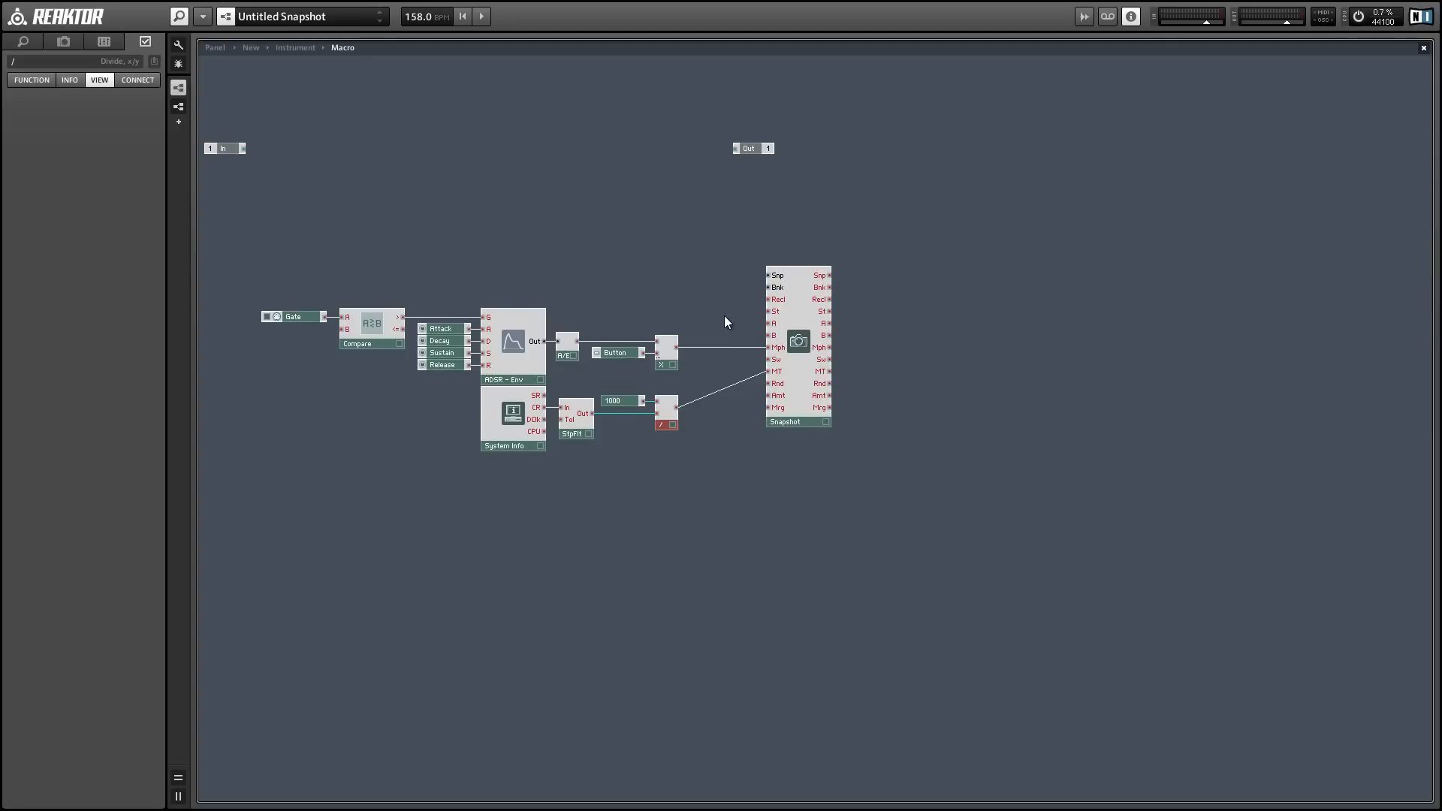
pyautogui.moveTo(794, 368)
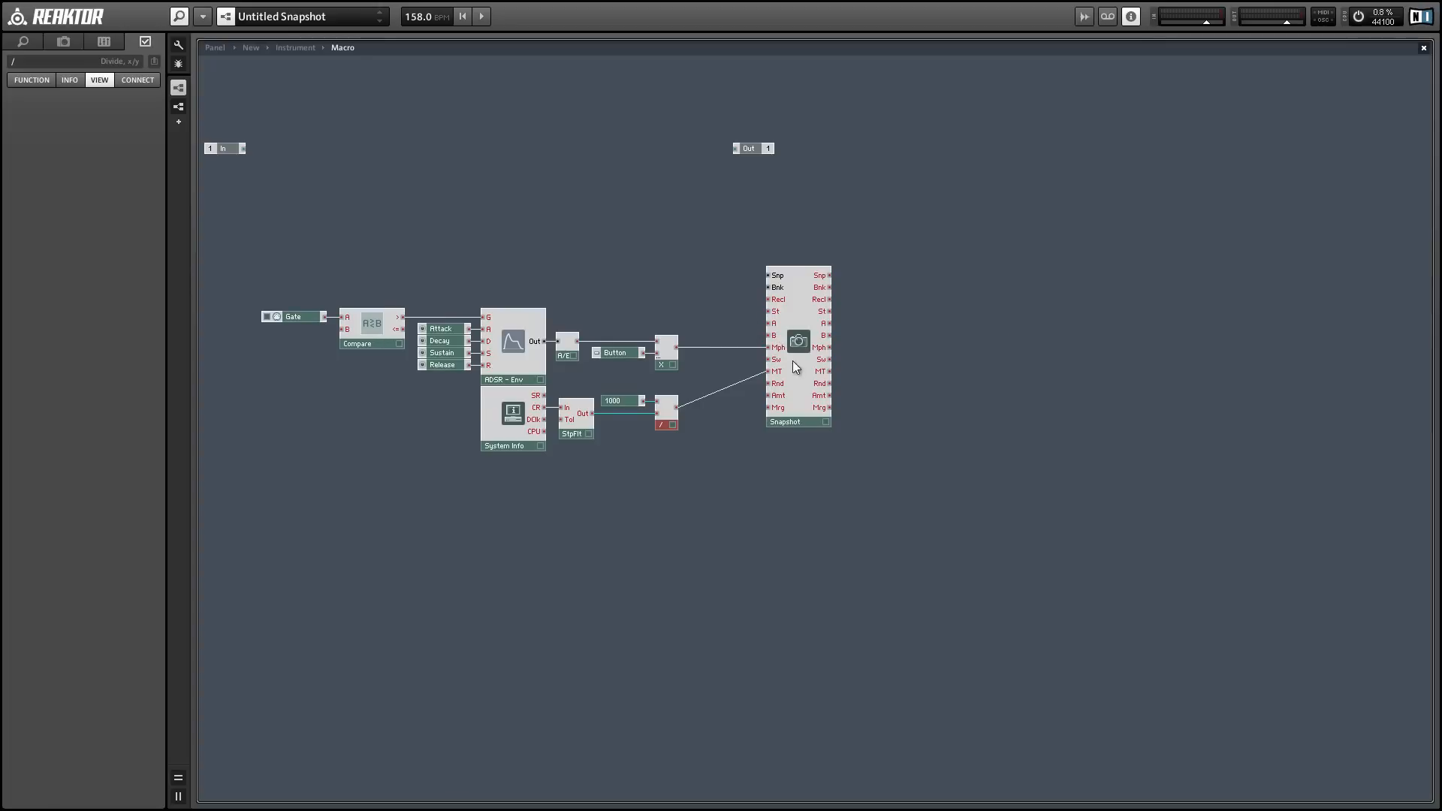
# Step: Create a Snapshot B button control on the Snapshot module's B input
pyautogui.click(797, 420)
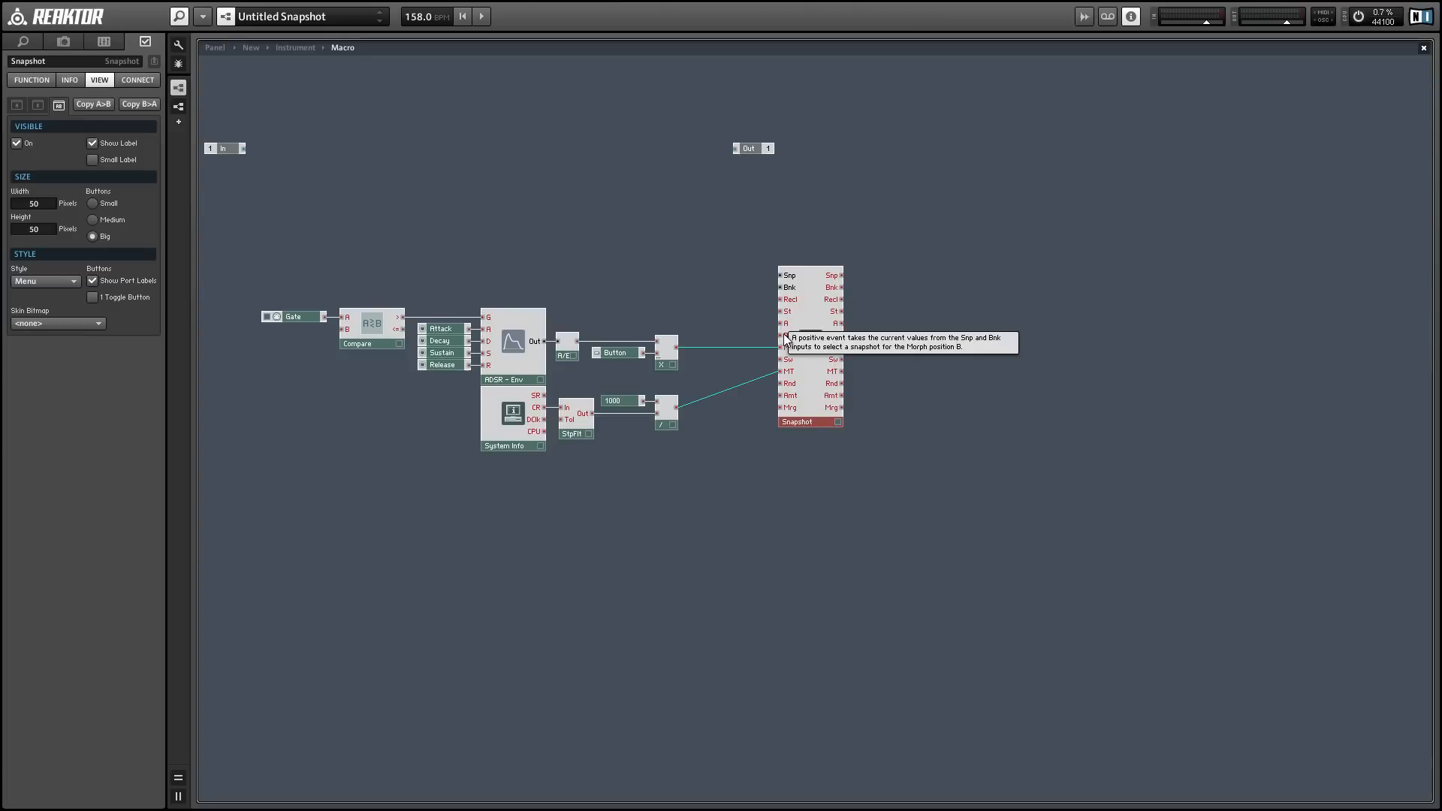
pyautogui.rightClick(788, 338)
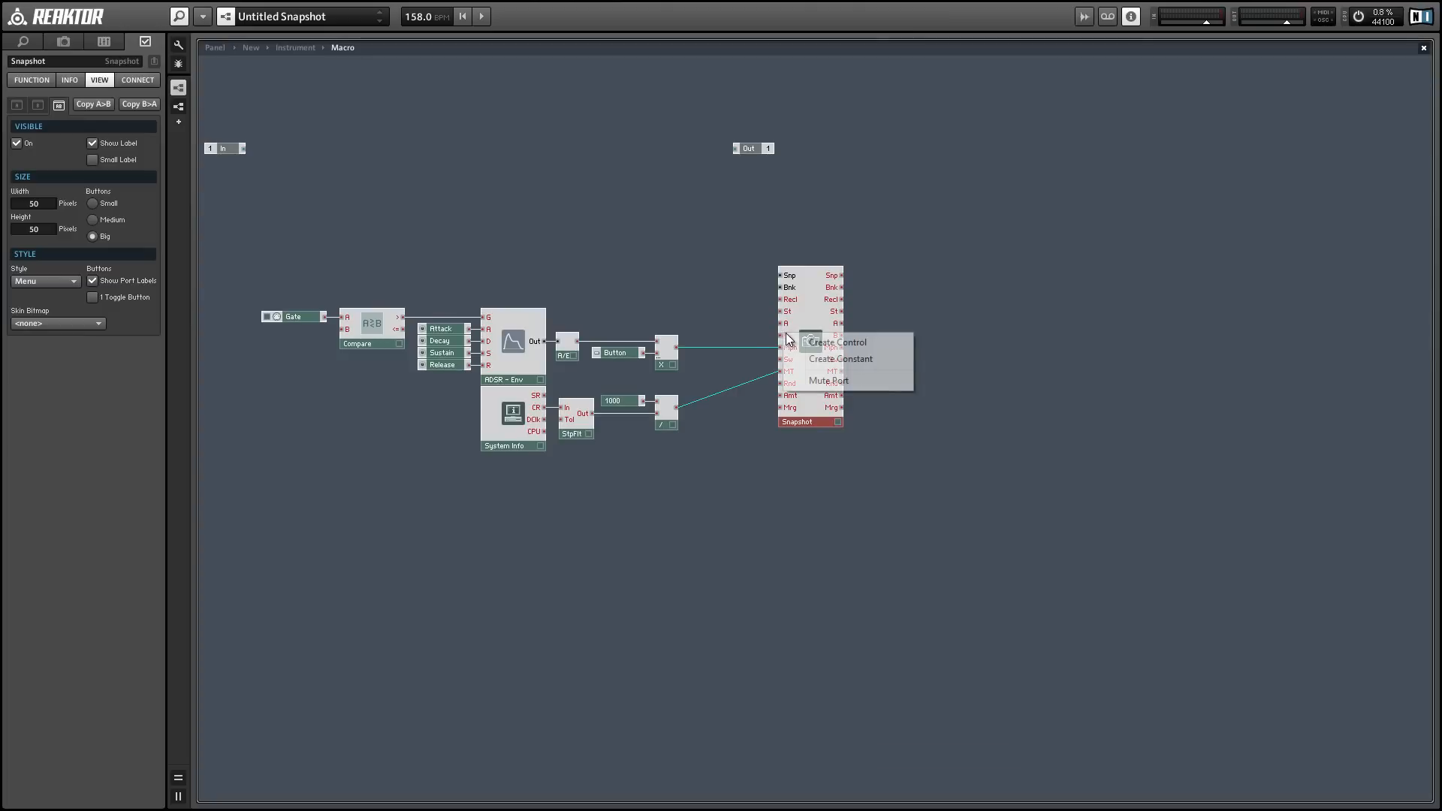
pyautogui.click(835, 342)
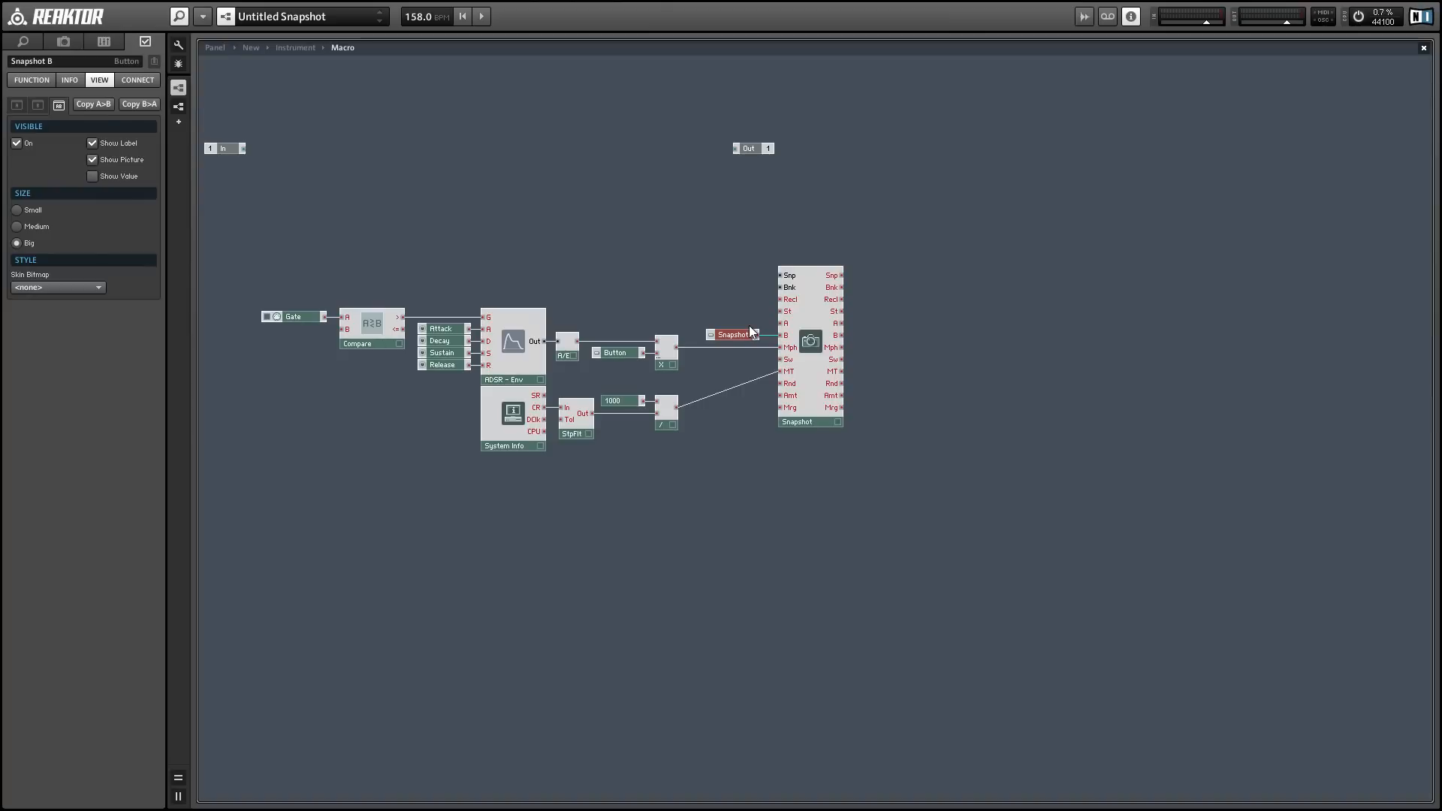
pyautogui.moveTo(784, 293)
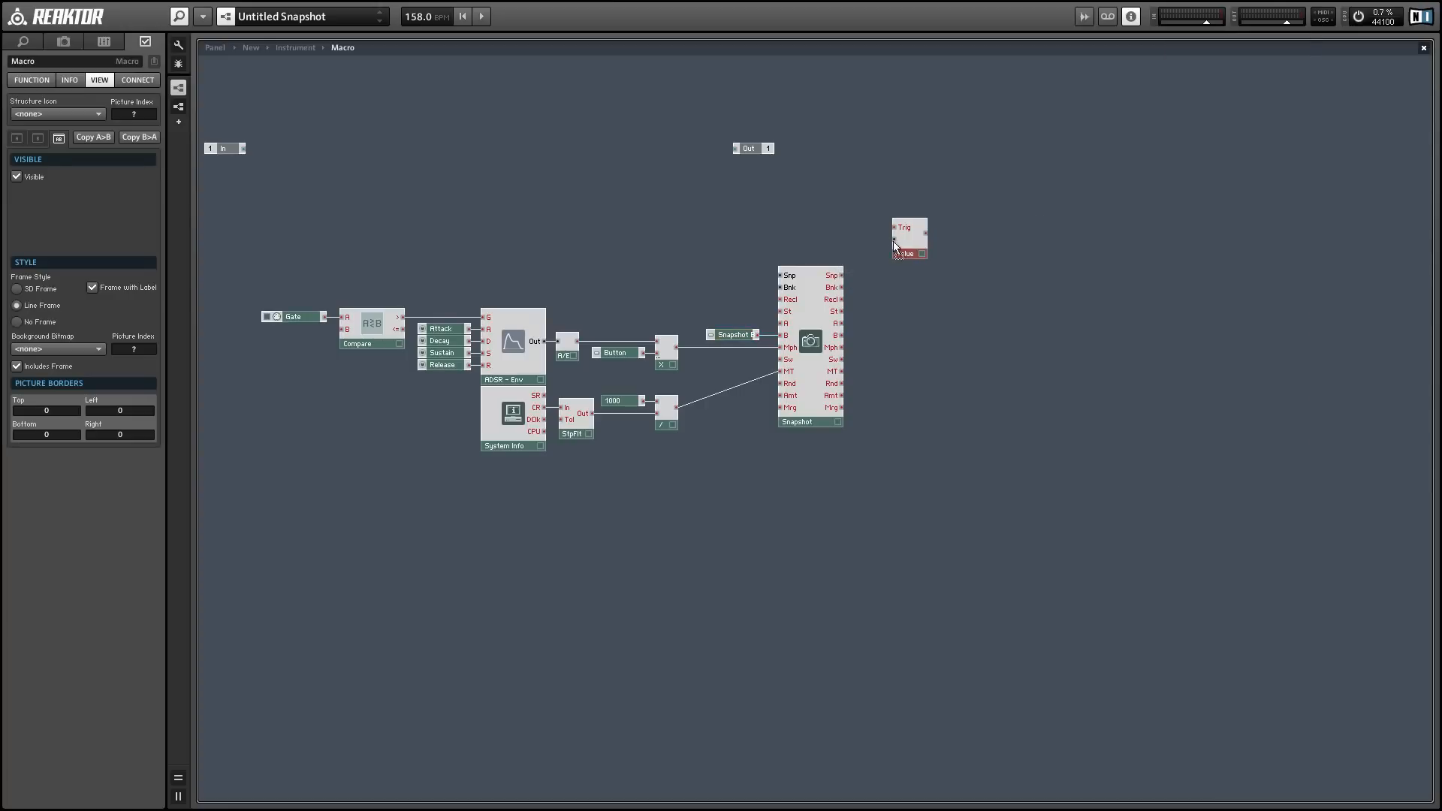
# Step: Move a Value module beside Snapshot and wire Snp/Bnk outputs into it
pyautogui.moveTo(908, 238); pyautogui.dragTo(881, 269)
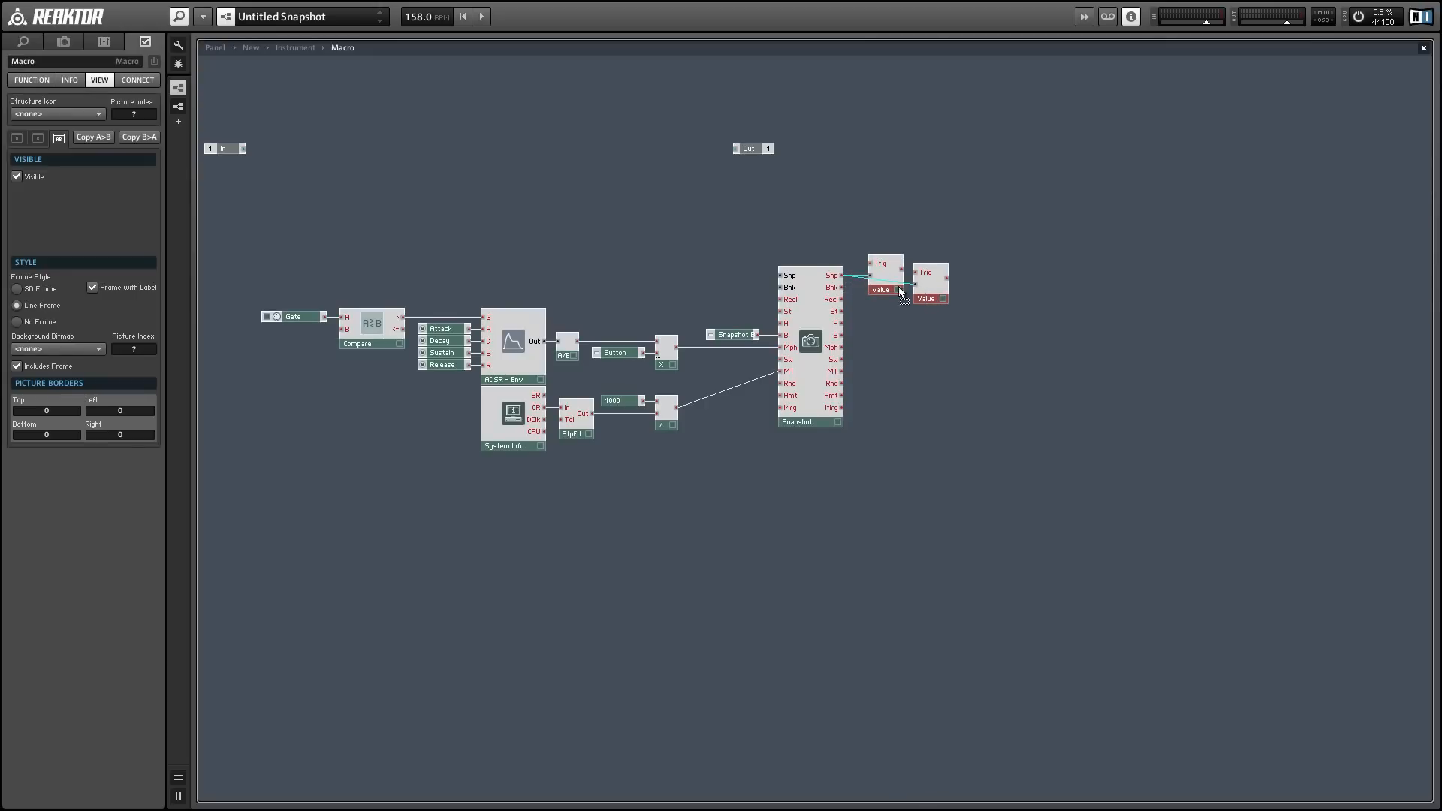
pyautogui.click(926, 298)
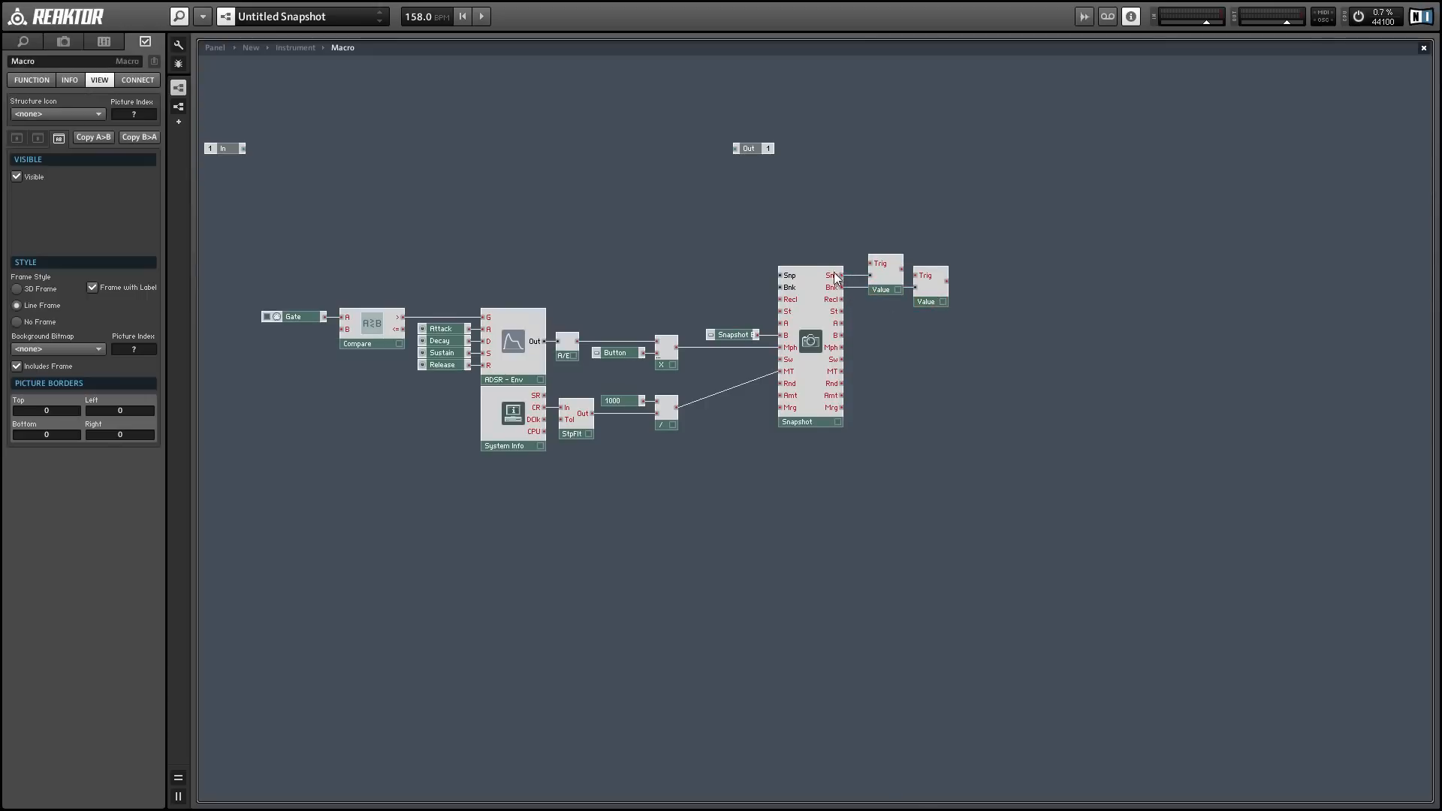
pyautogui.moveTo(832, 287)
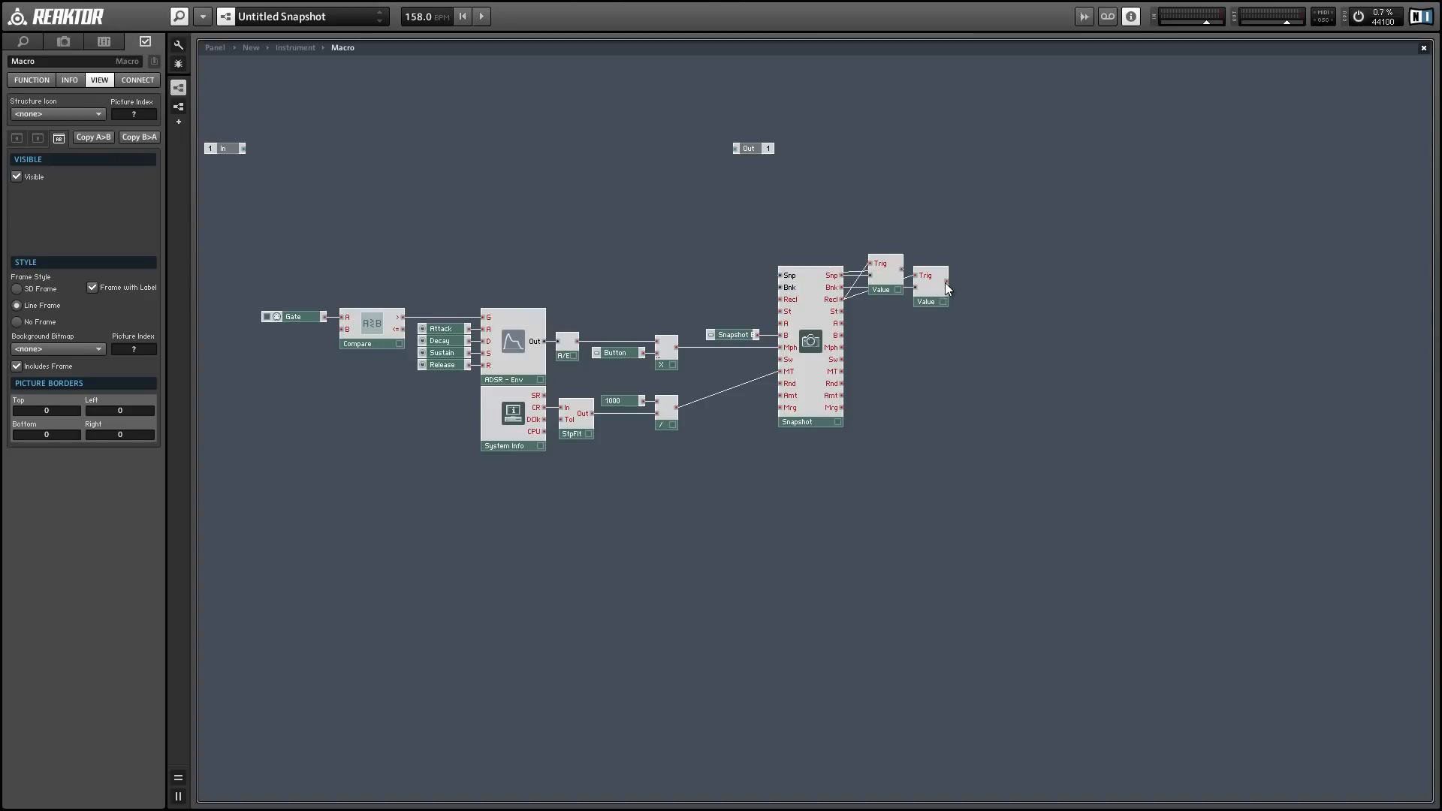
pyautogui.moveTo(827, 413)
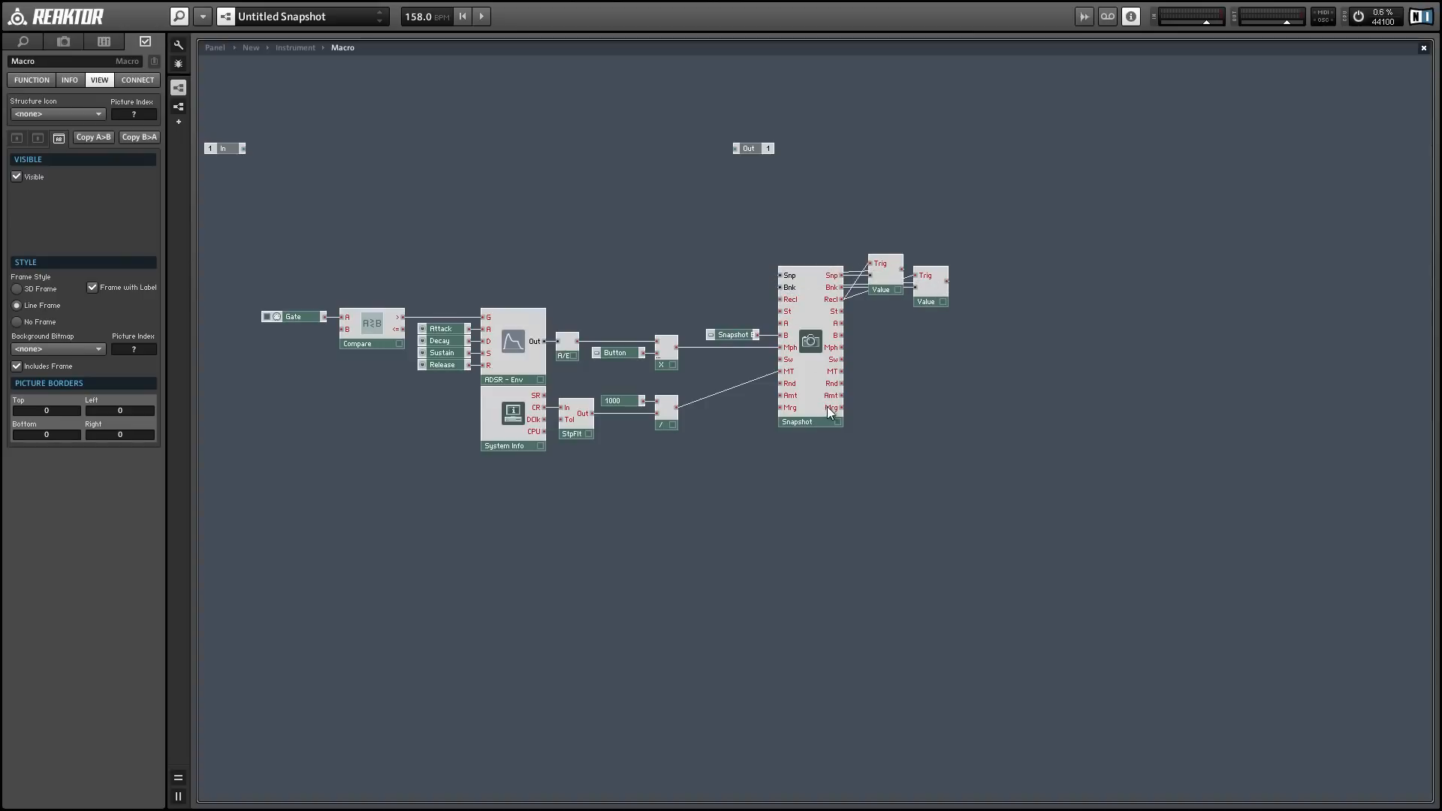
pyautogui.click(808, 420)
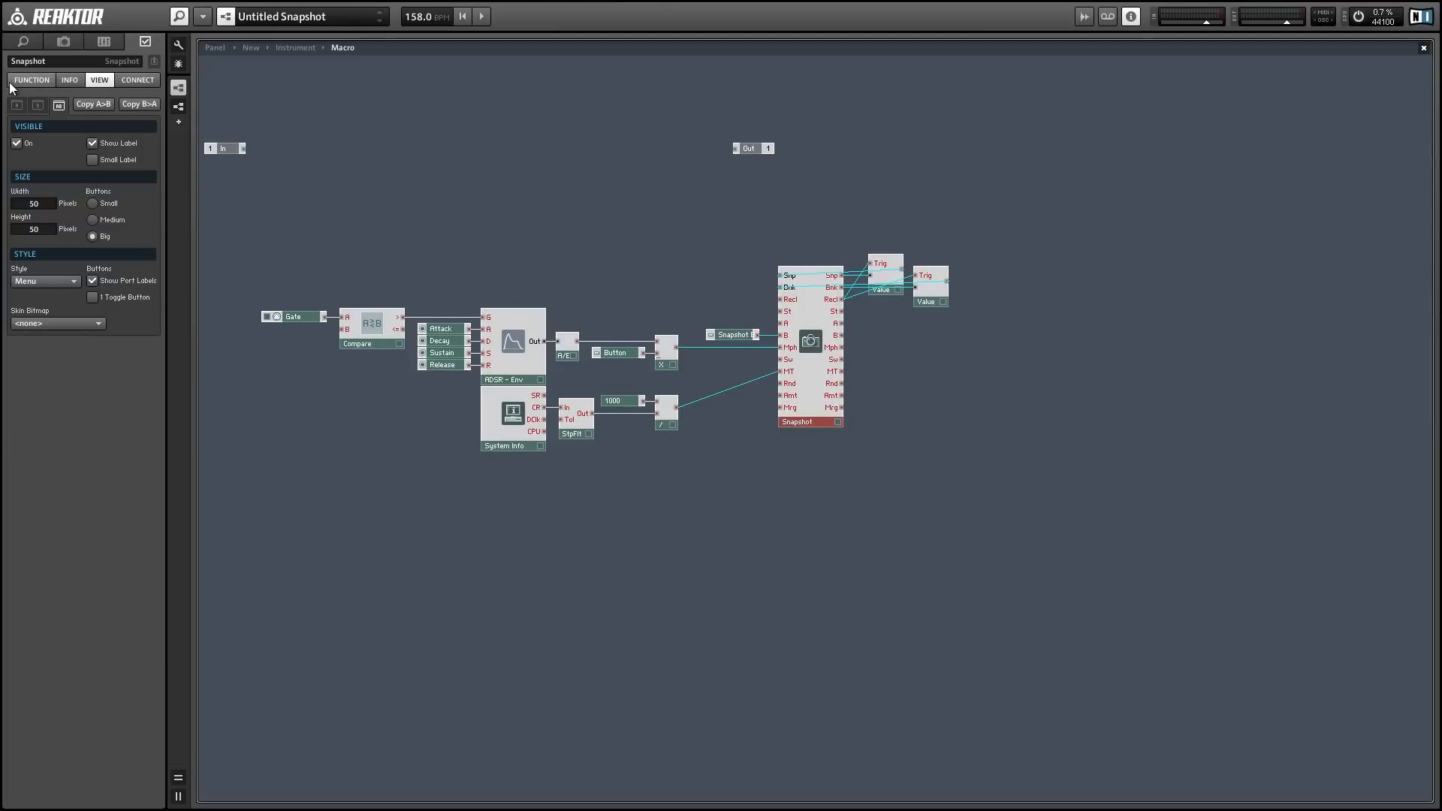
# Step: Check the Snapshot function settings and tighten the macro's module layout
pyautogui.click(30, 79)
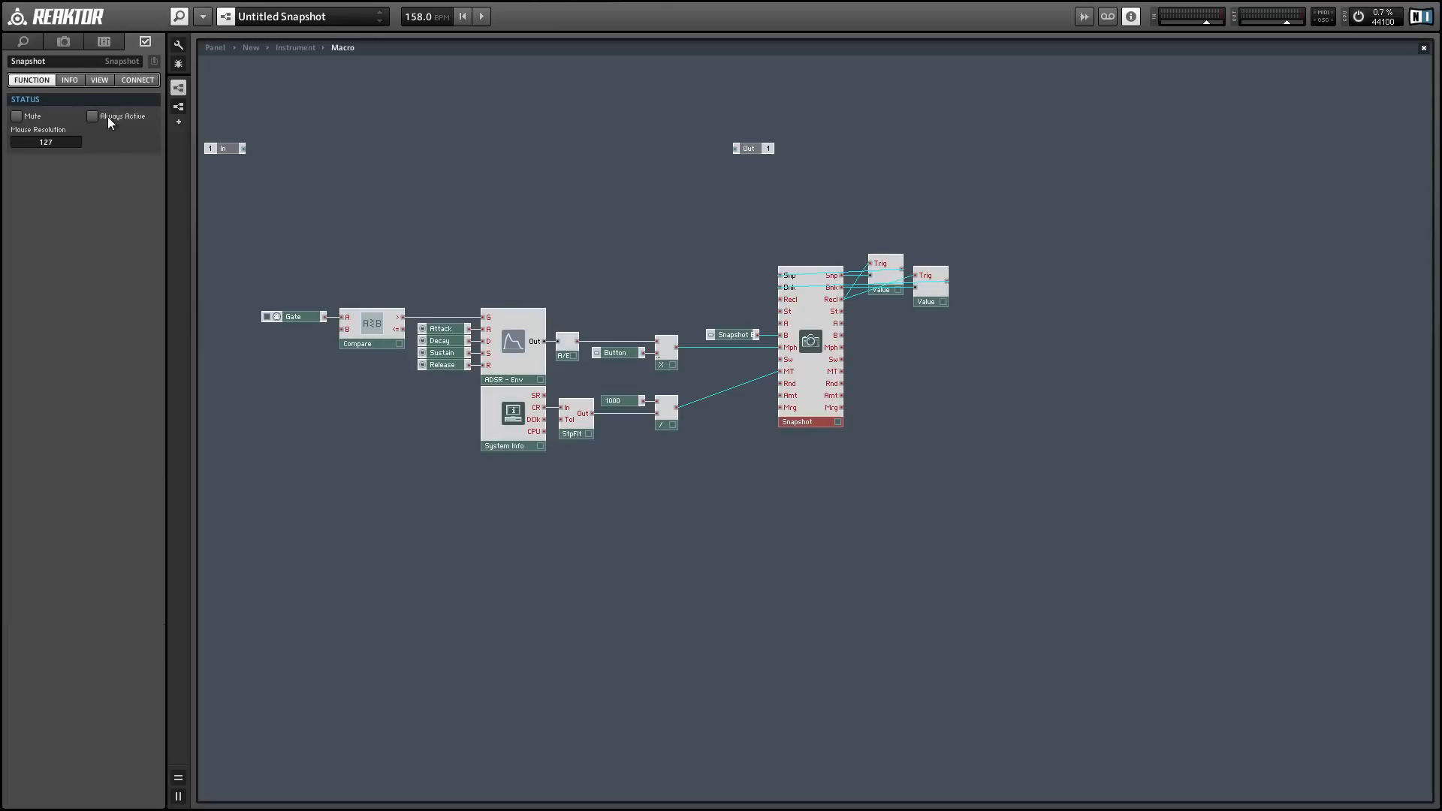
pyautogui.click(92, 115)
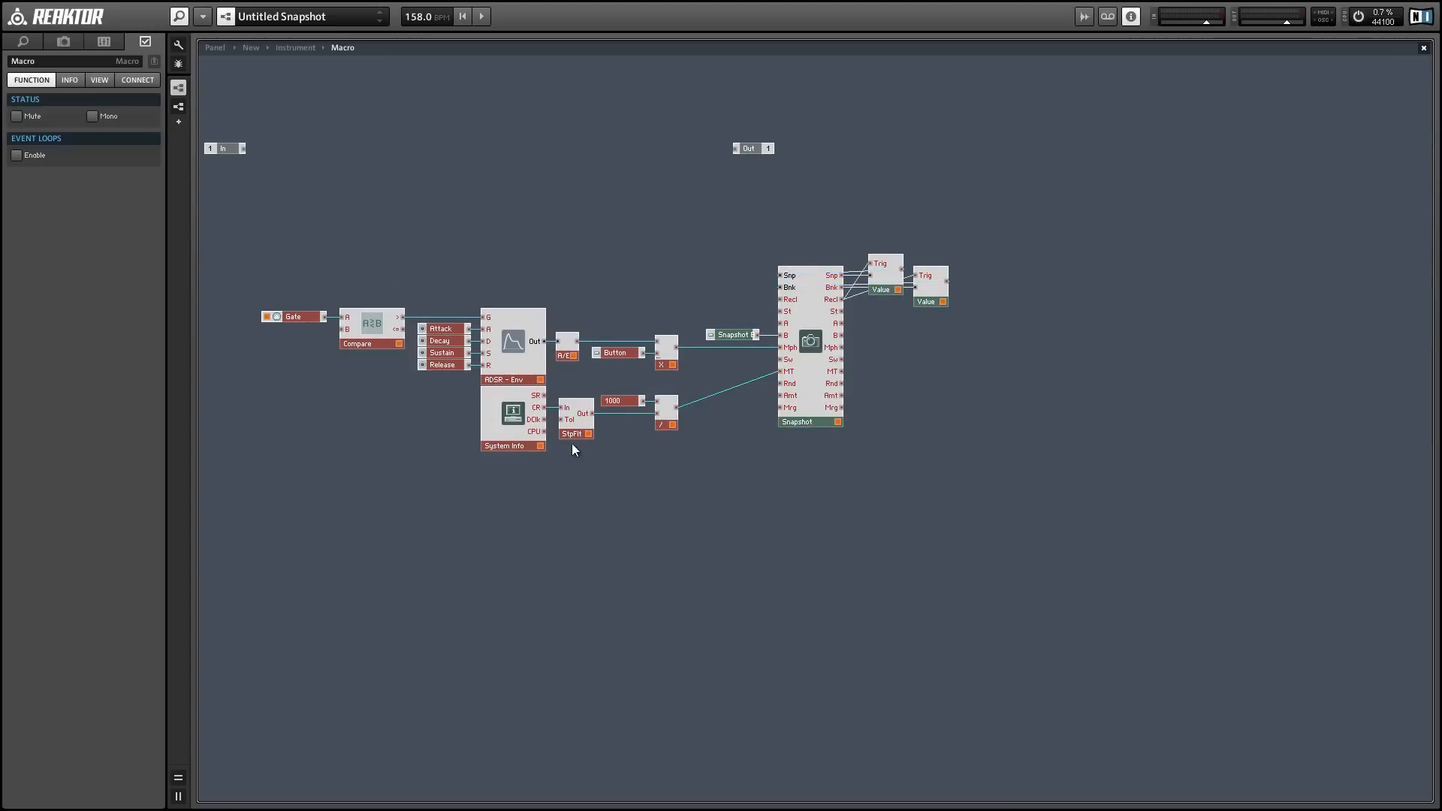
pyautogui.click(620, 334)
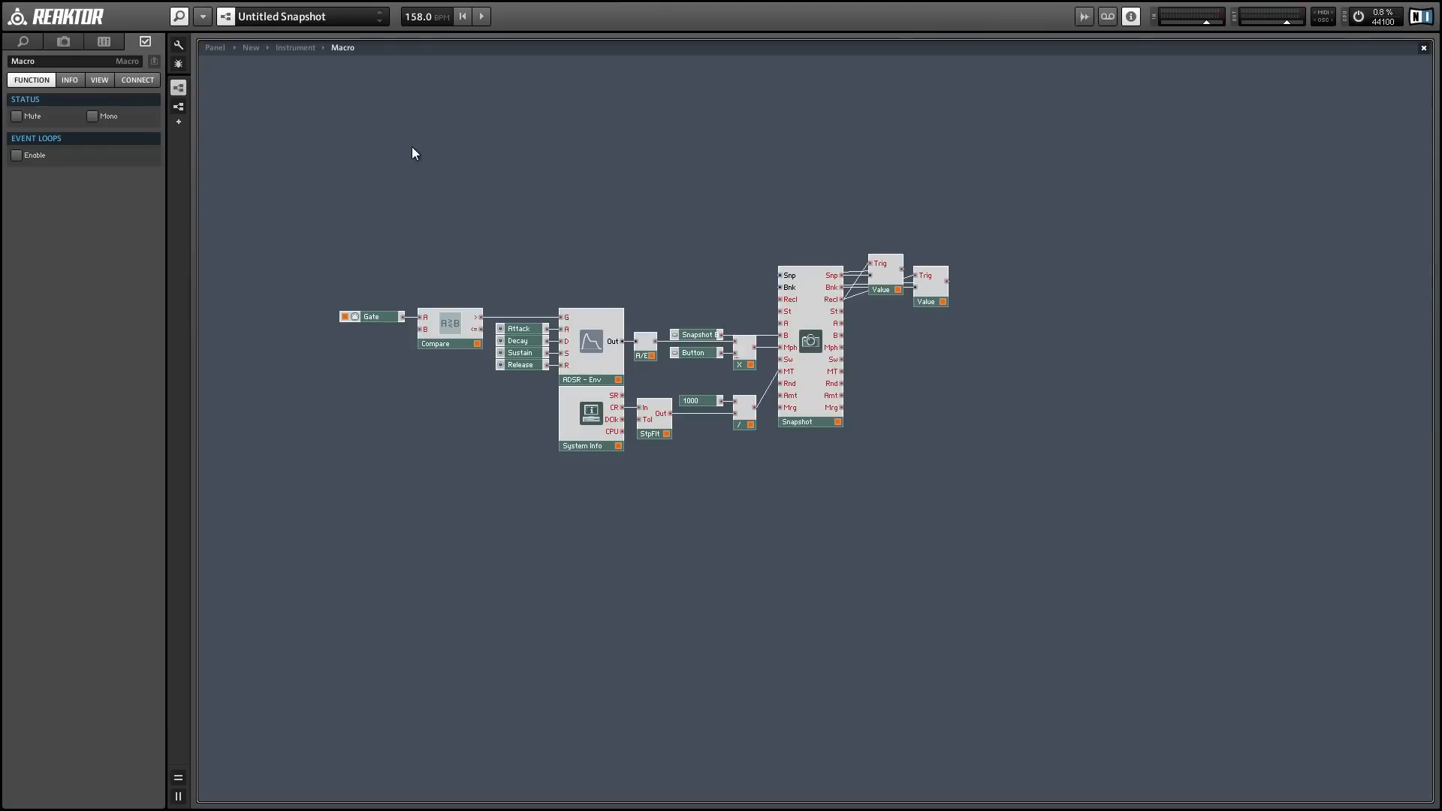
pyautogui.moveTo(530, 205)
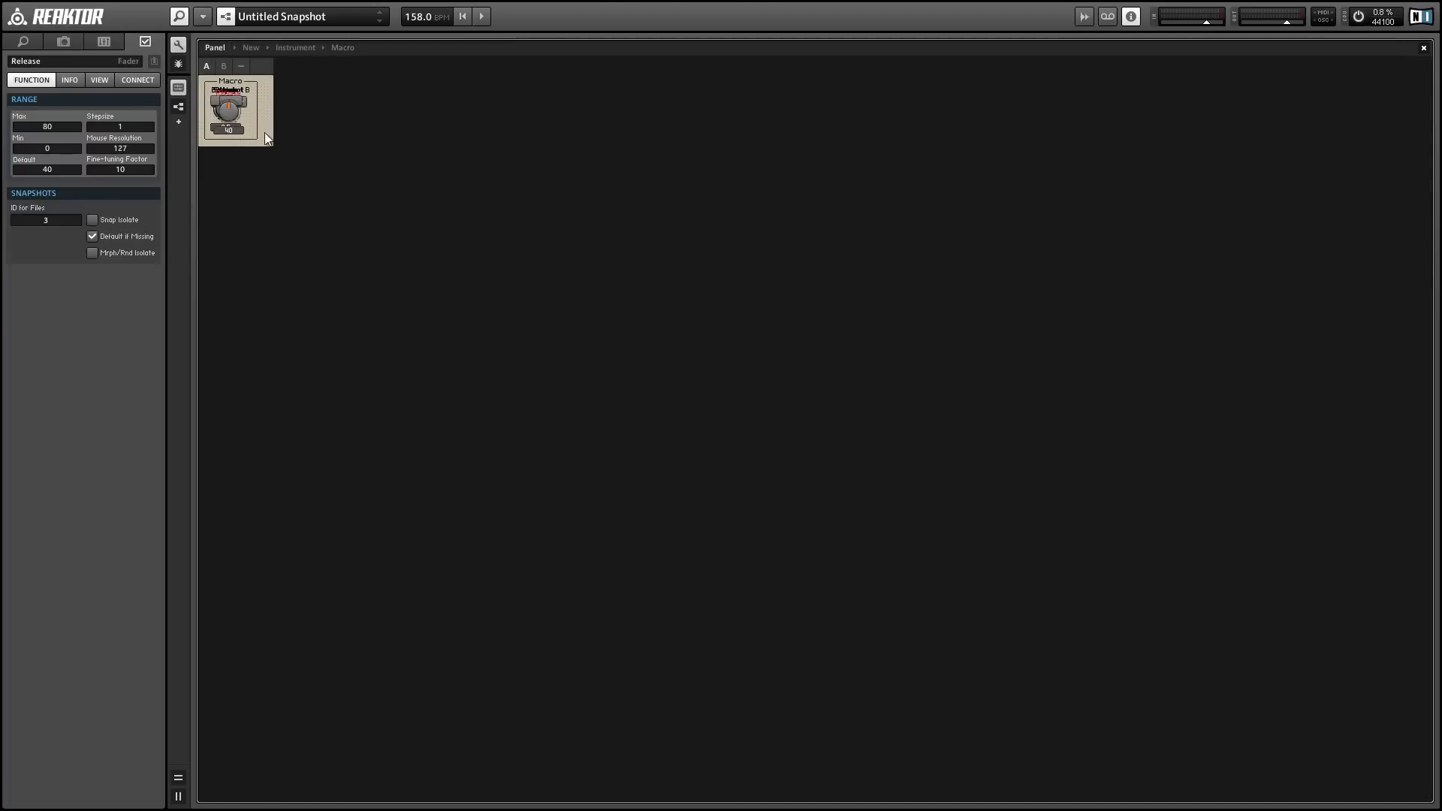
# Step: Label the button Morph and rename the macro SnapMorph
pyautogui.click(333, 144)
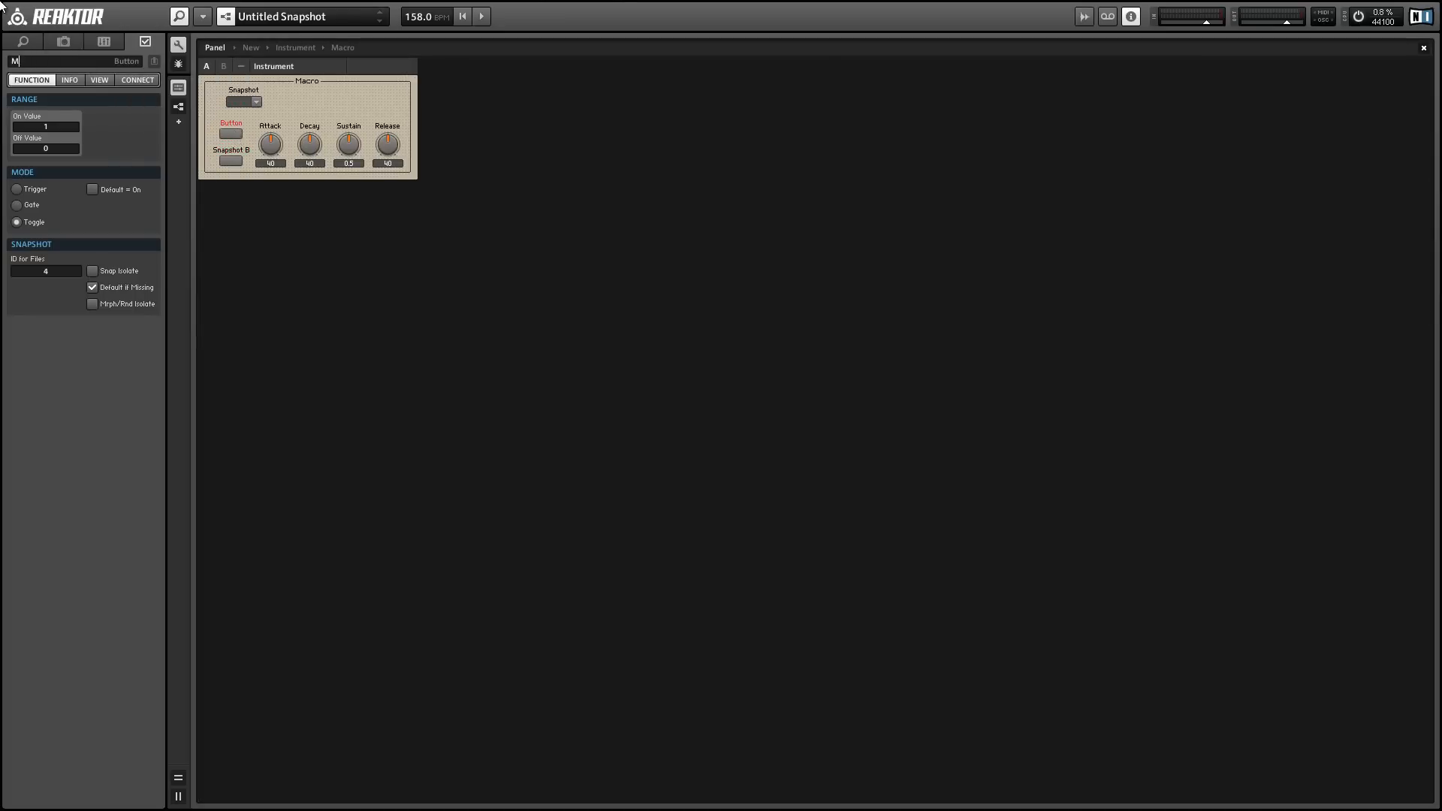
pyautogui.write('Morph')
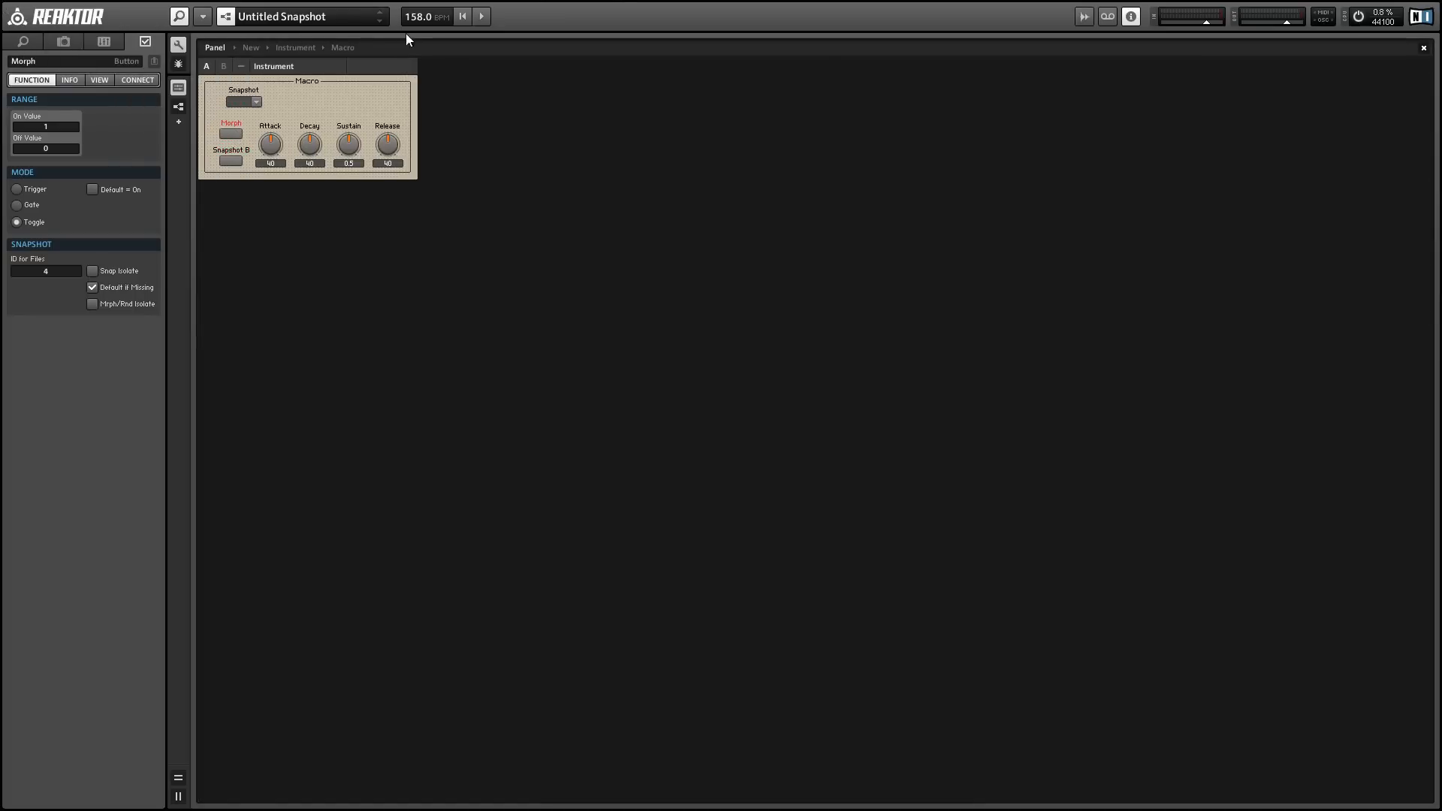
pyautogui.click(242, 94)
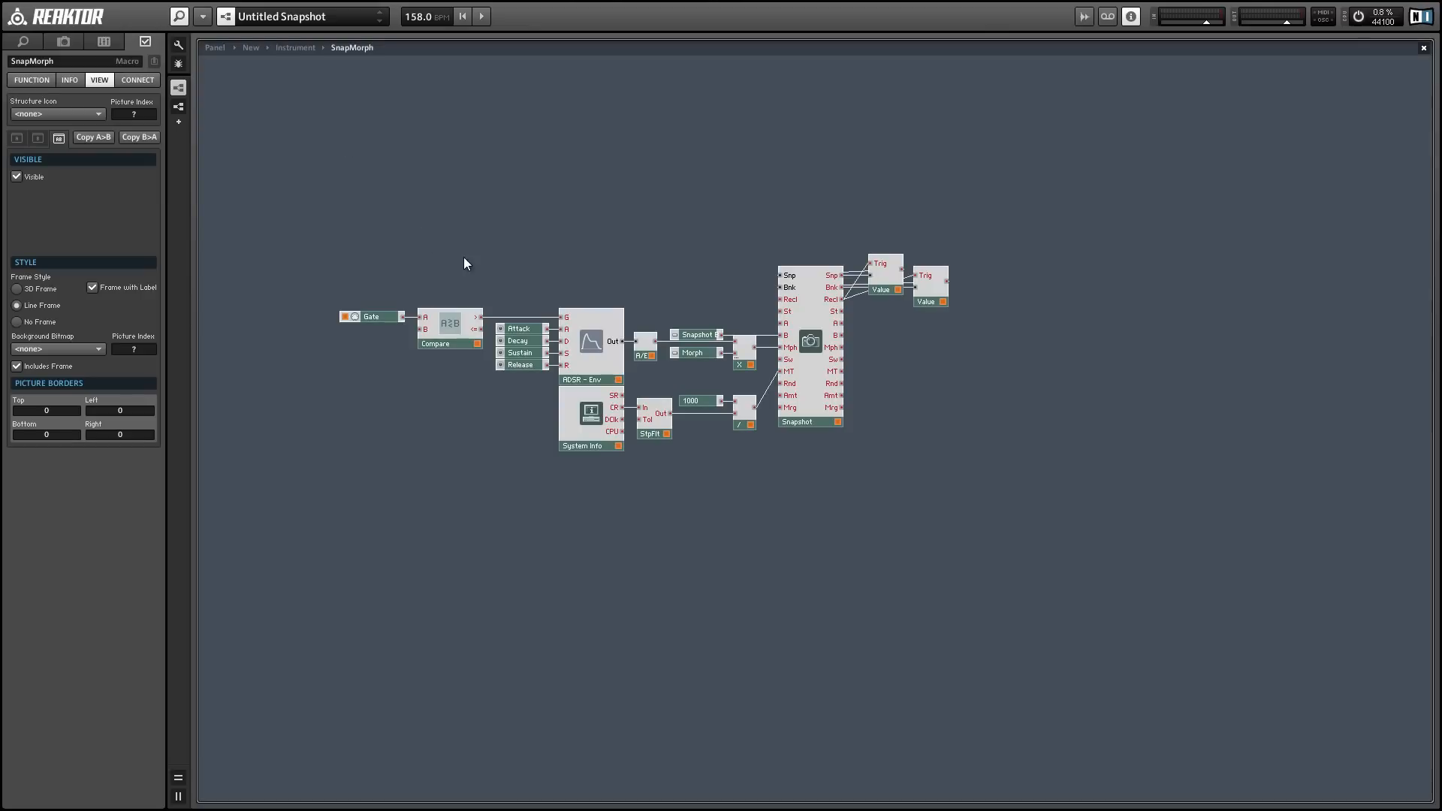
# Step: Save the macro to the Macros library as 'SnapMorph' and return to the instrument panel
pyautogui.rightClick(386, 221)
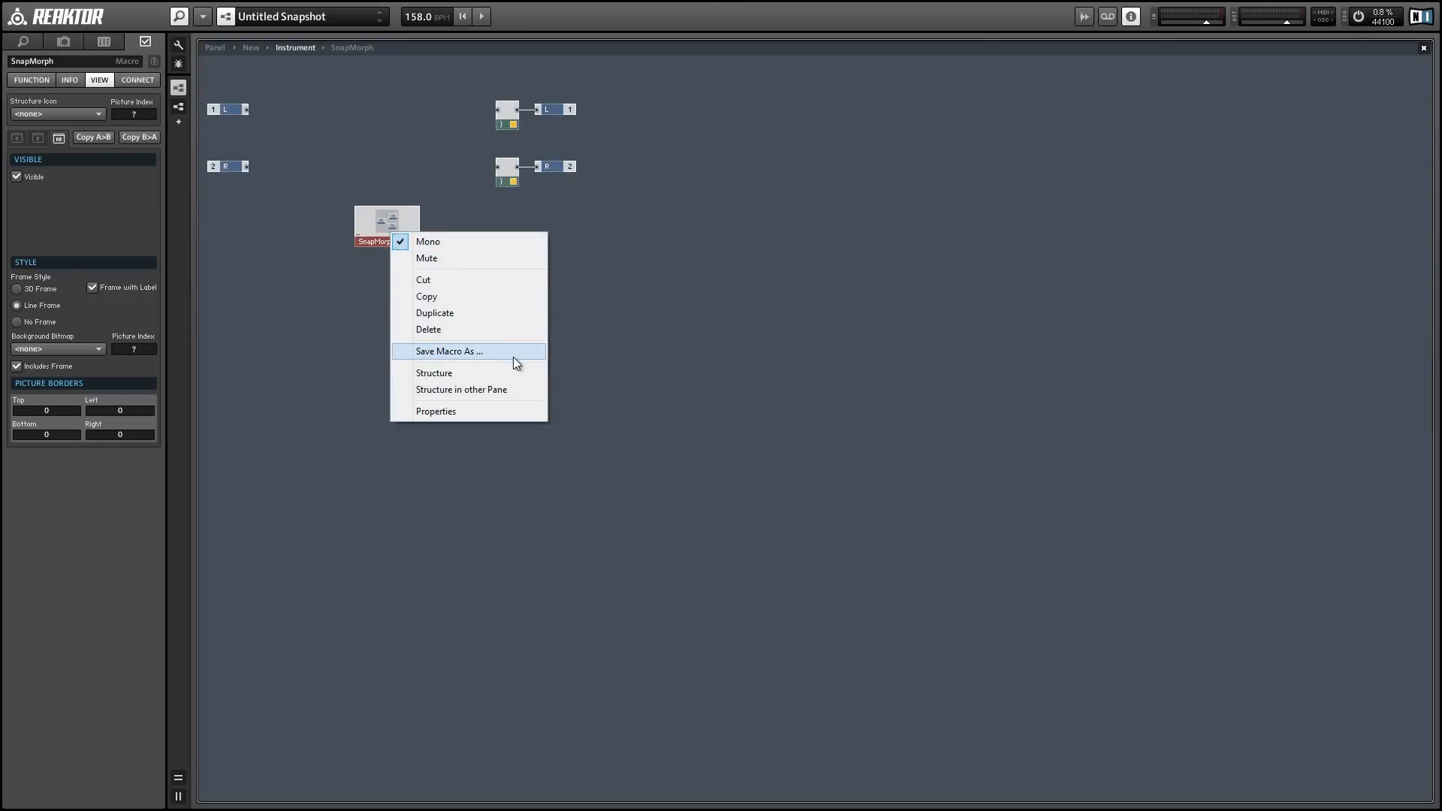
pyautogui.click(449, 350)
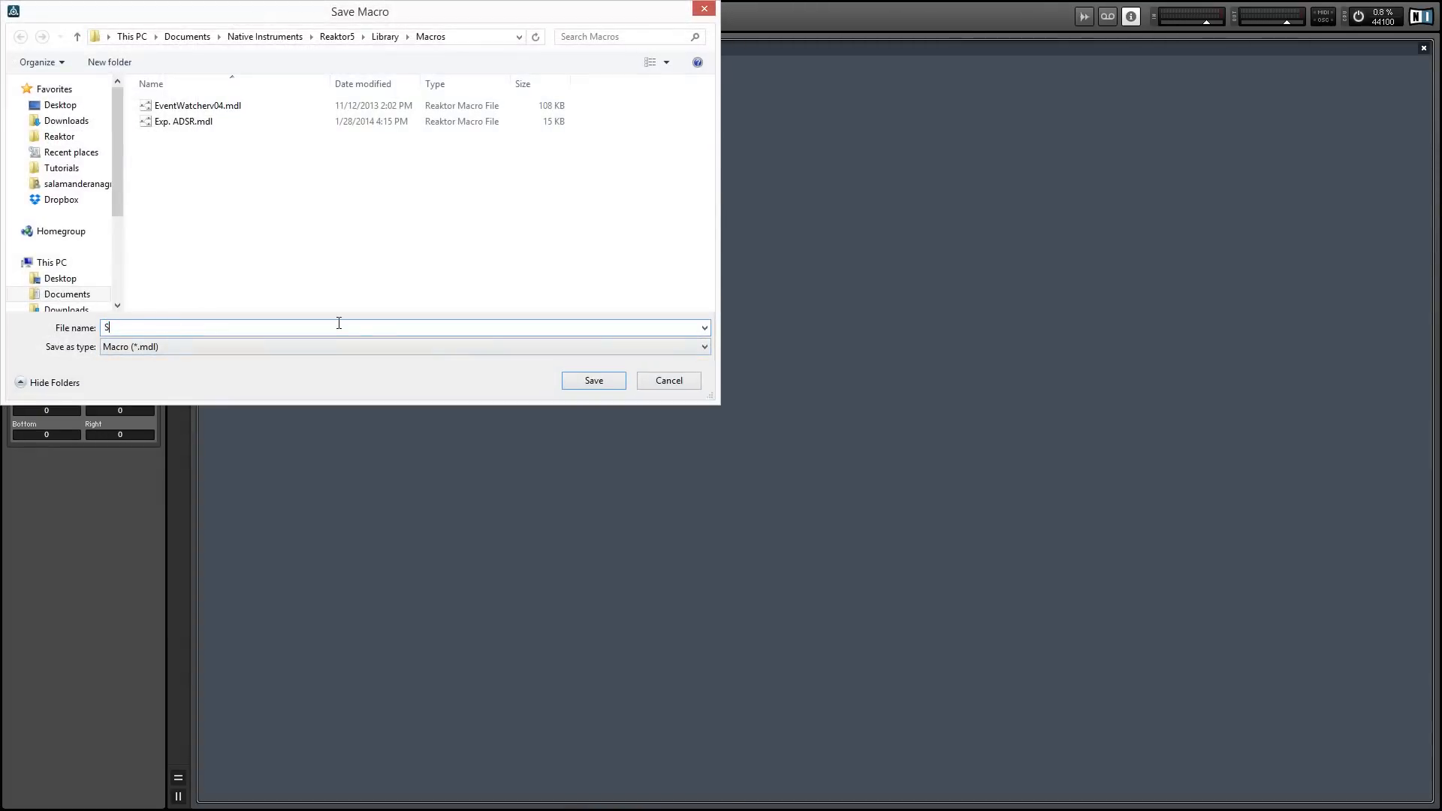
pyautogui.write('napMorph')
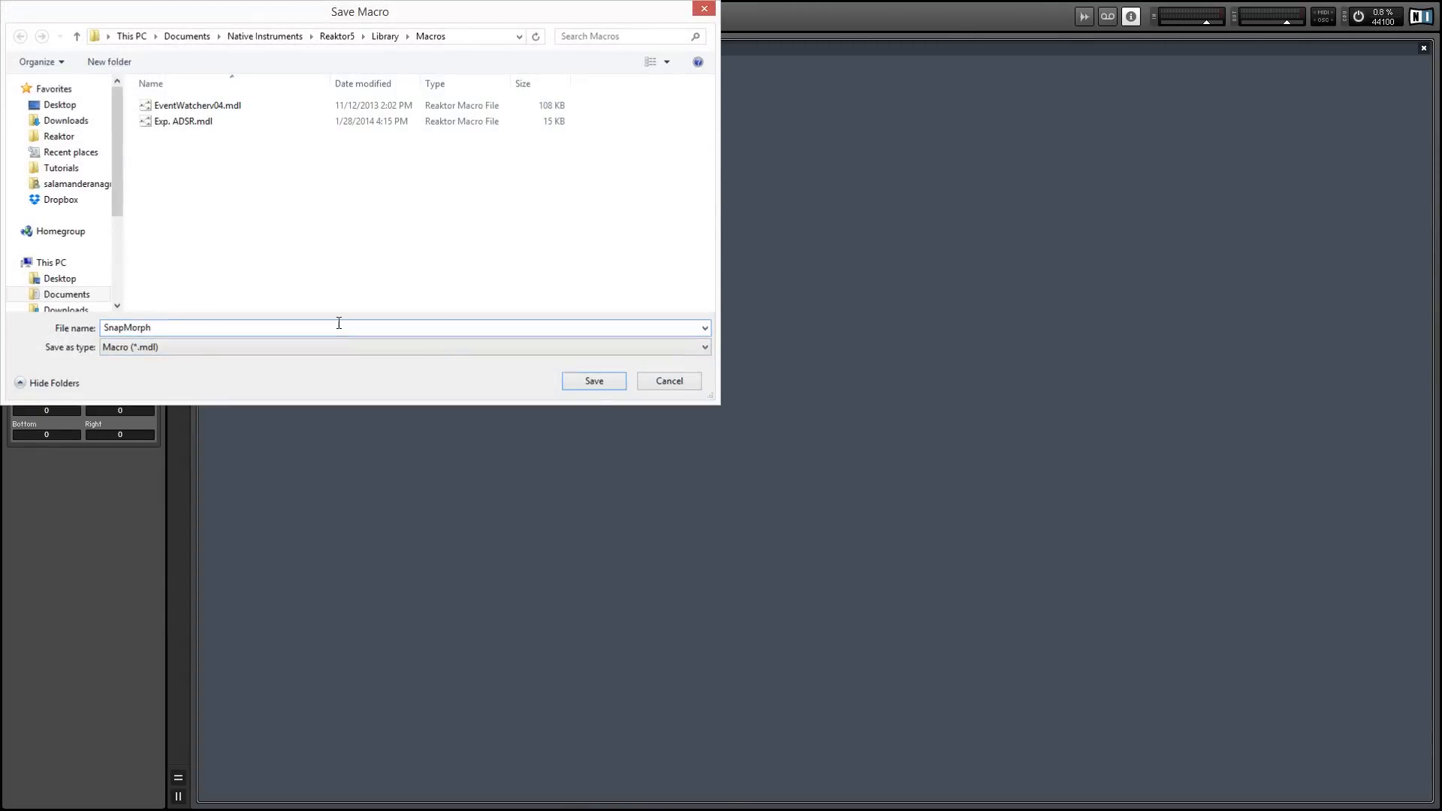
pyautogui.click(593, 380)
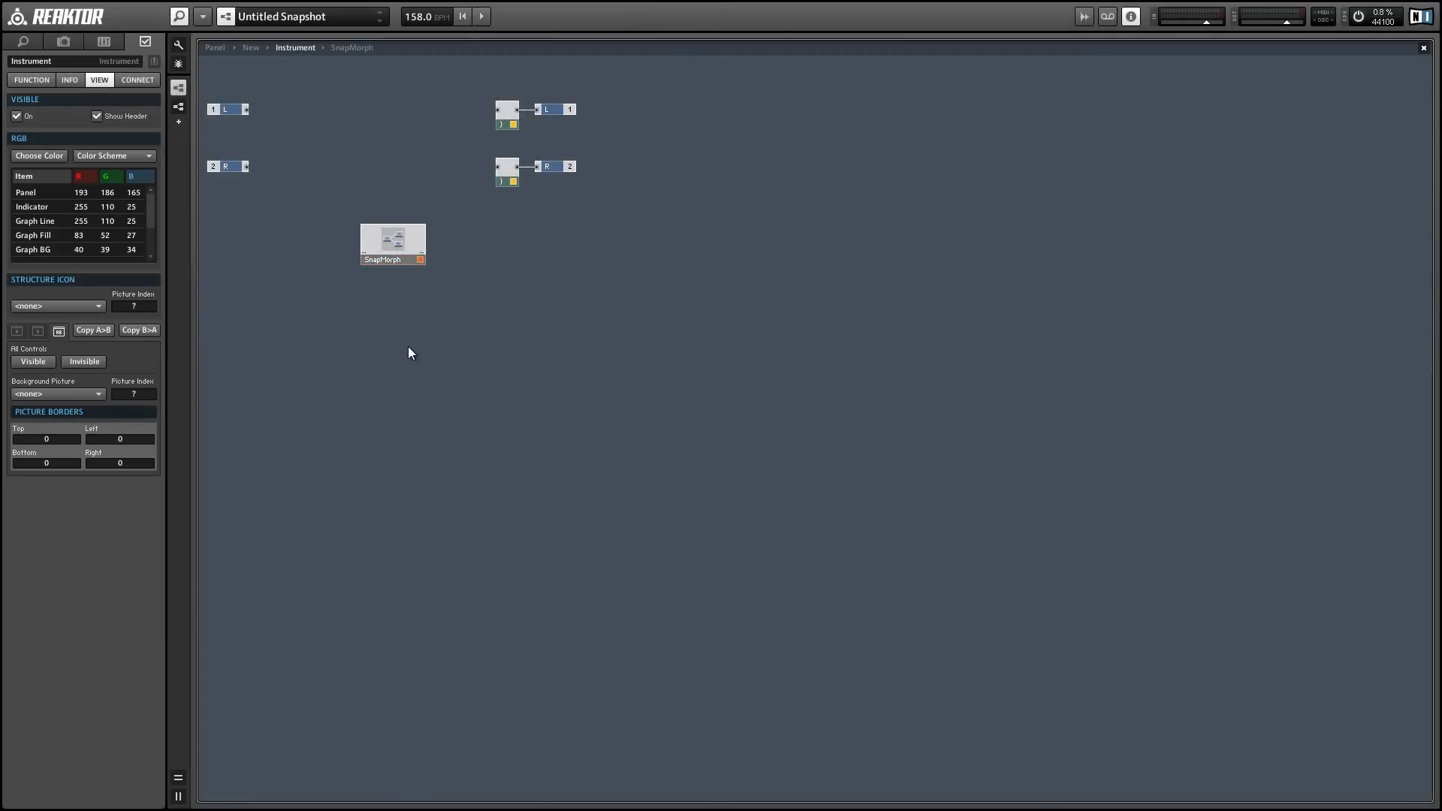
pyautogui.click(214, 47)
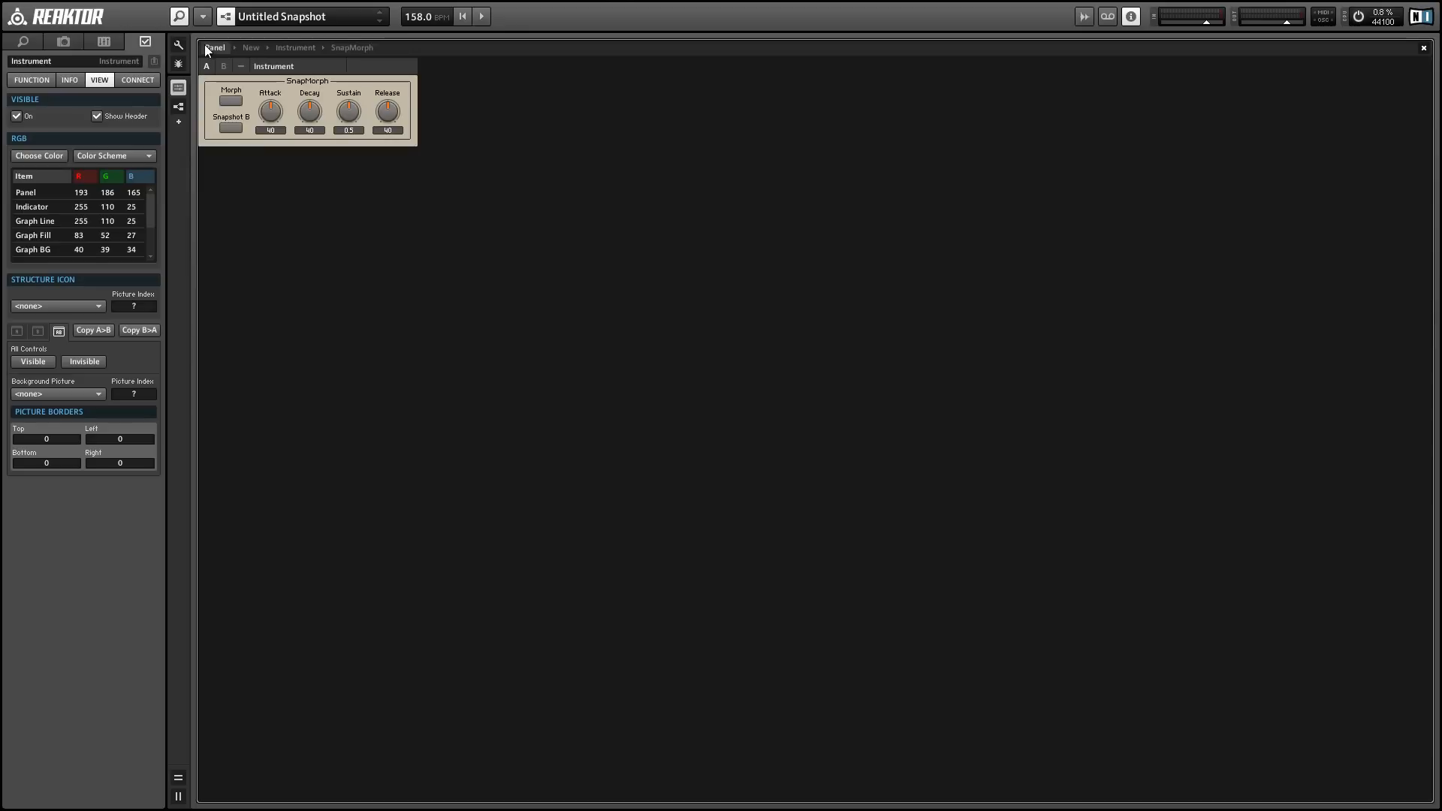
pyautogui.moveTo(197, 23)
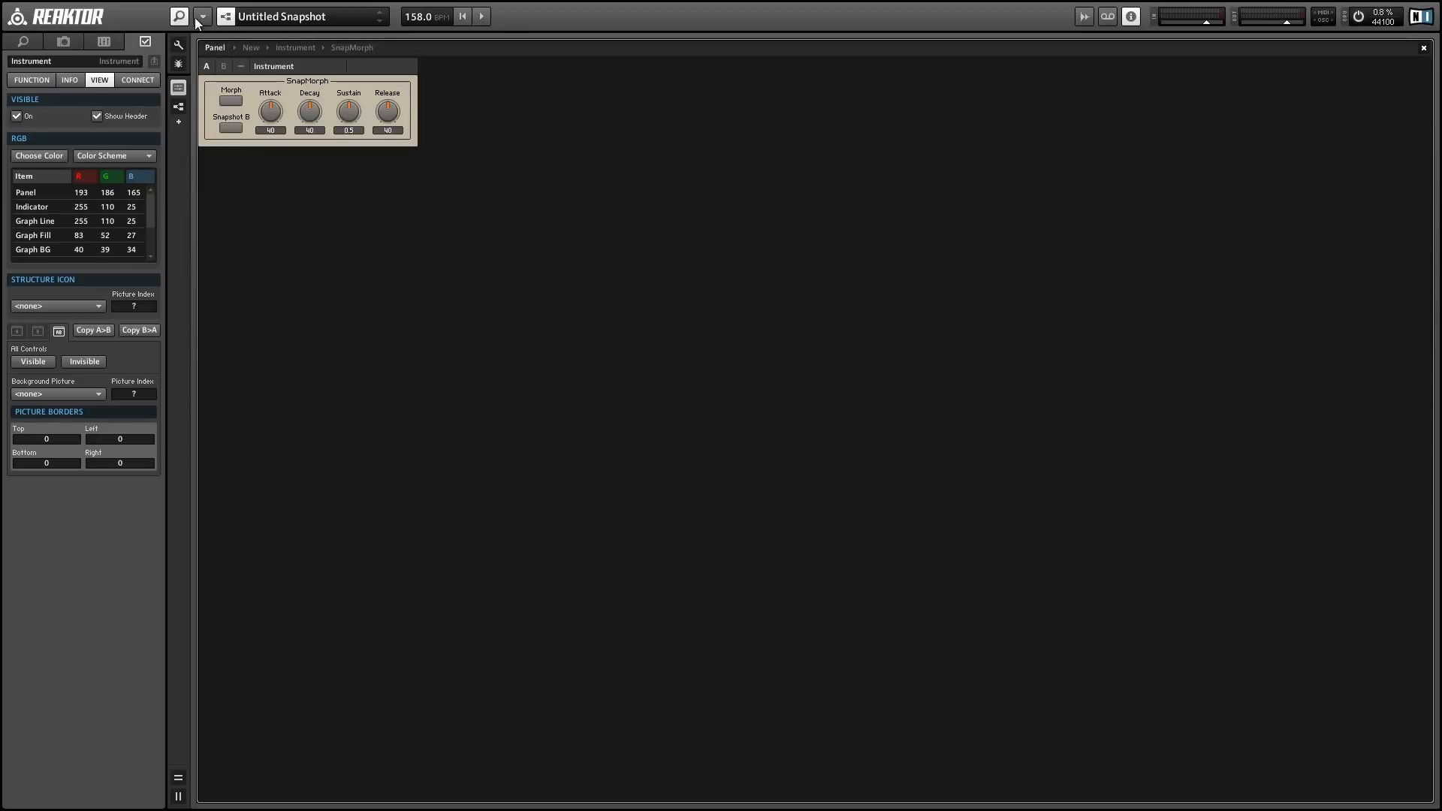
# Step: Load the Steampipe 2 ensemble, declining to save the untitled test ensemble
pyautogui.click(202, 15)
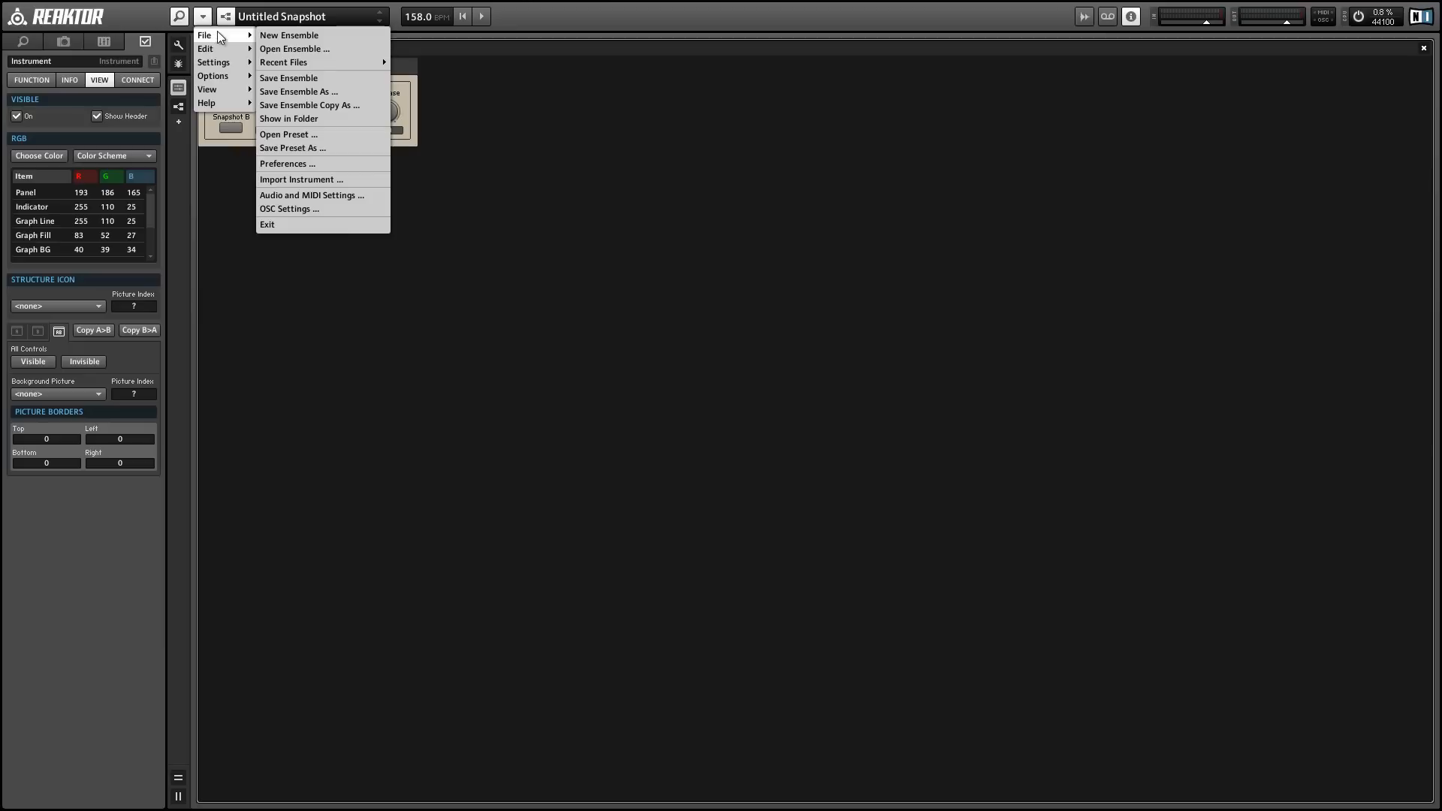
pyautogui.moveTo(283, 61)
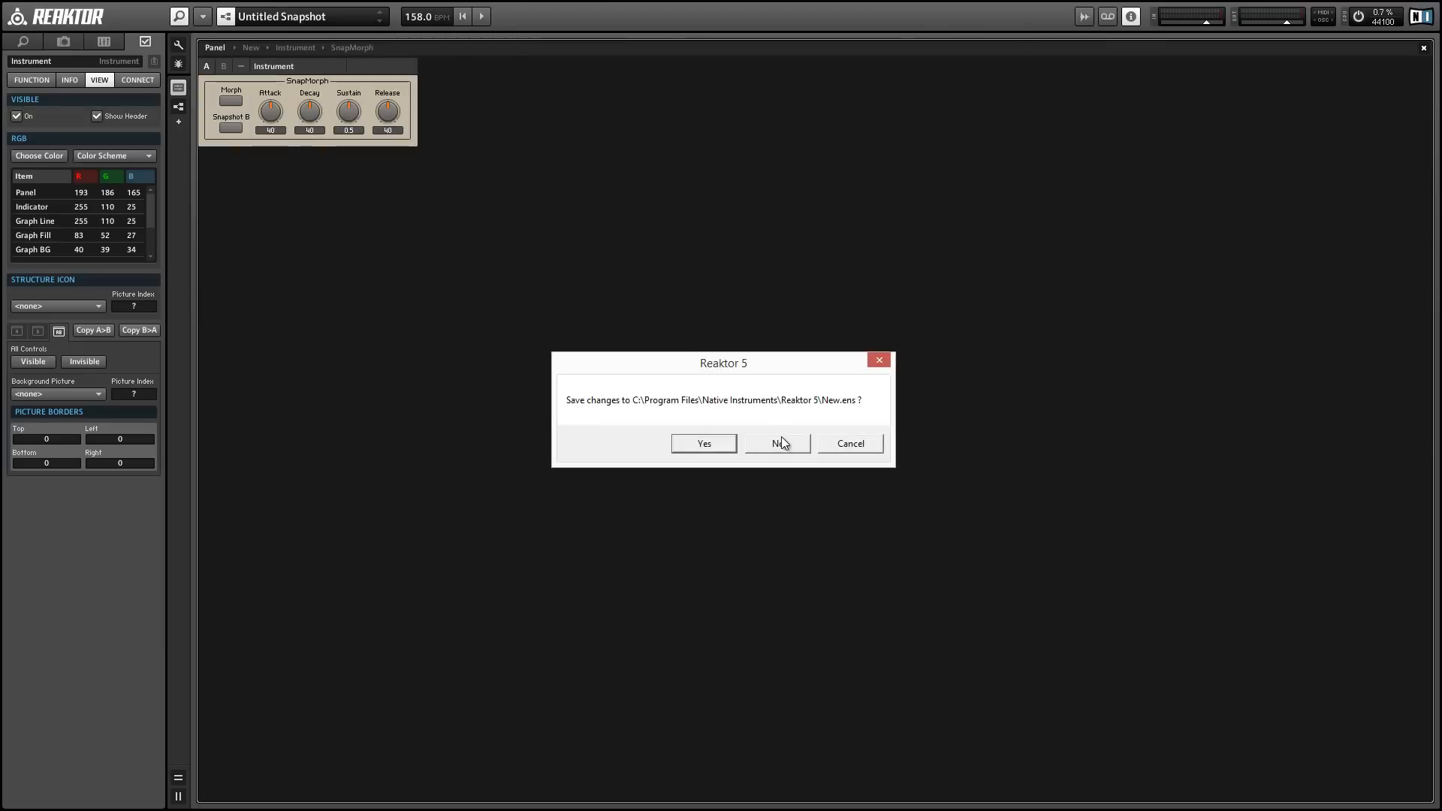
pyautogui.click(777, 443)
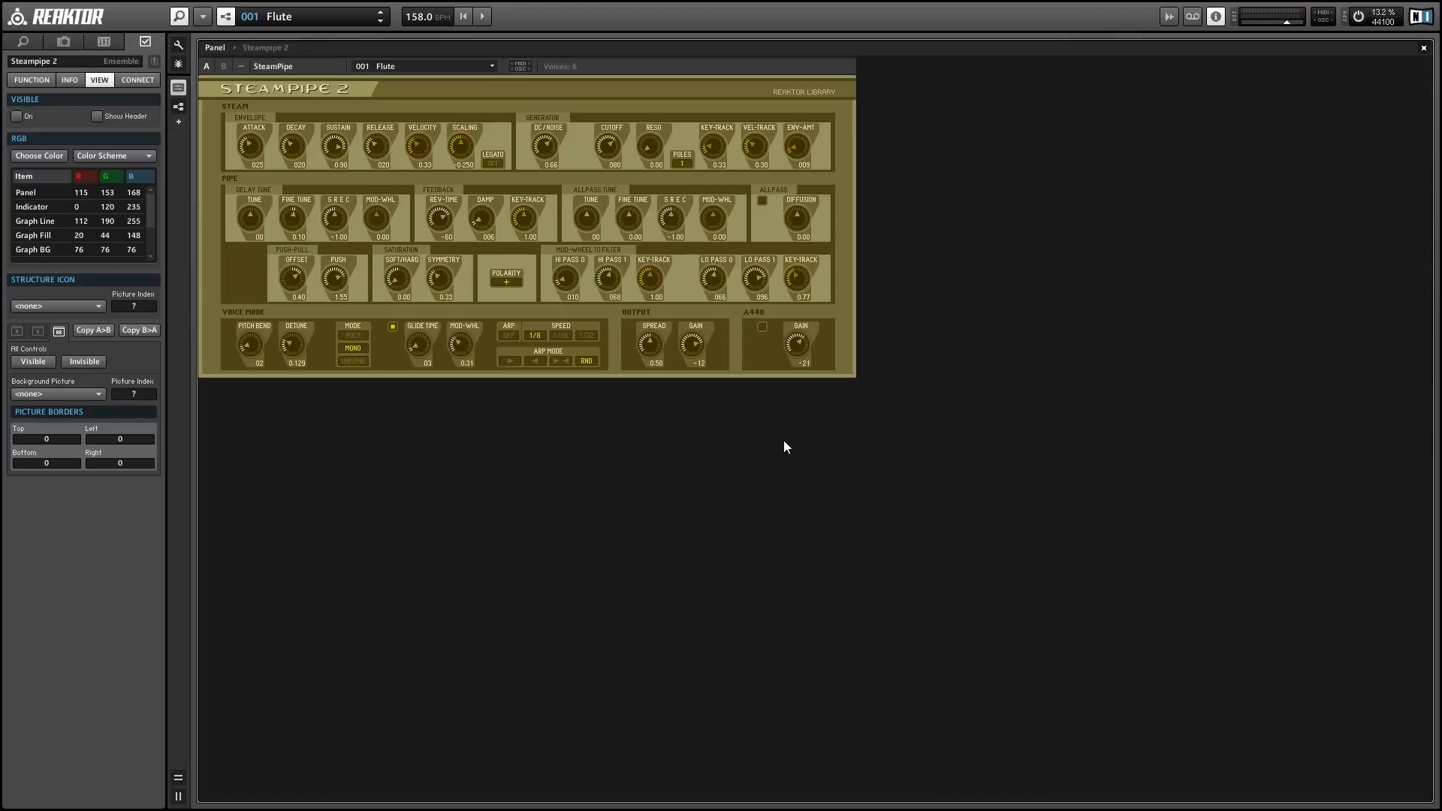
pyautogui.moveTo(780, 307)
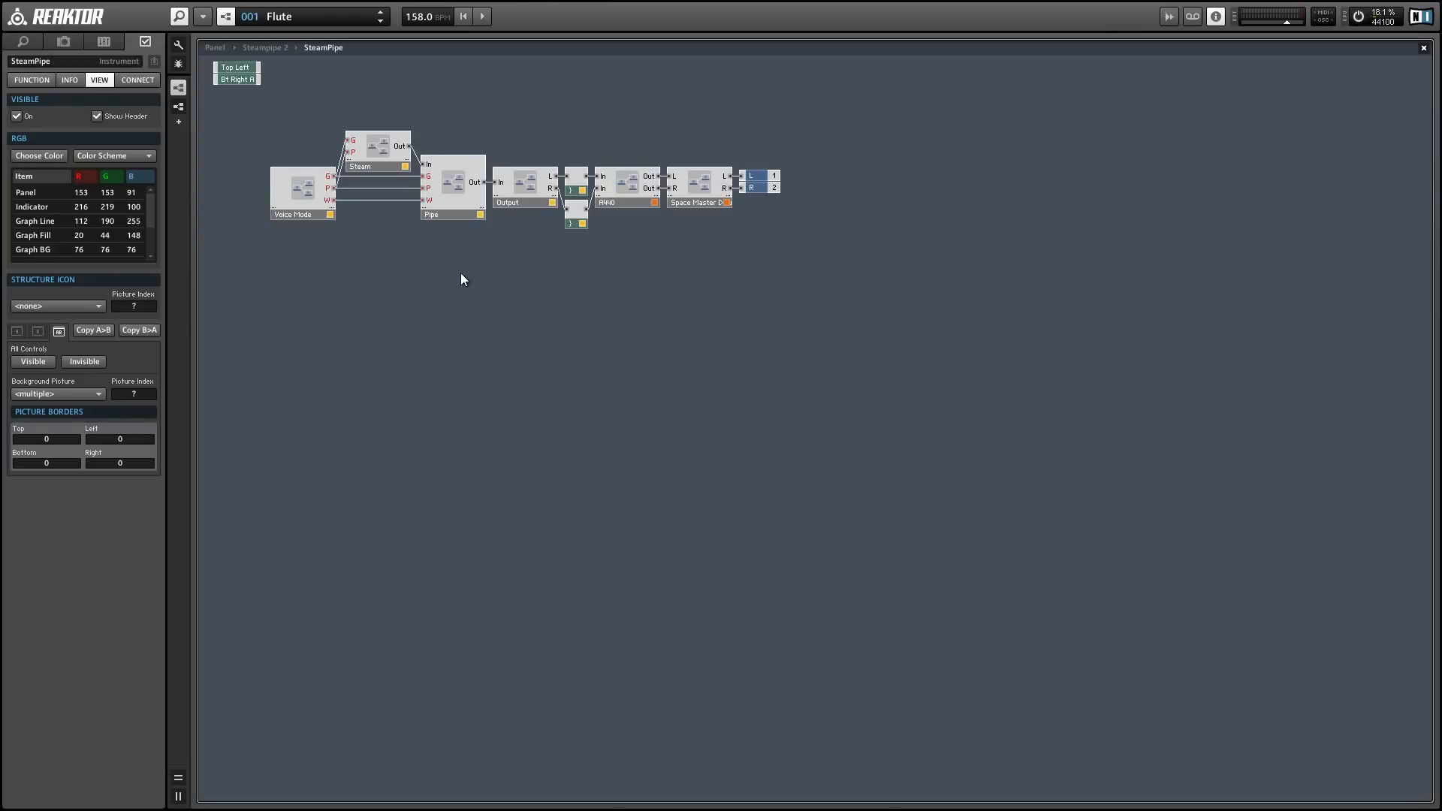
# Step: Insert the saved SnapMorph macro into SteamPipe's structure and go to its panel
pyautogui.rightClick(462, 260)
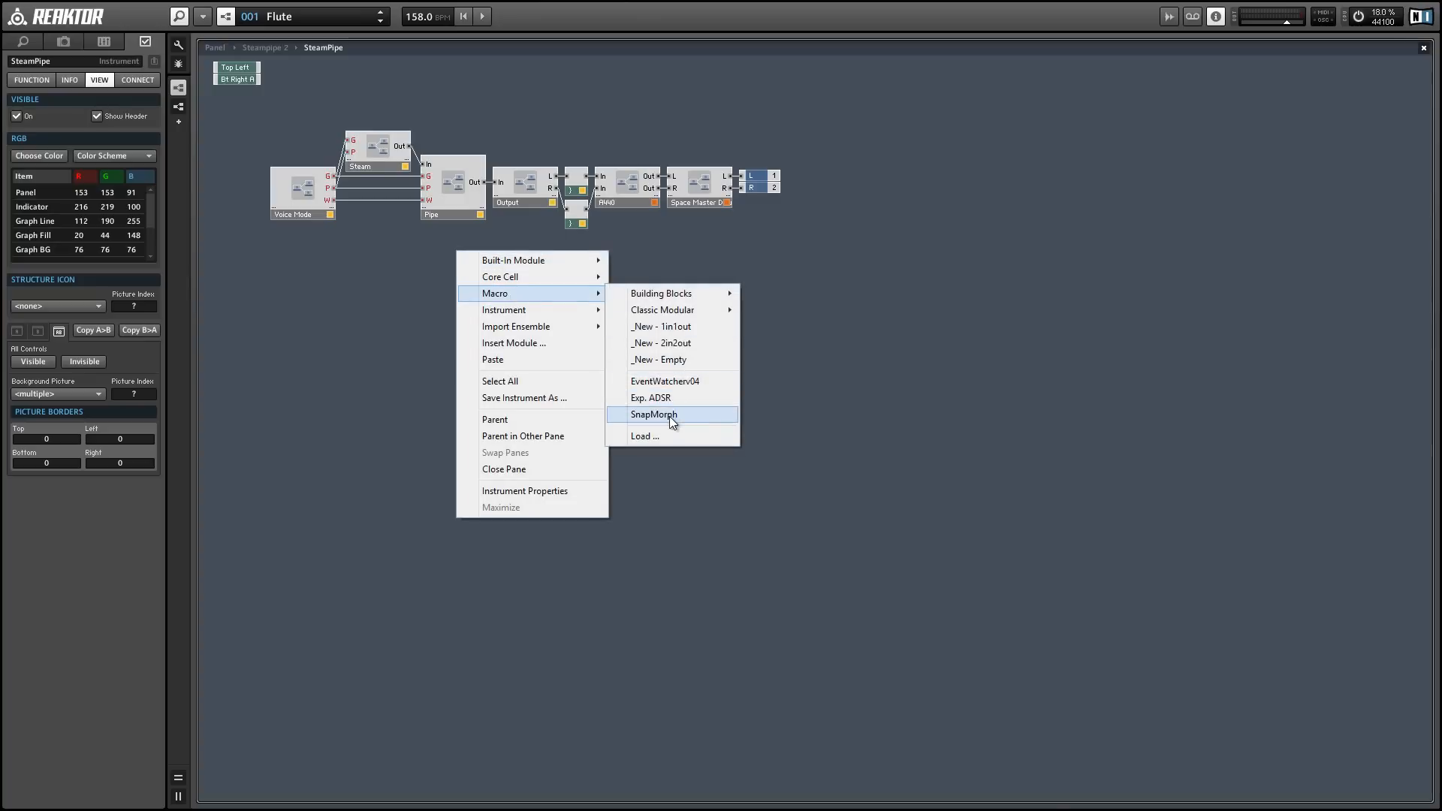
pyautogui.click(650, 415)
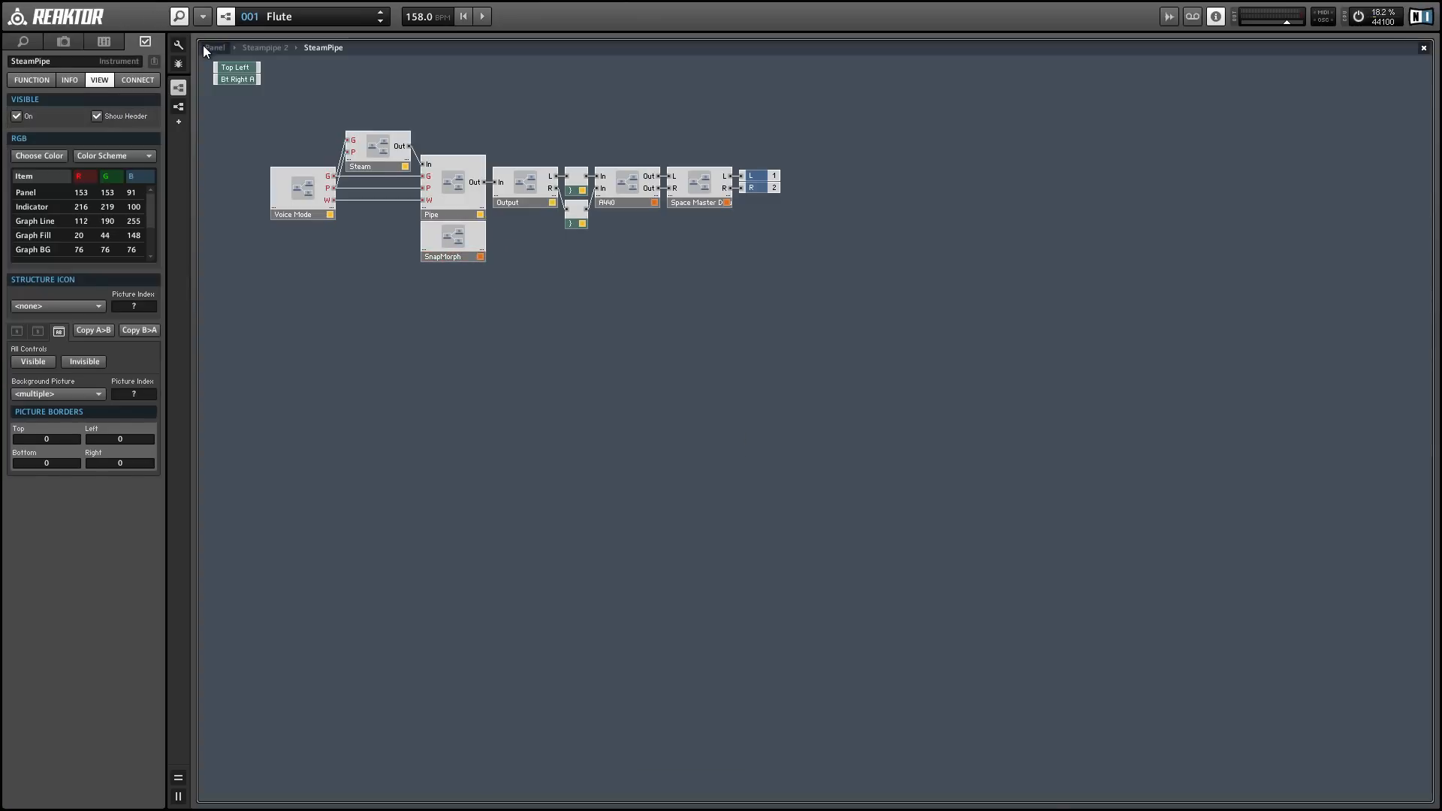
pyautogui.click(179, 45)
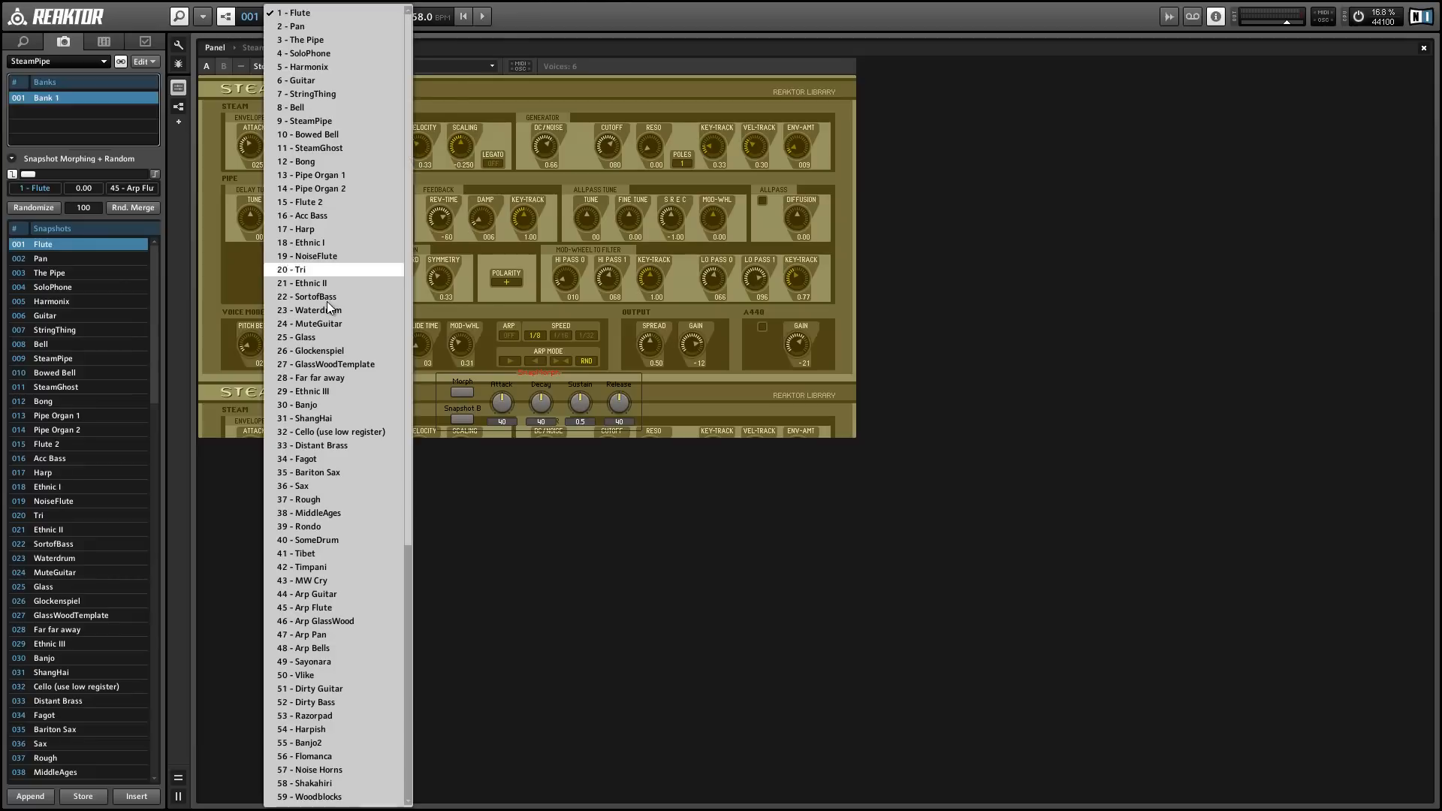
# Step: Audition SortofBass and Flute, then pick SoloPhone and StringThing as the morph pair
pyautogui.click(312, 296)
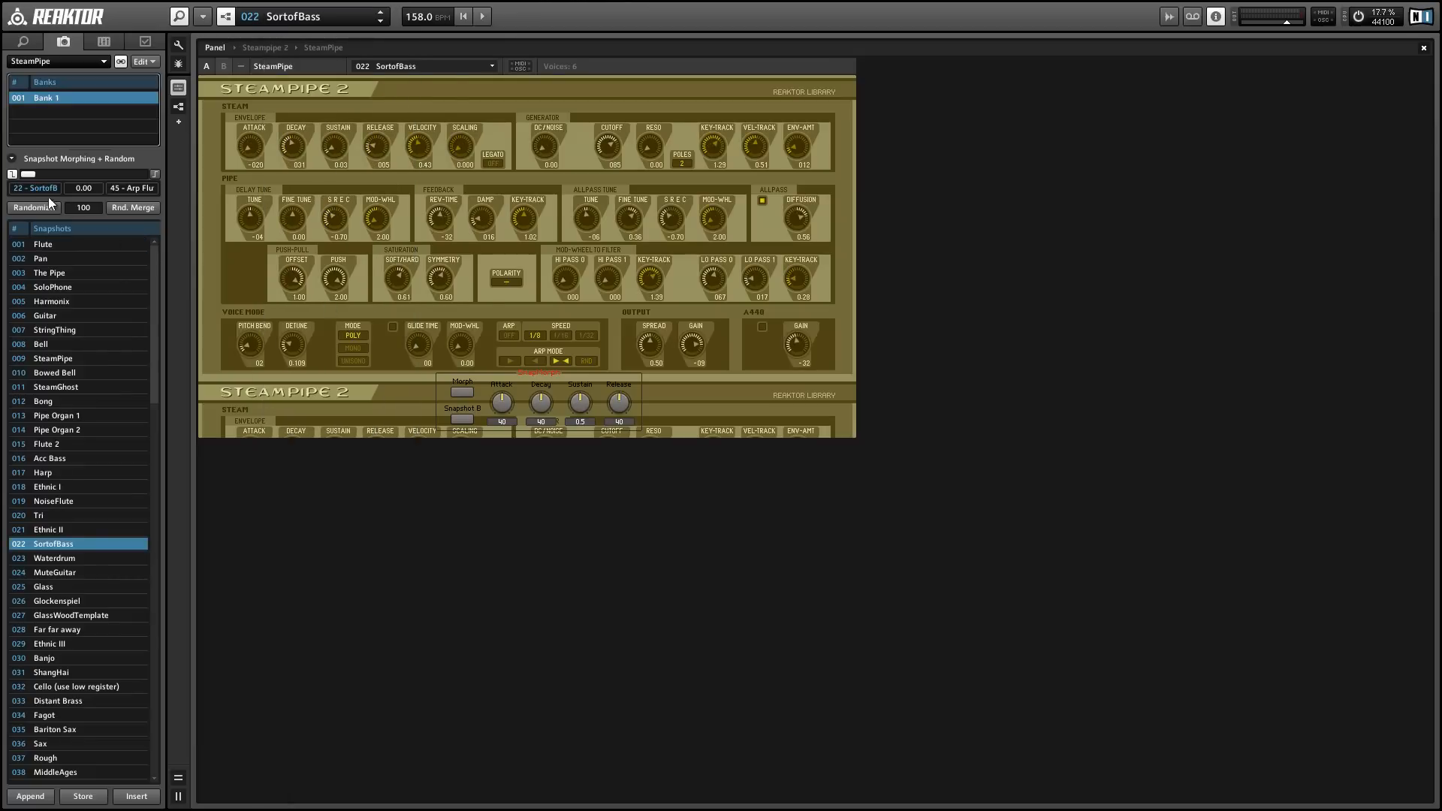
pyautogui.moveTo(126, 193)
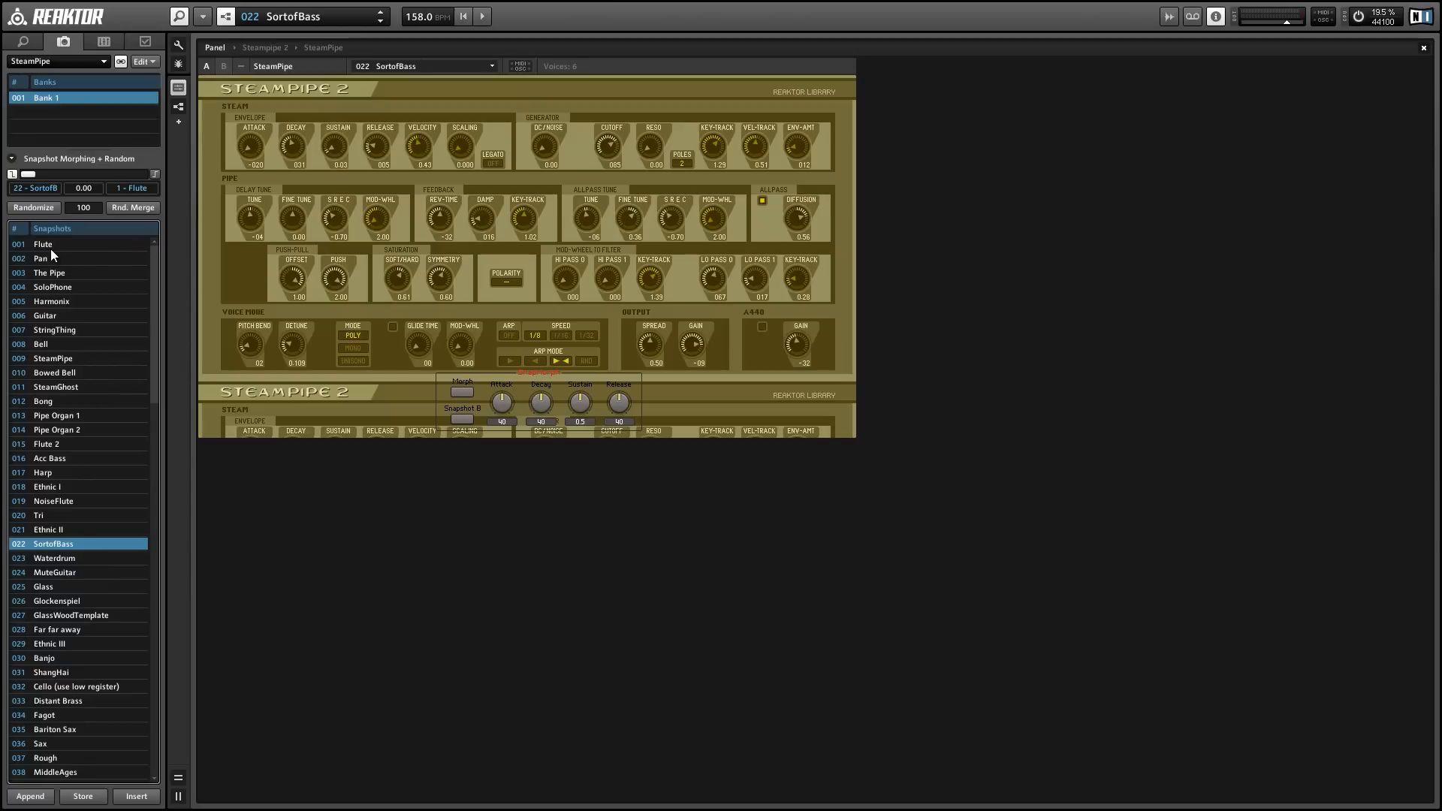
pyautogui.click(42, 243)
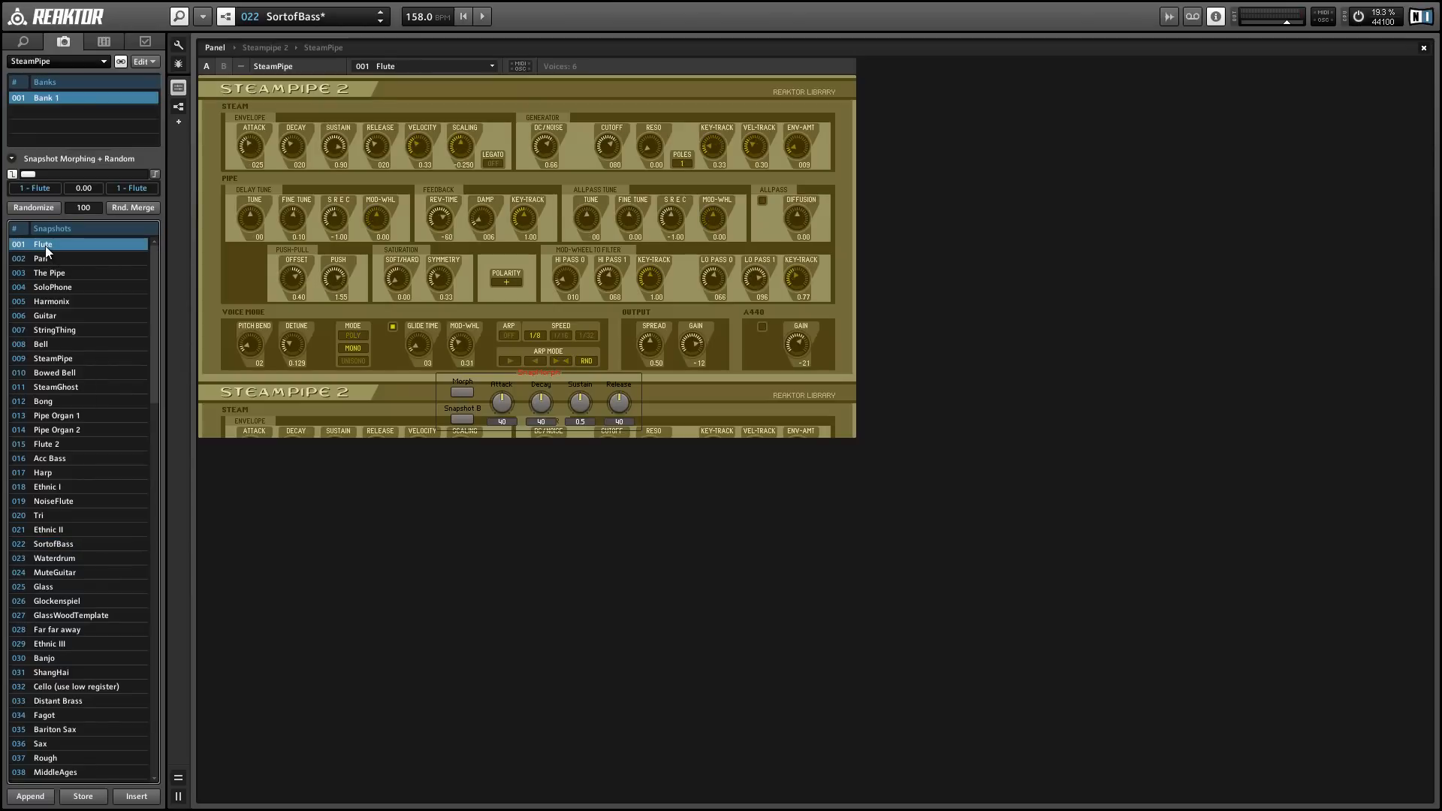
pyautogui.click(52, 285)
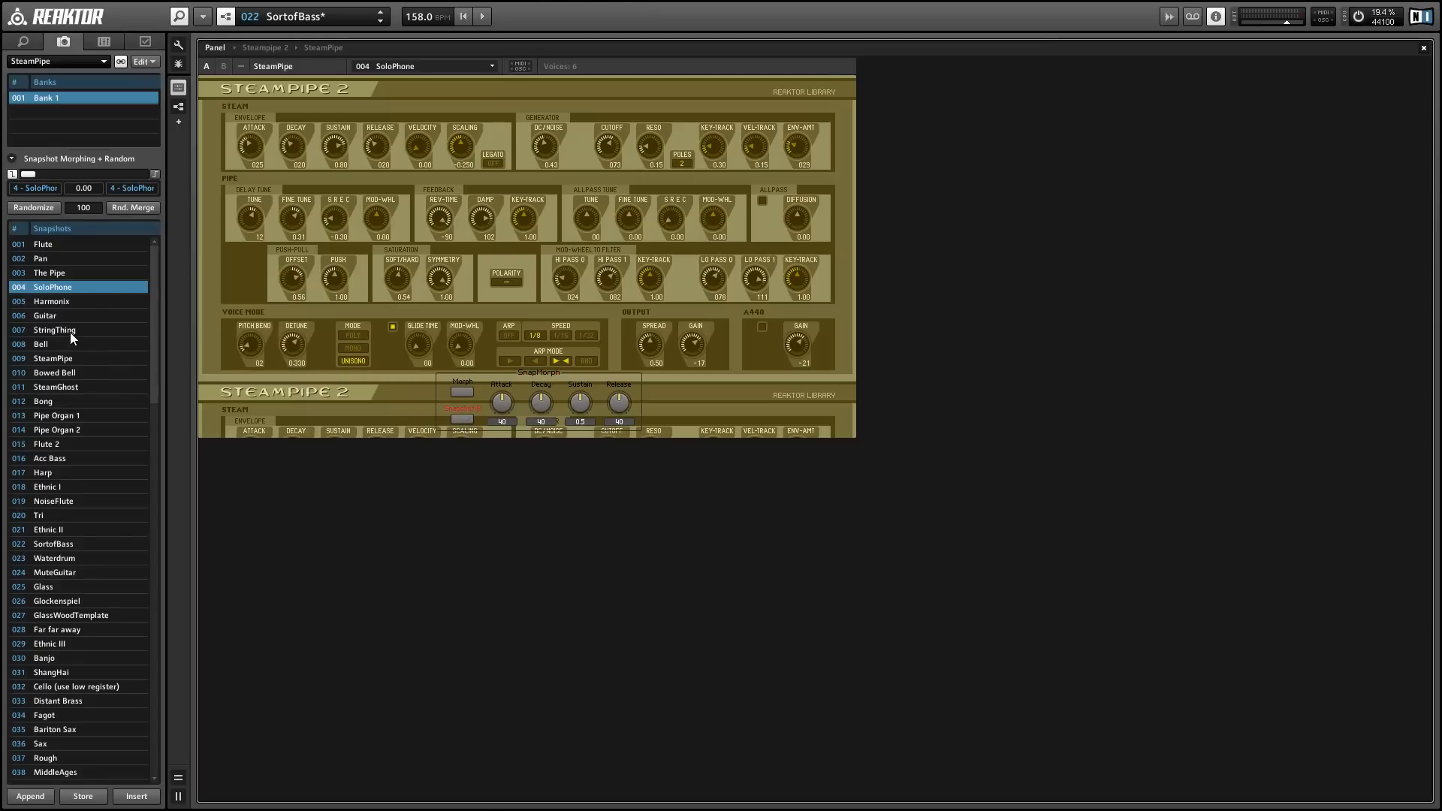
pyautogui.click(56, 329)
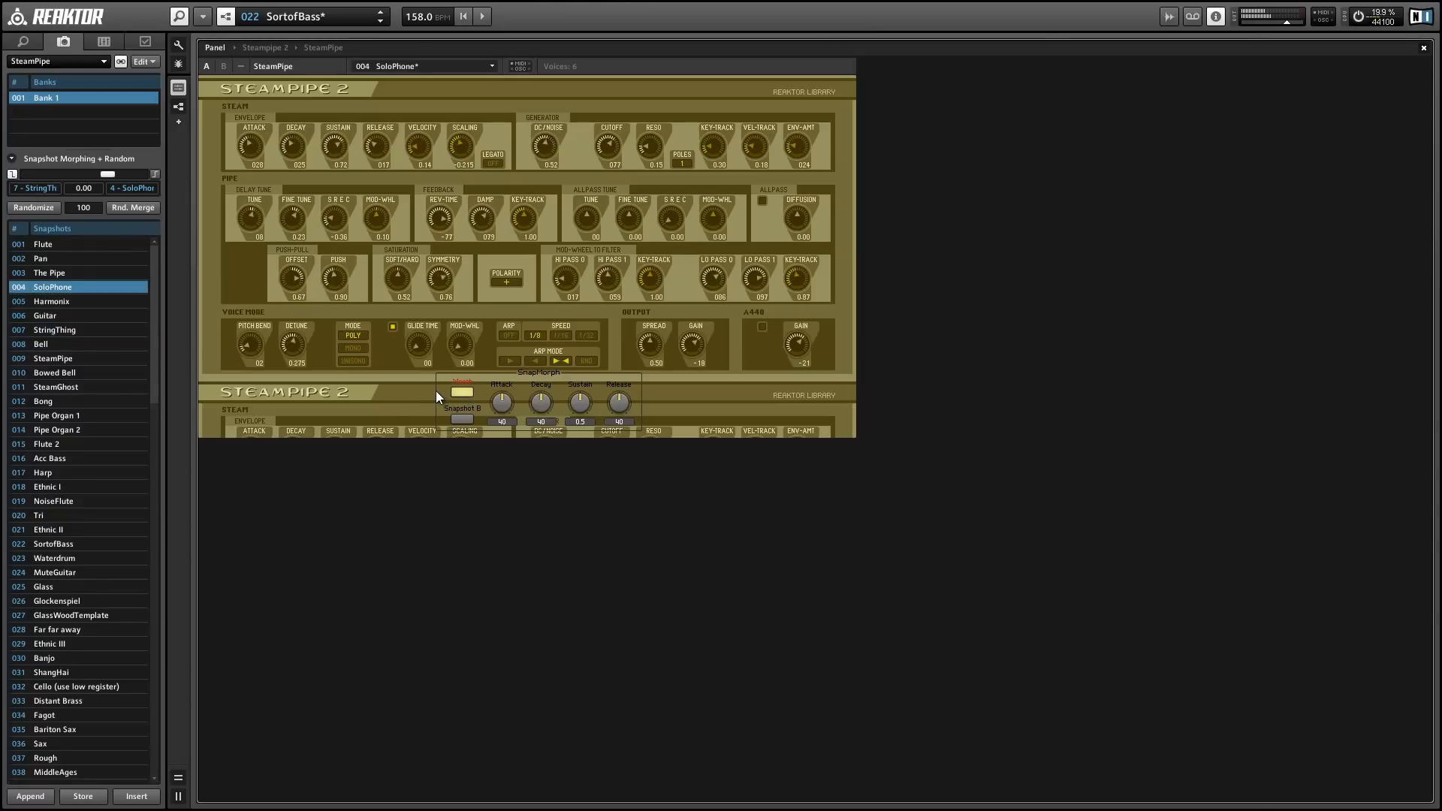
# Step: Trigger morphs back and forth between the SoloPhone and StringThing sounds
pyautogui.click(55, 329)
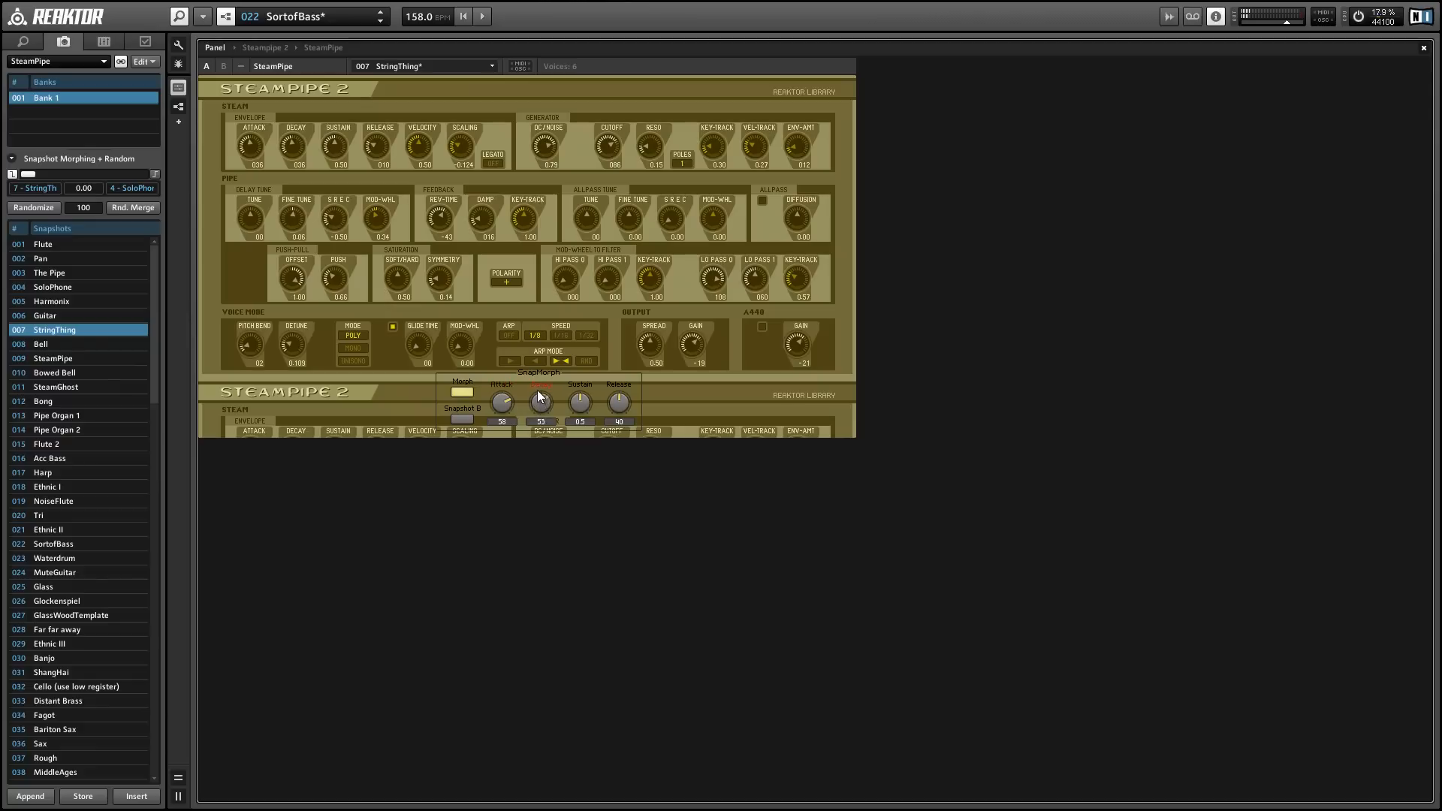
pyautogui.click(53, 285)
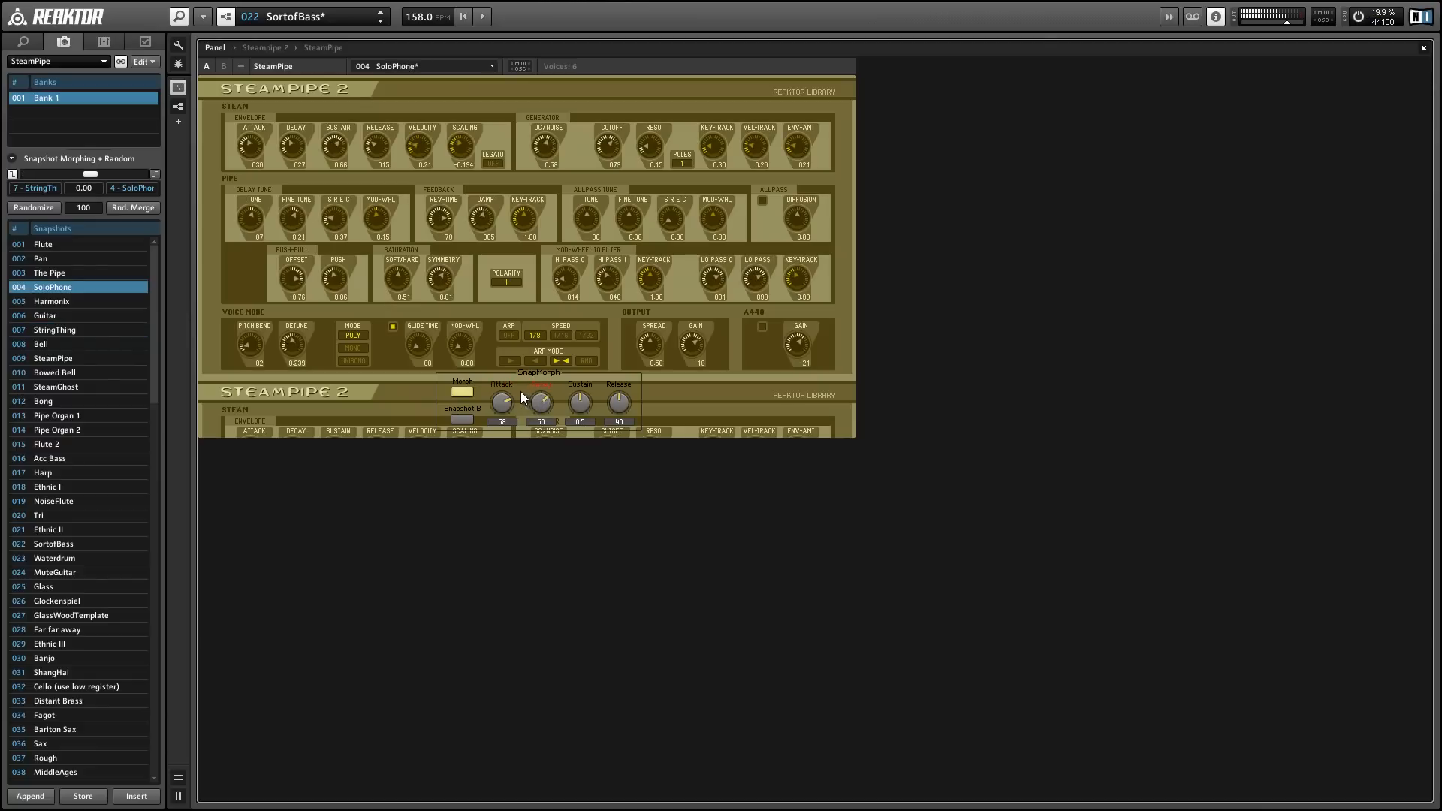
pyautogui.click(54, 329)
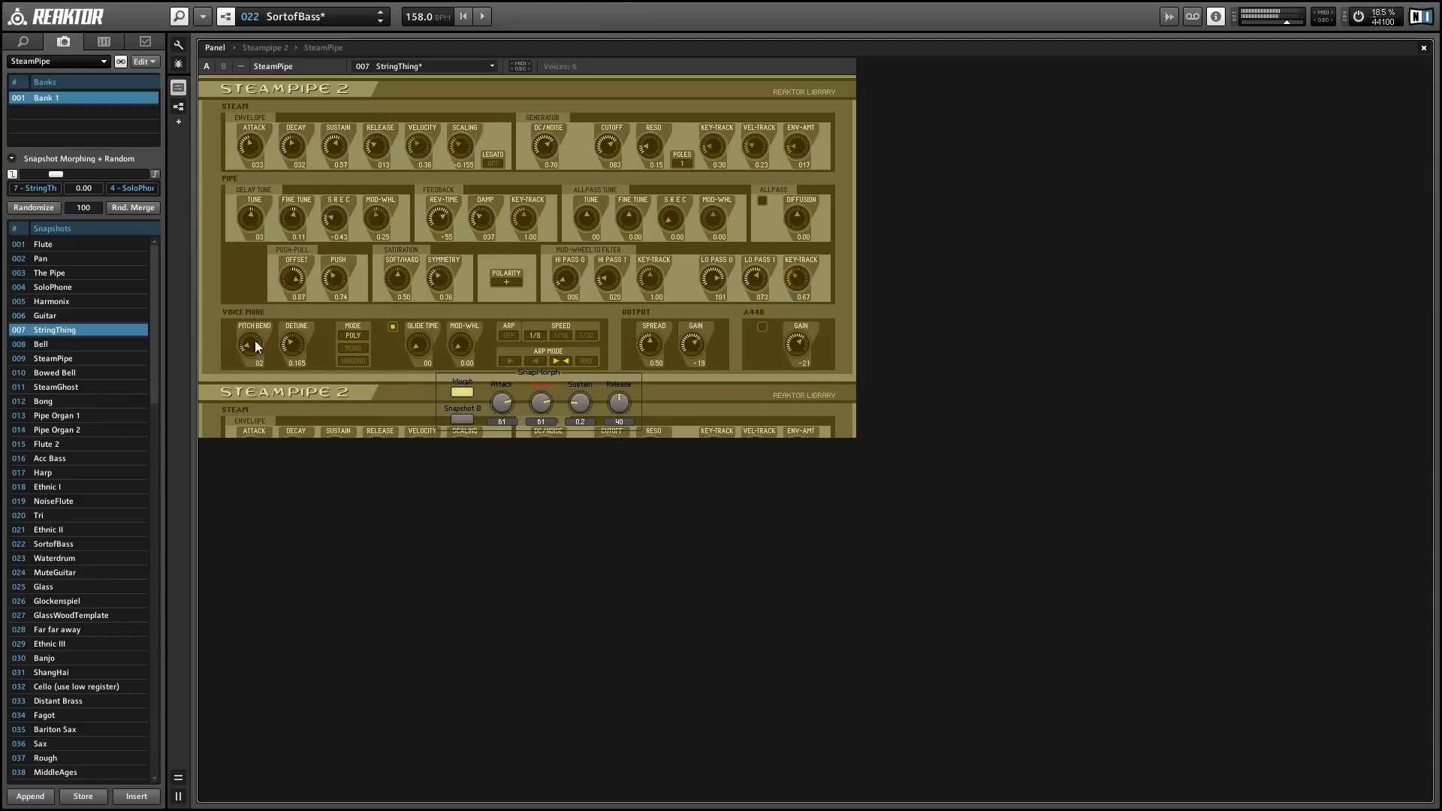
pyautogui.click(32, 208)
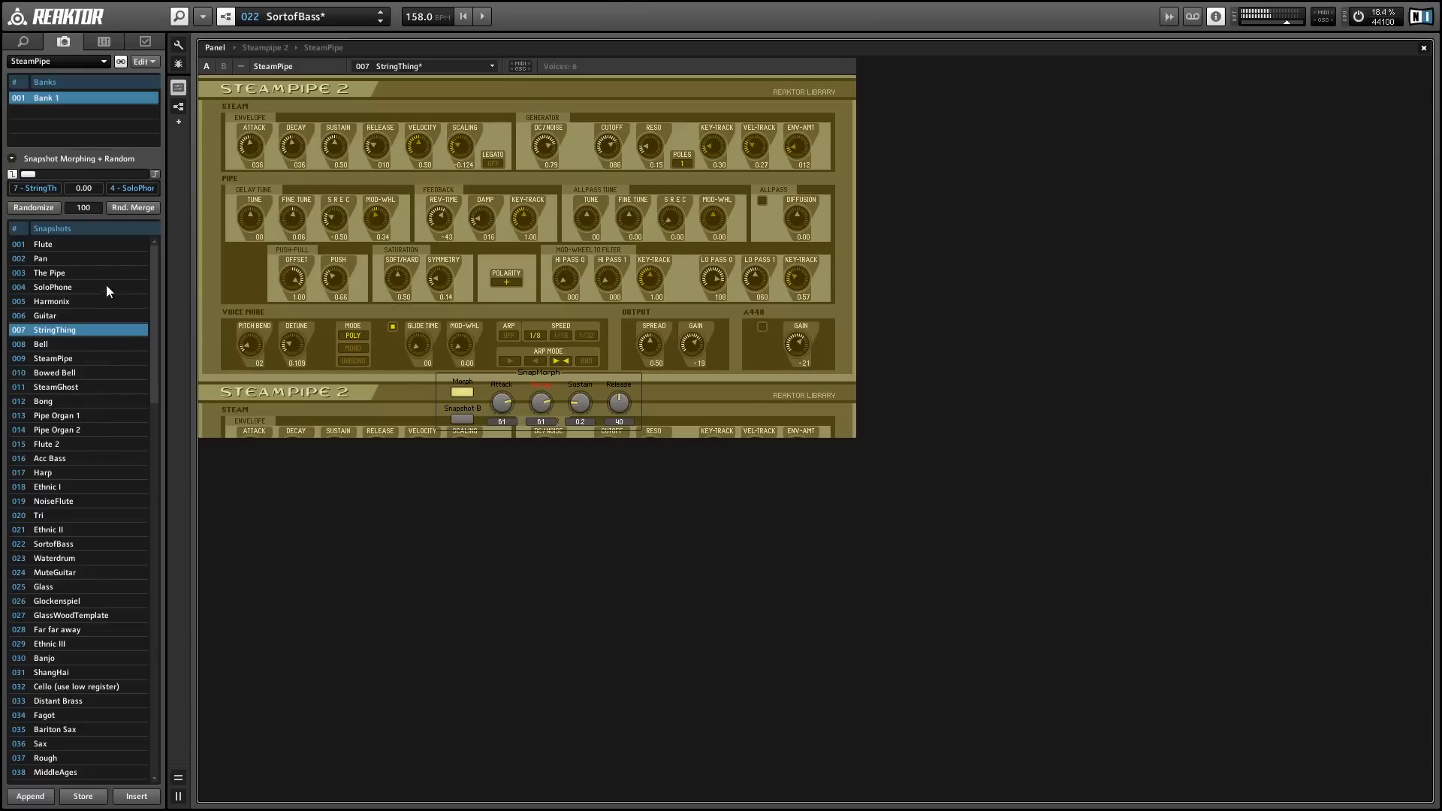
# Step: Reload Flute, then load Ethnic II and show the Decay knob's Properties
pyautogui.click(42, 243)
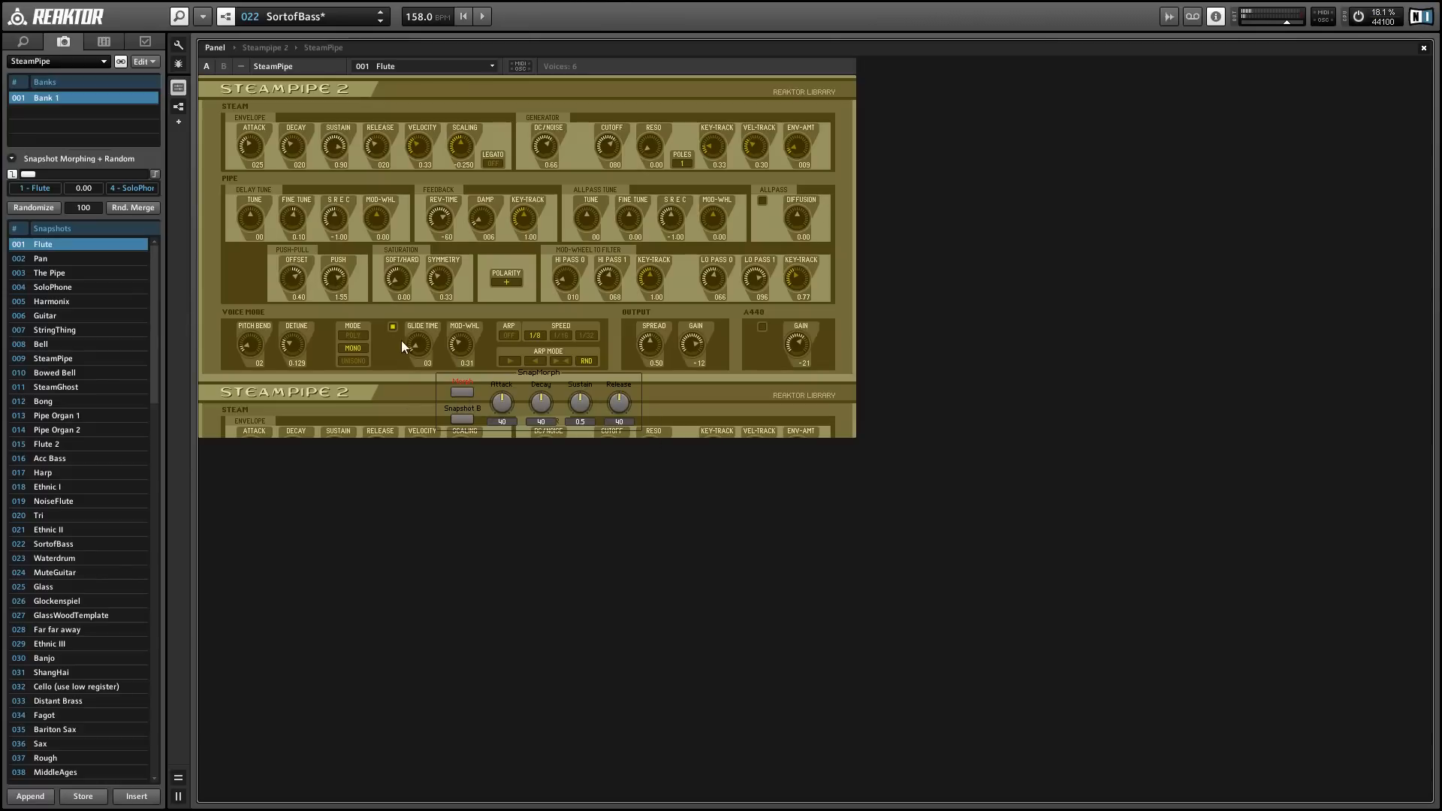
pyautogui.moveTo(532, 404)
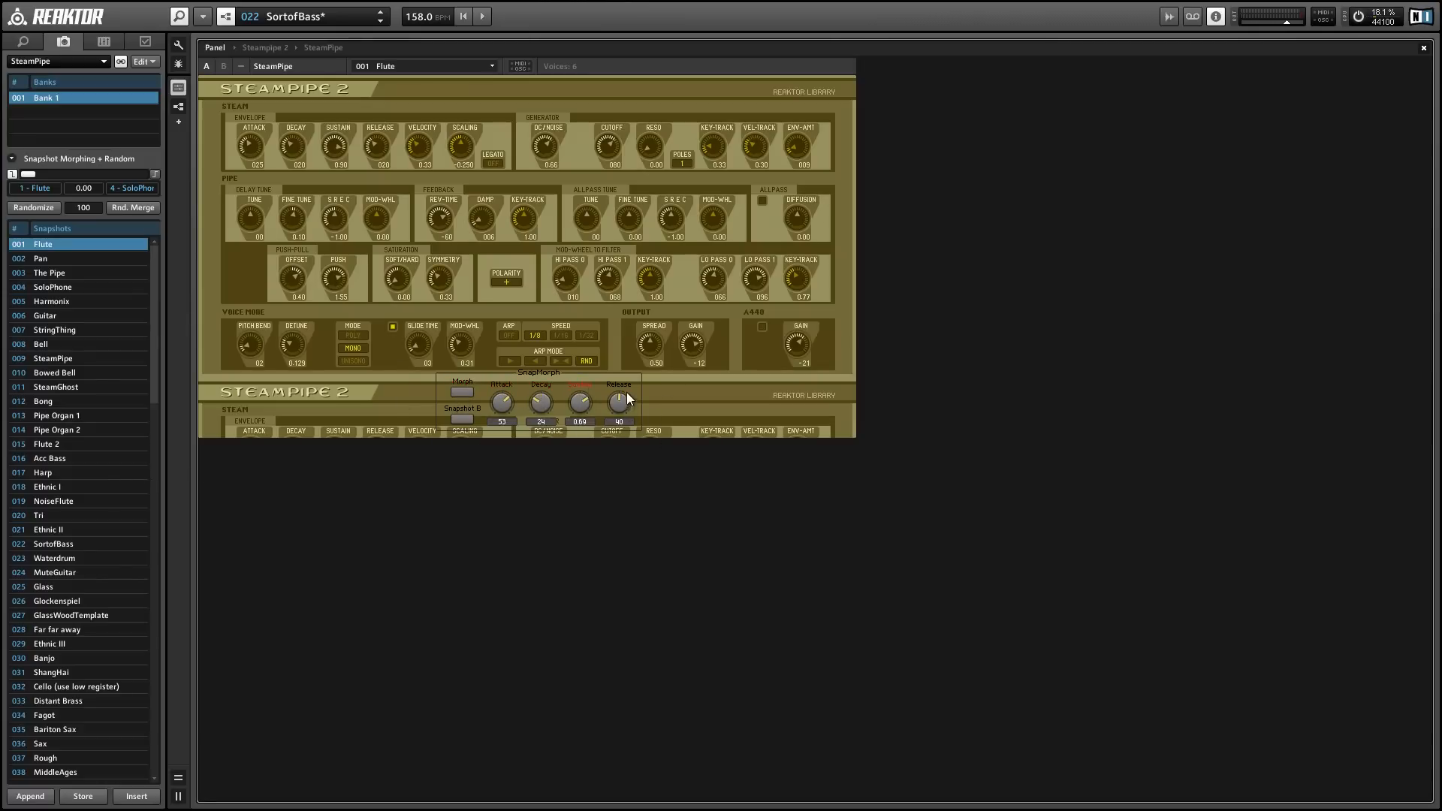
pyautogui.click(48, 529)
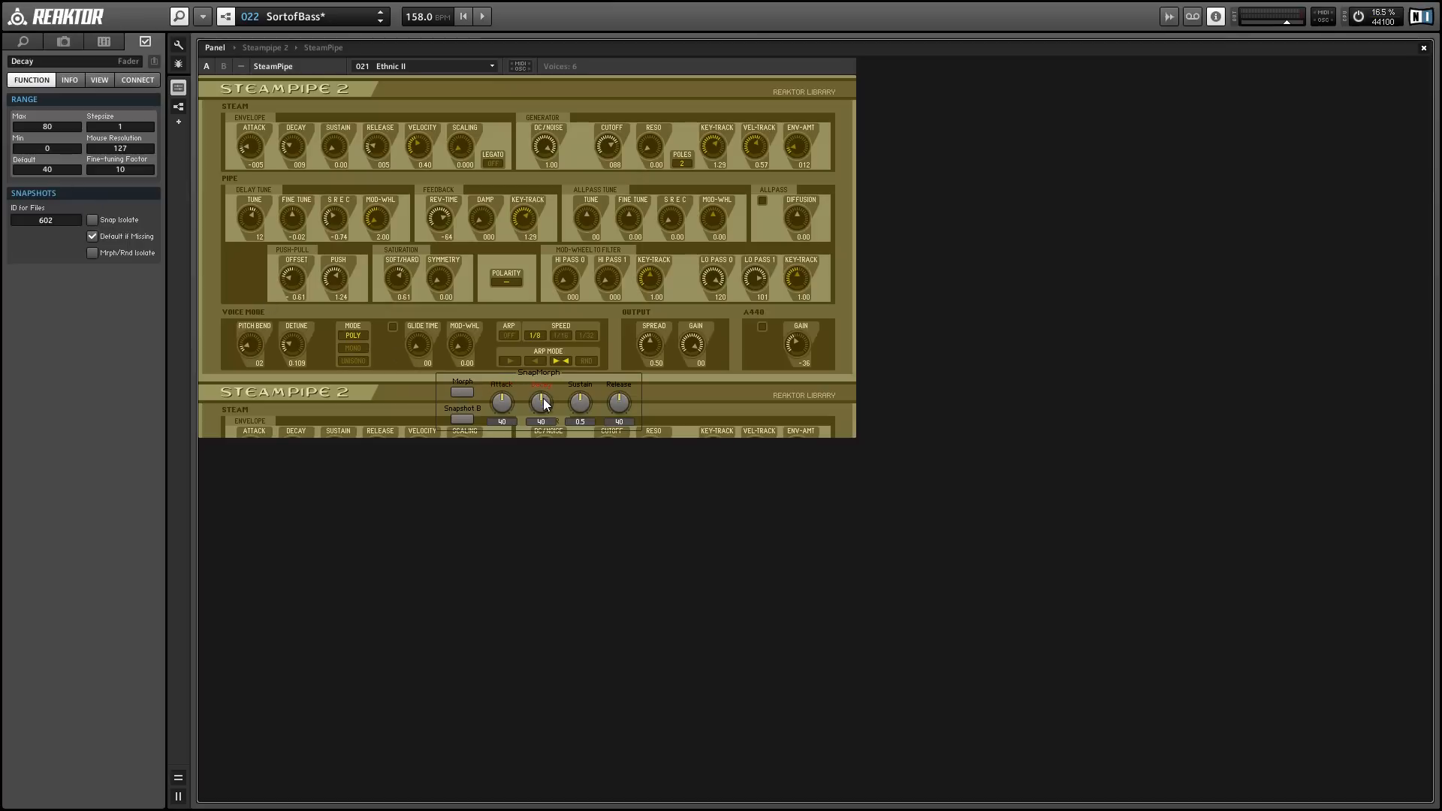
# Step: Enable Snap Isolate on the Decay, Release, Morph and Snapshot B controls
pyautogui.click(92, 219)
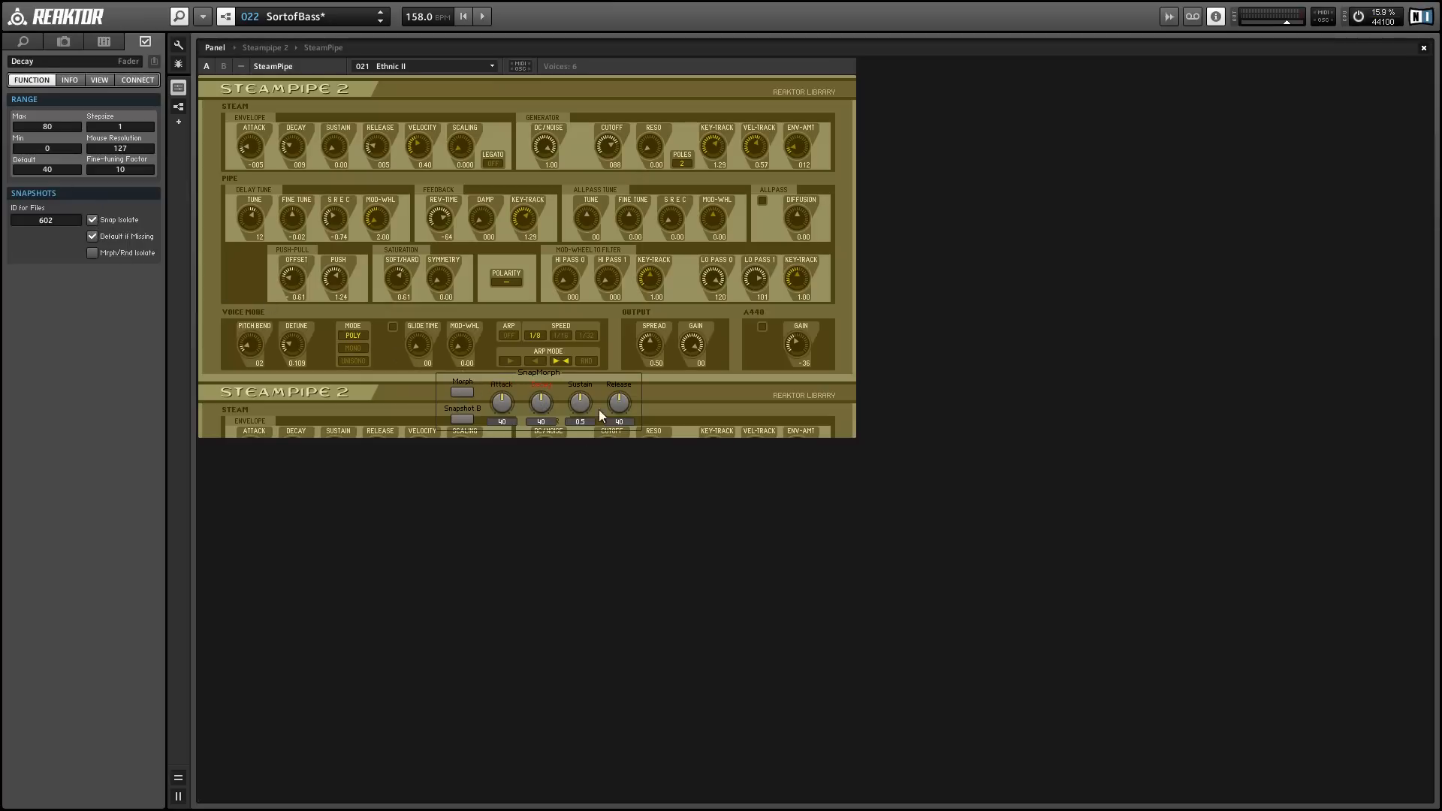
pyautogui.click(580, 403)
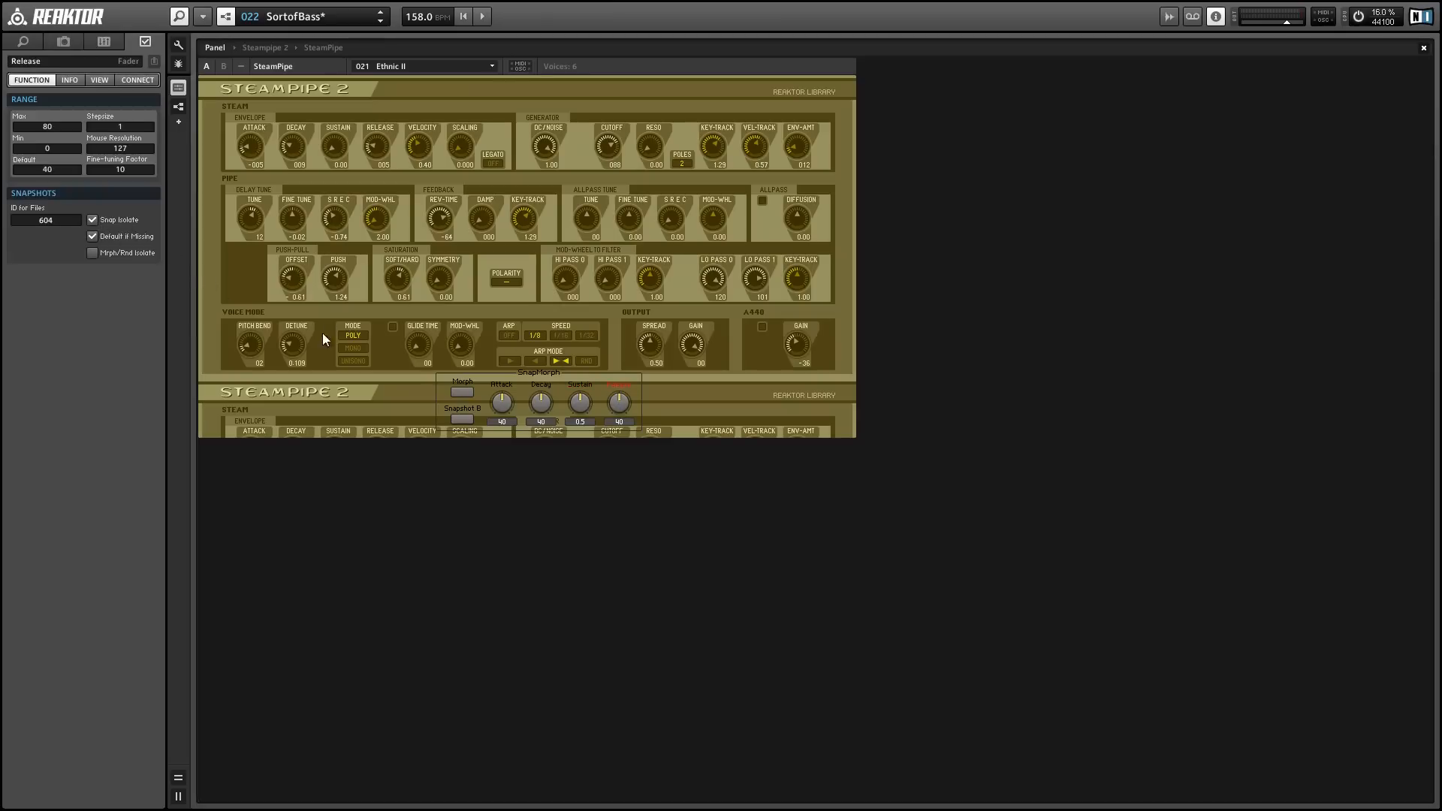
pyautogui.click(461, 389)
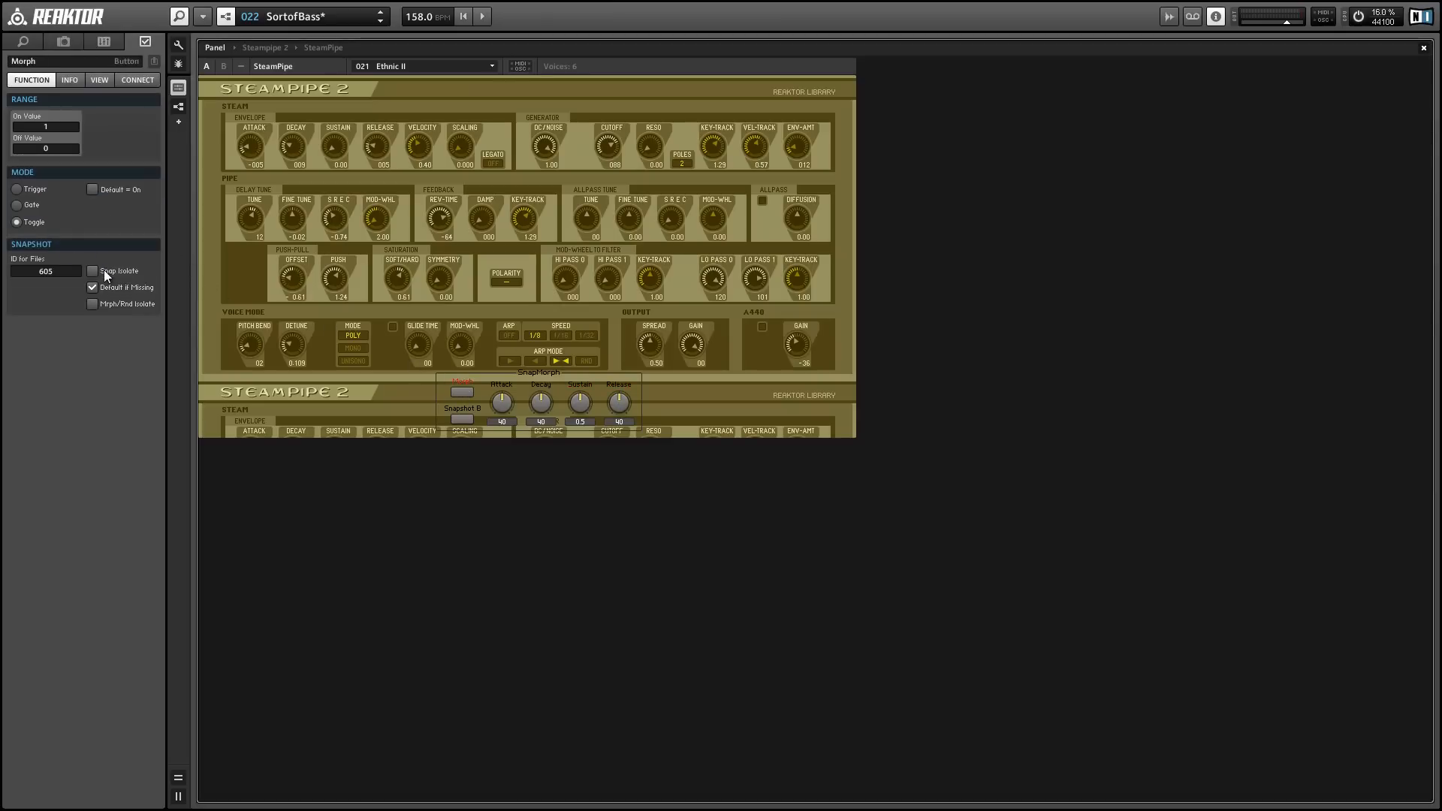
pyautogui.click(461, 408)
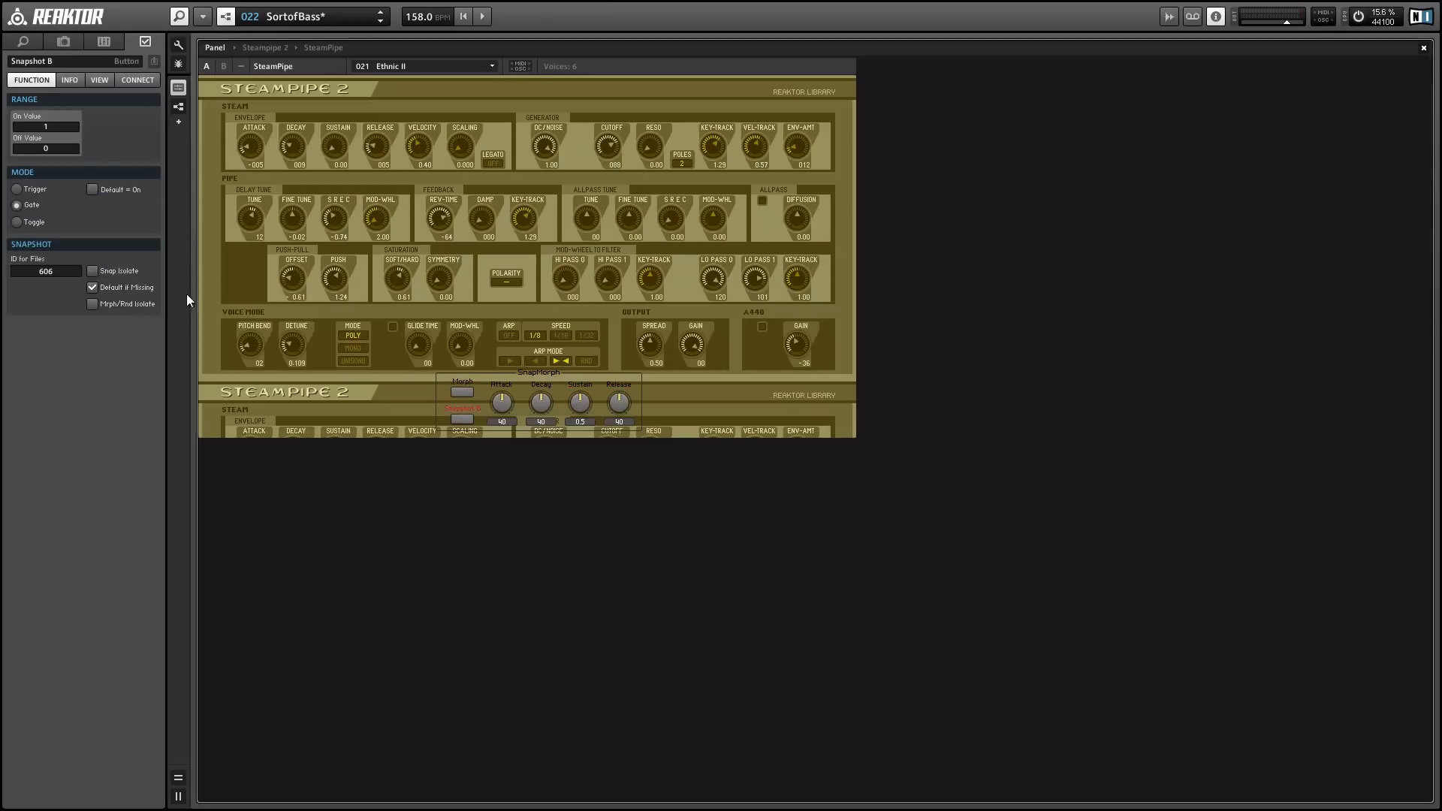
pyautogui.click(91, 270)
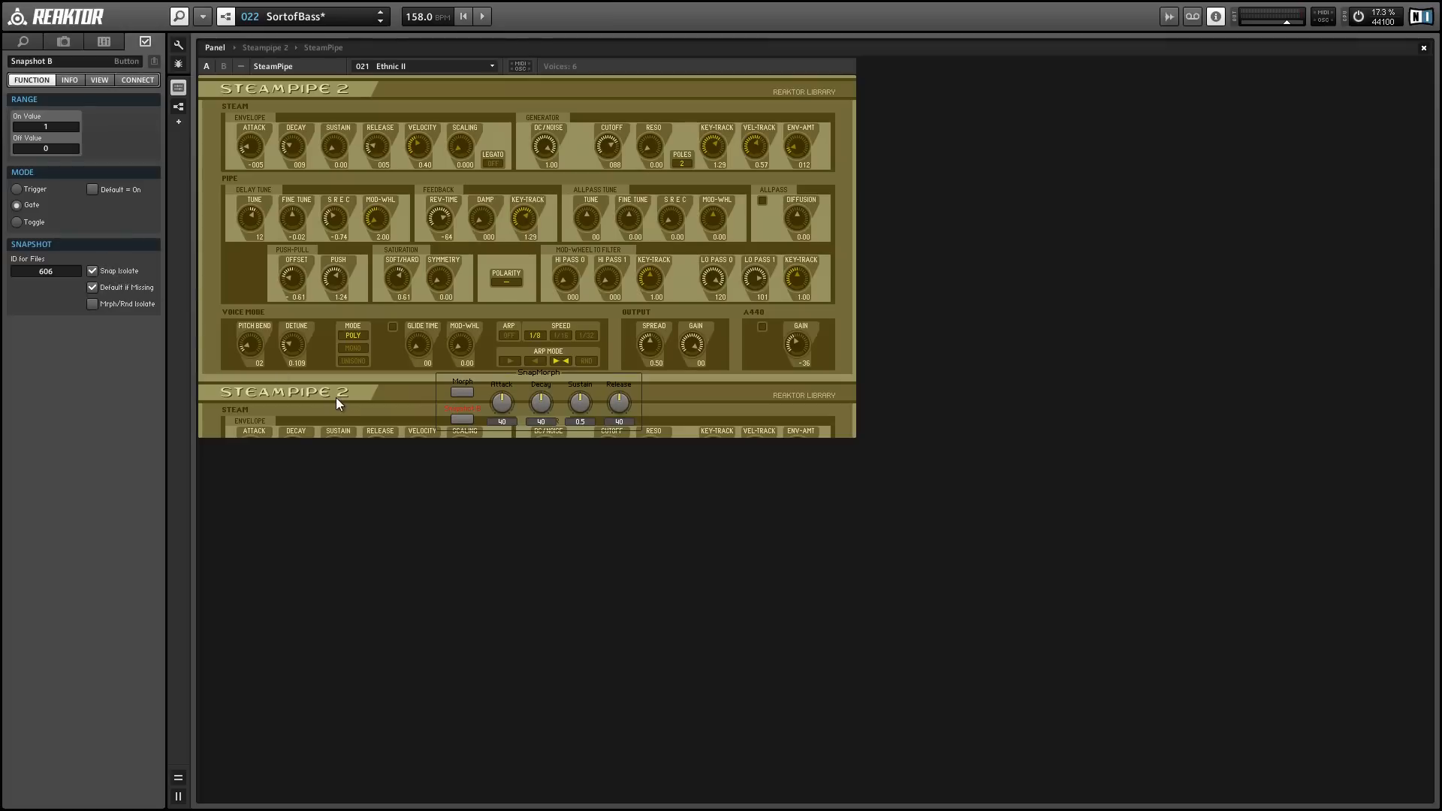
pyautogui.moveTo(361, 413)
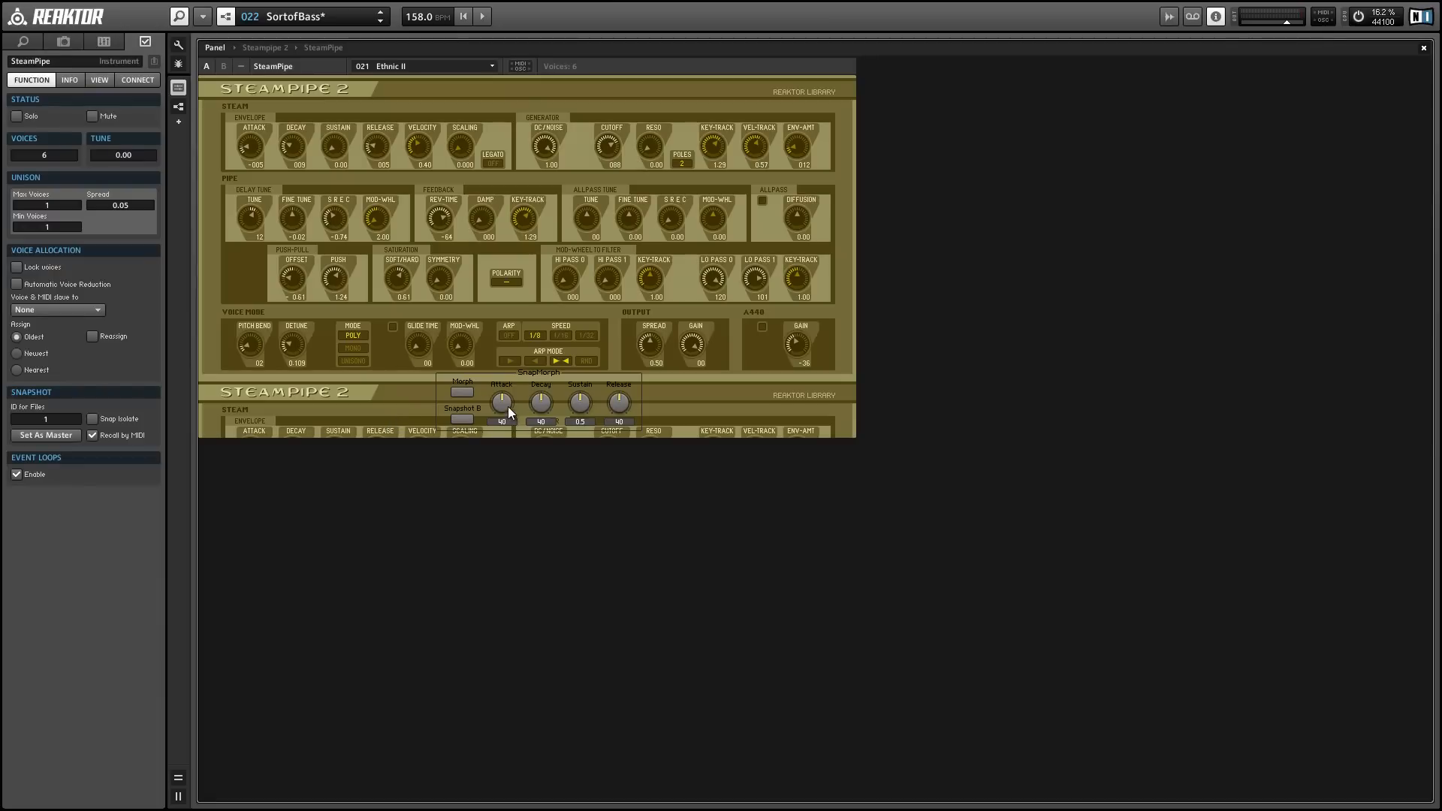
# Step: Enable Morph/Rnd Isolate on Decay, Sustain, Release and the Morph button
pyautogui.click(502, 401)
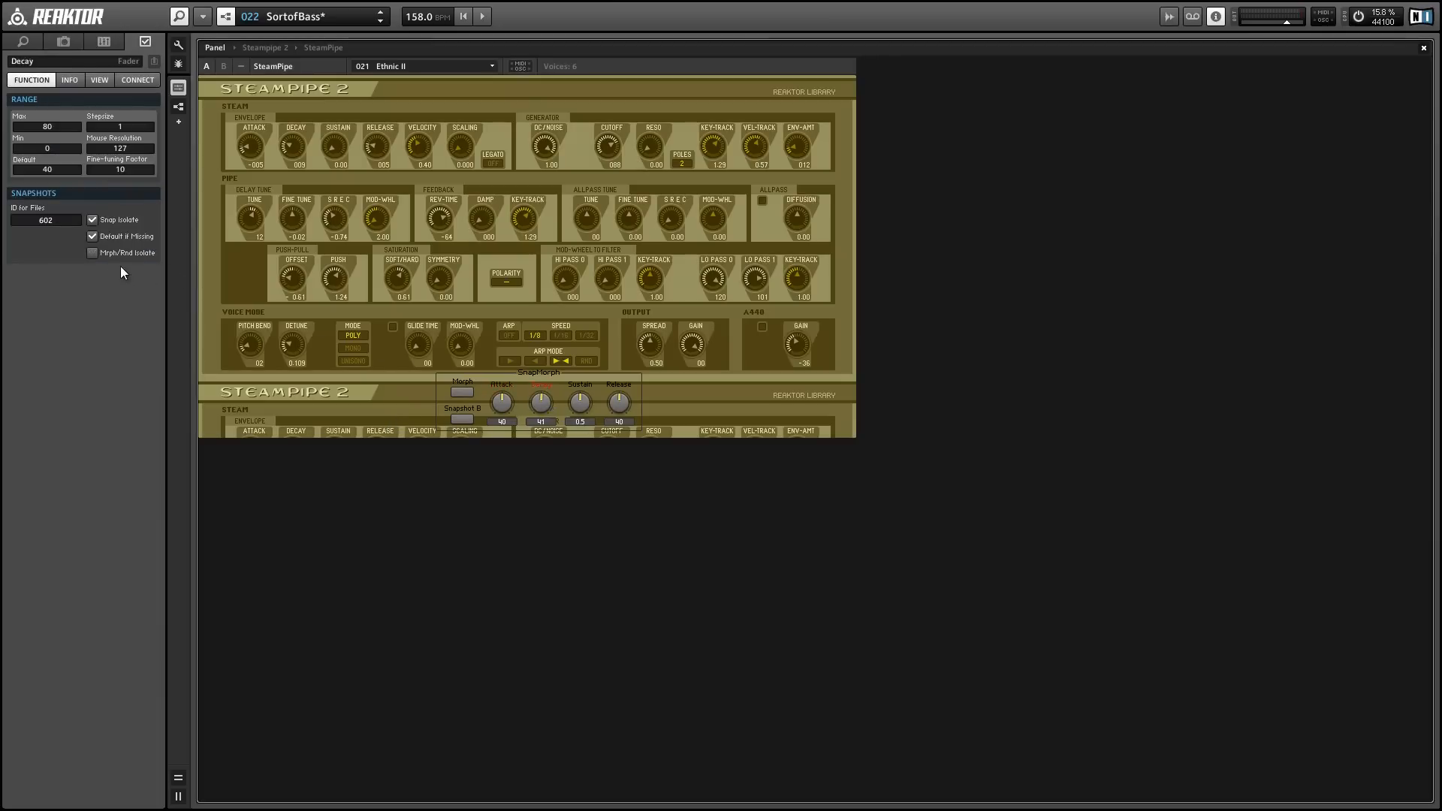
pyautogui.click(91, 252)
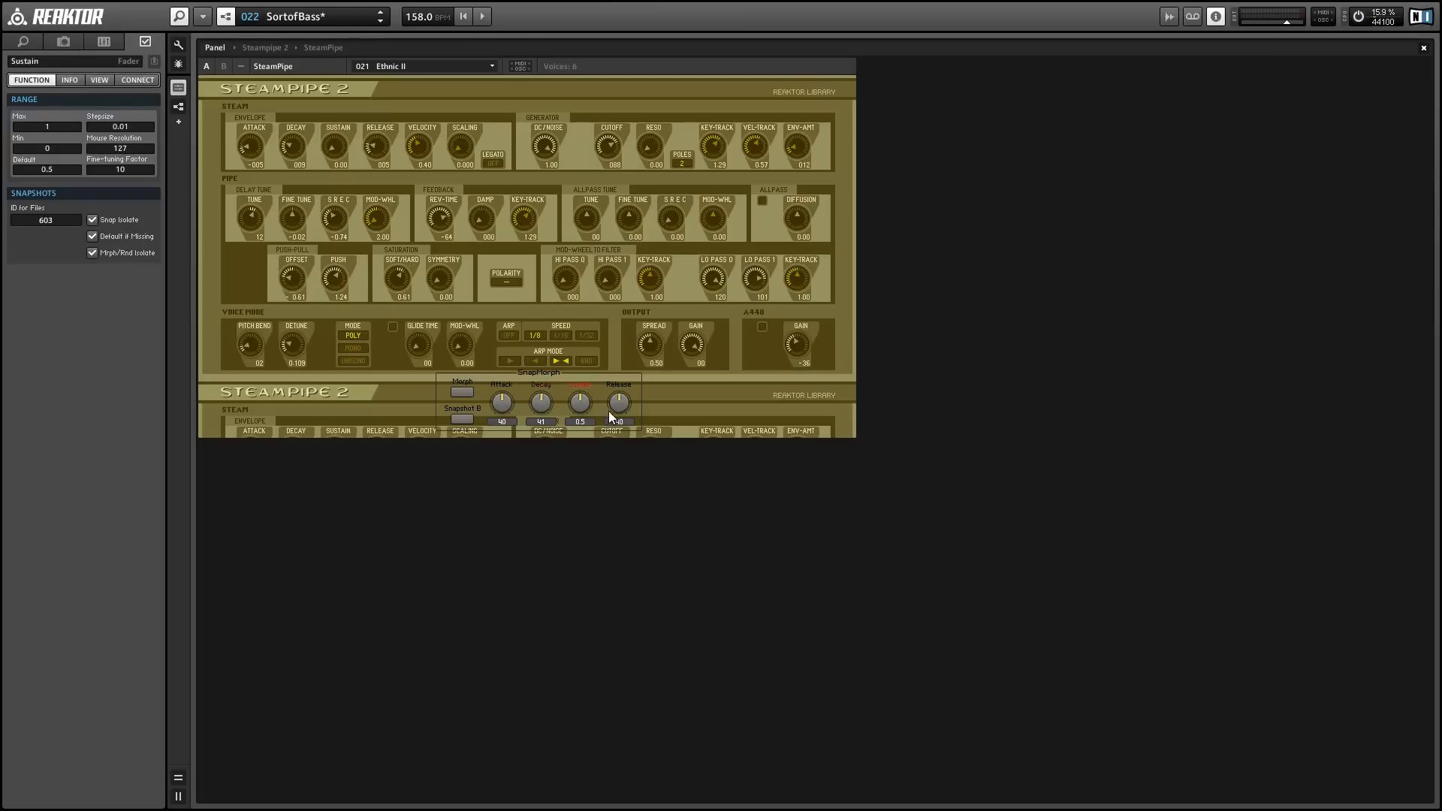
pyautogui.click(617, 400)
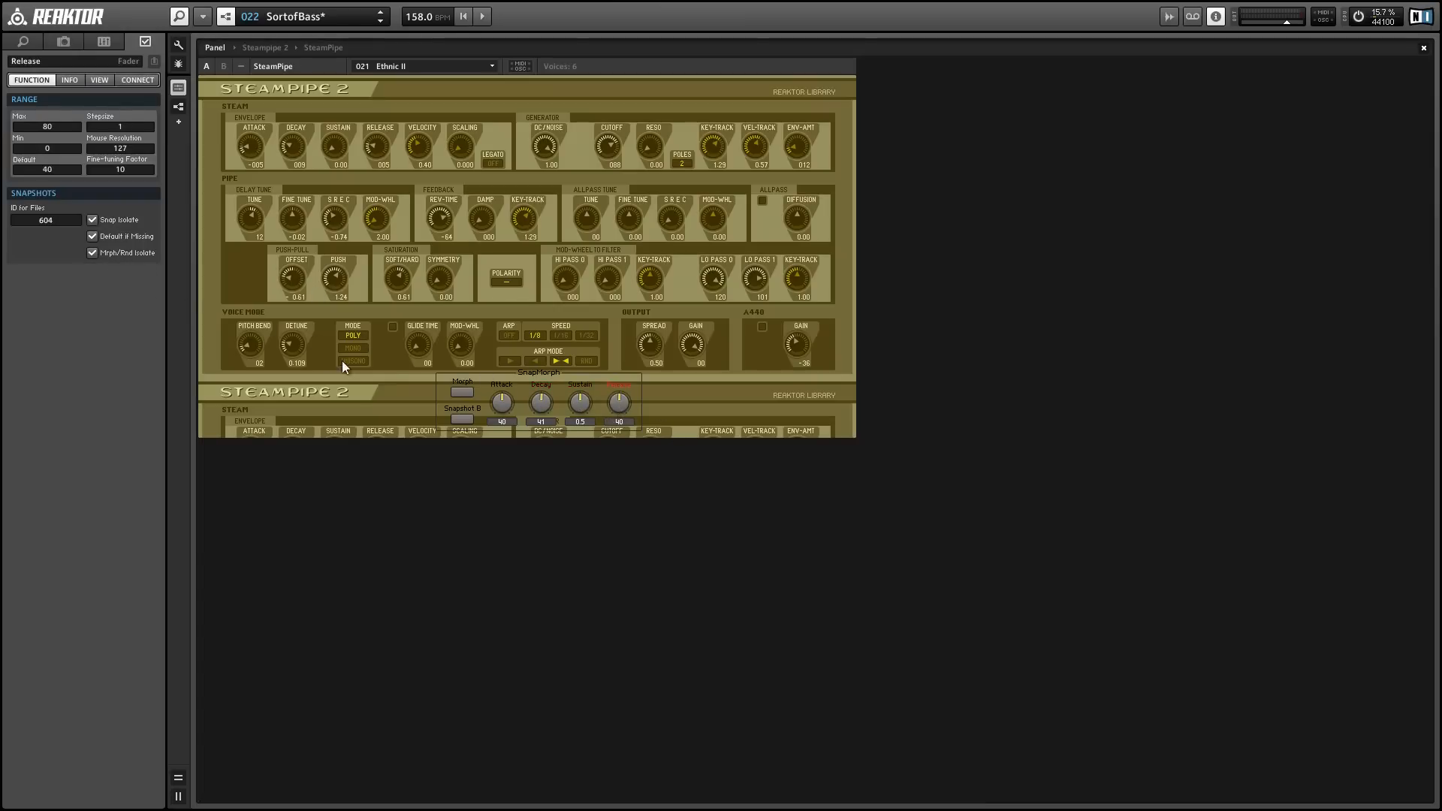
pyautogui.click(461, 391)
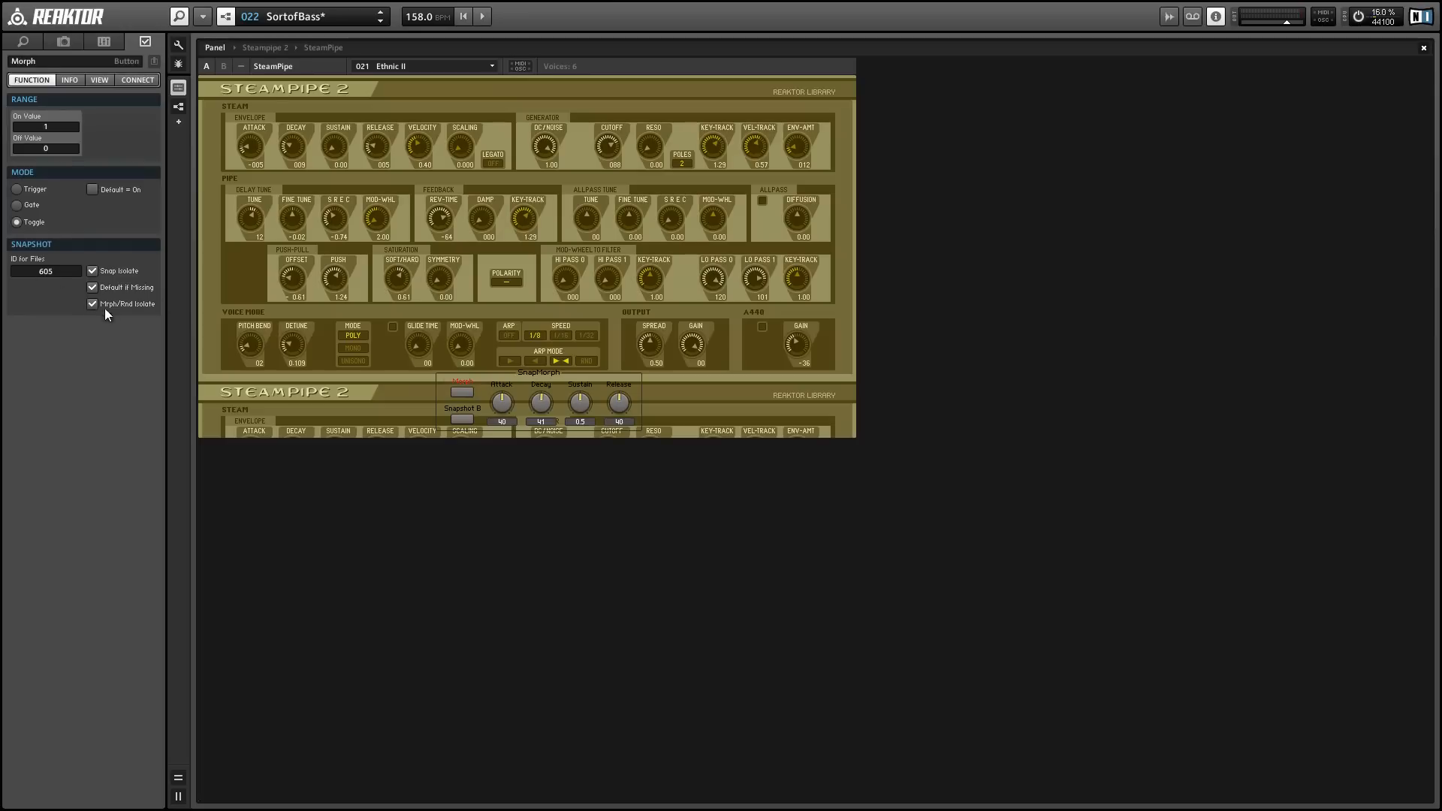
pyautogui.click(461, 407)
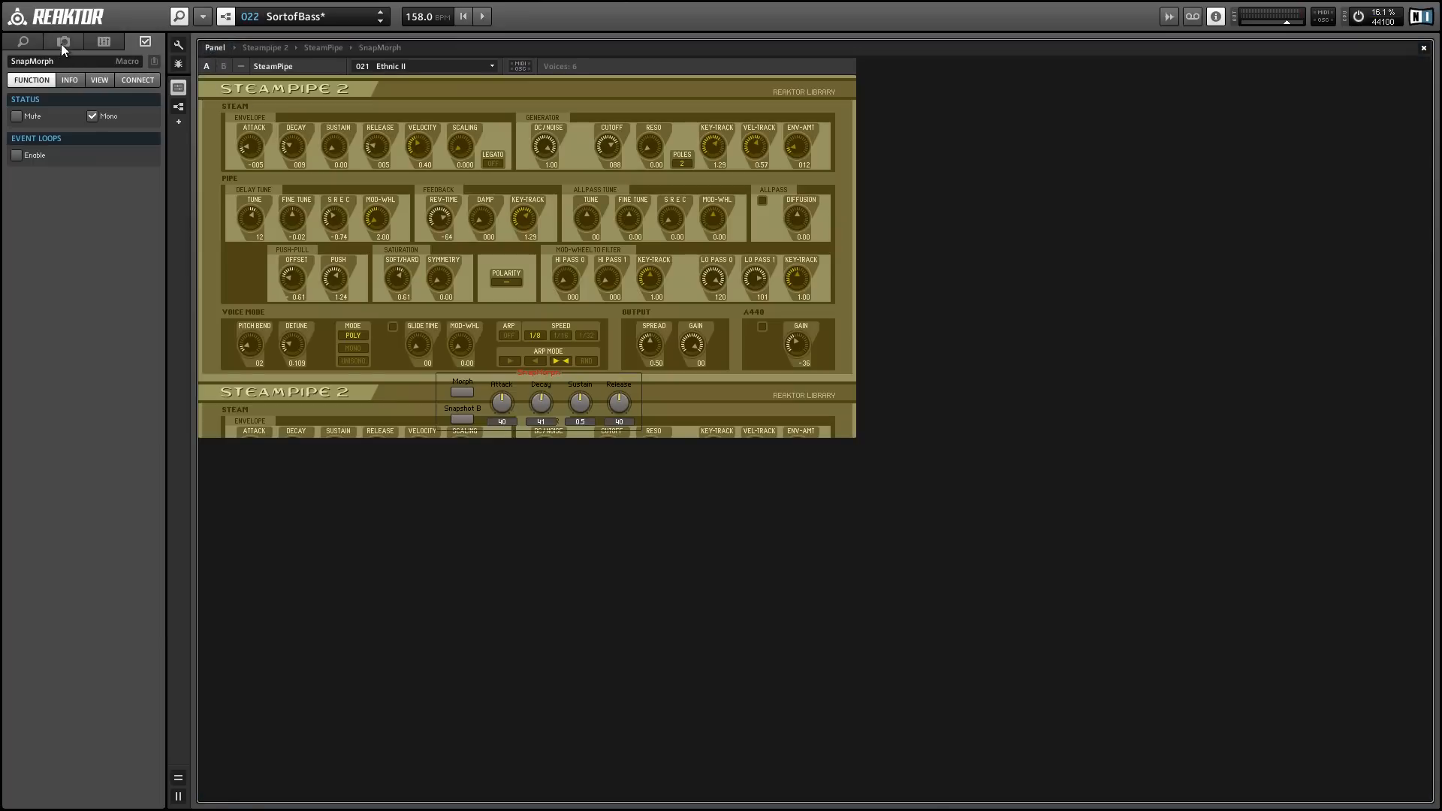
# Step: Show the snapshot list and raise the macro's Attack to 57 and Decay to 53
pyautogui.click(63, 42)
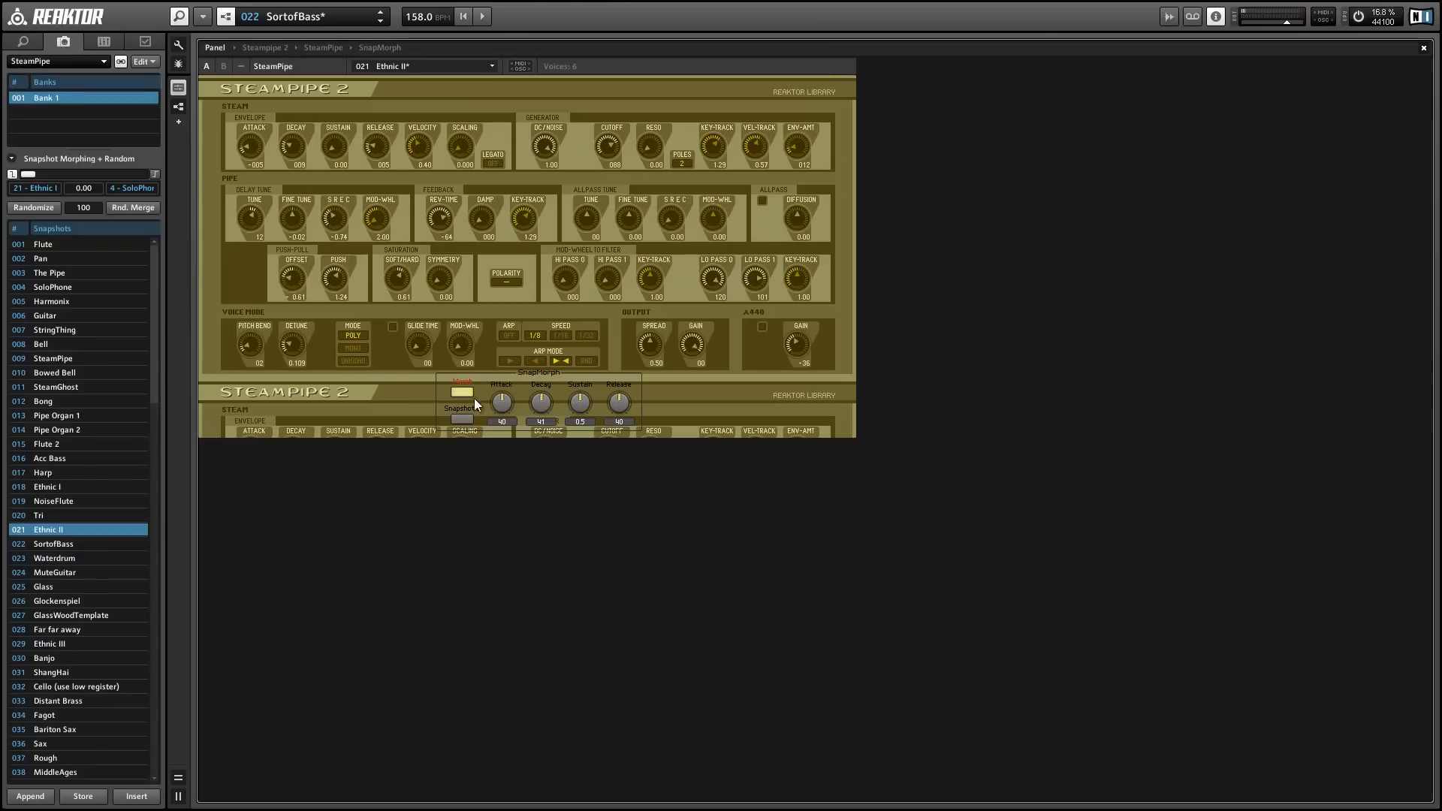
pyautogui.moveTo(502, 402); pyautogui.dragTo(541, 395)
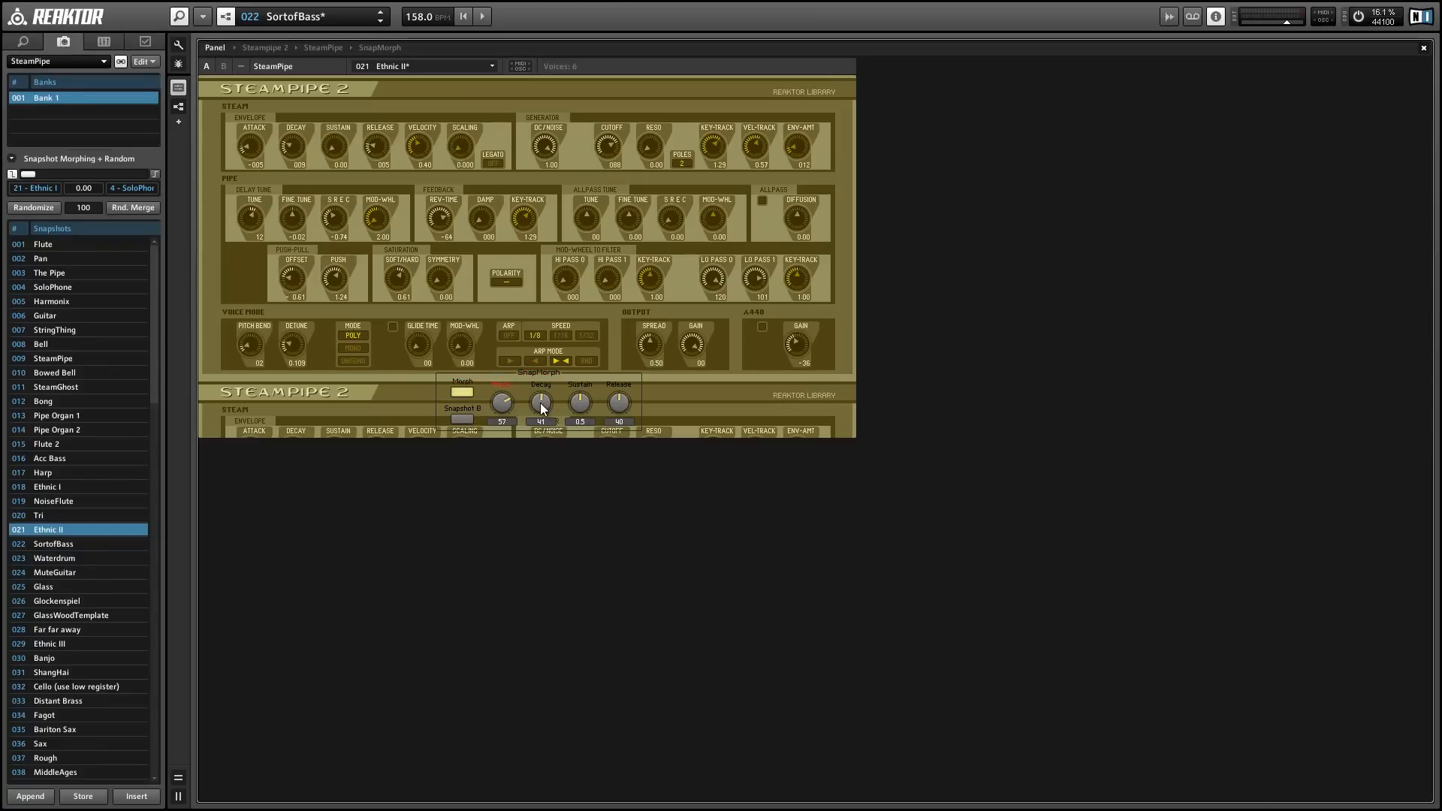
pyautogui.moveTo(541, 403); pyautogui.dragTo(541, 391)
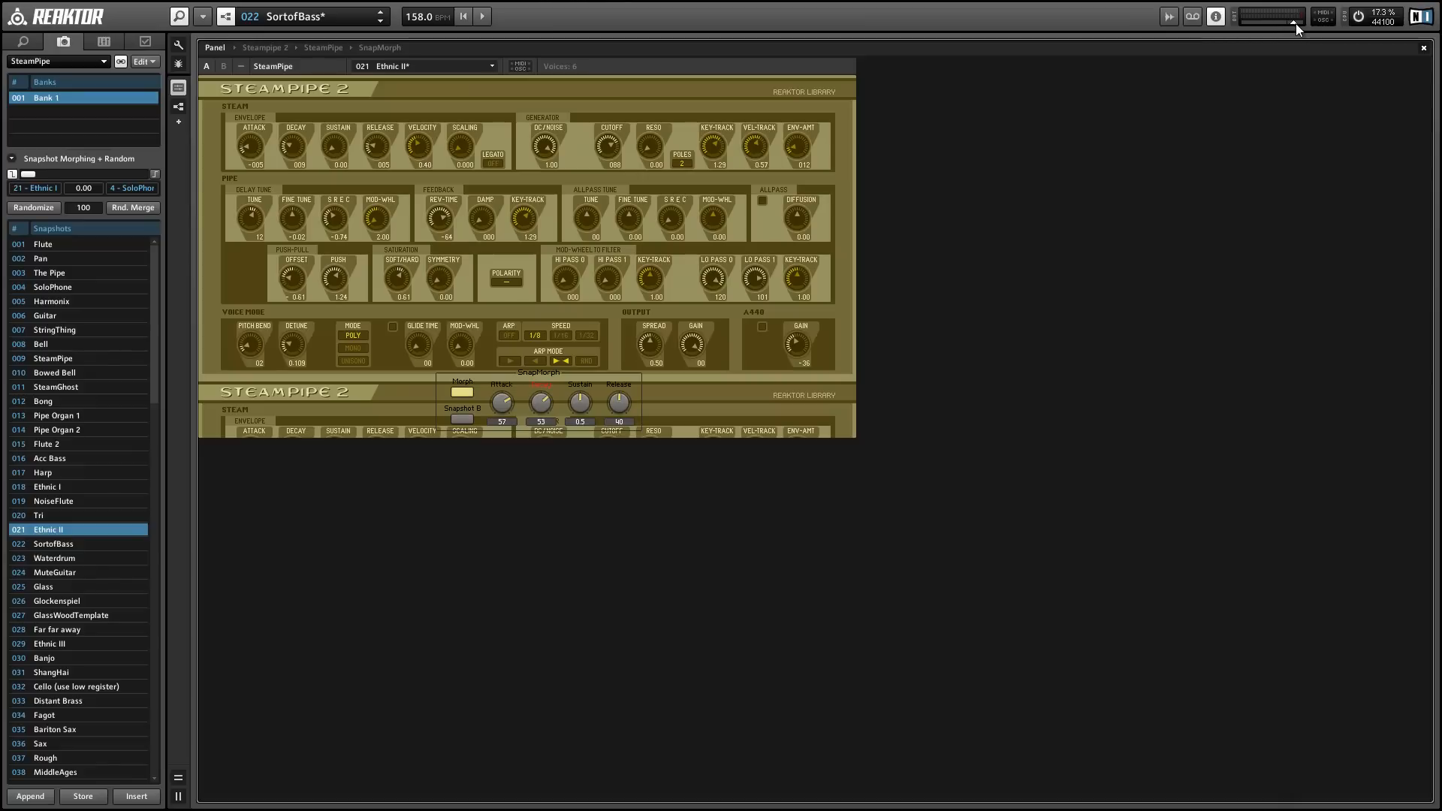
# Step: Load SoloPhone, Flute and Flute 2, then morph Flute toward Bong with the envelope fixed
pyautogui.click(53, 285)
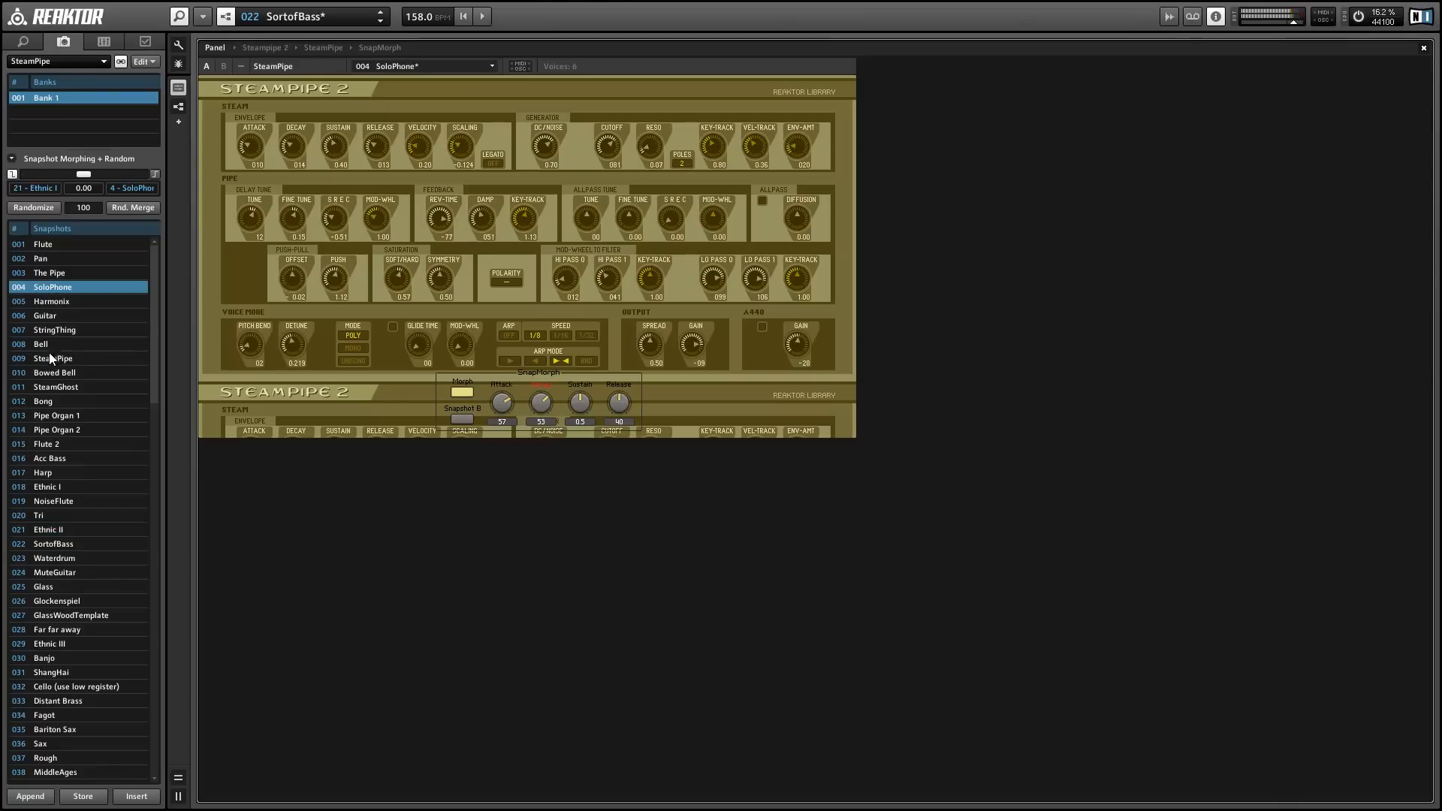
pyautogui.click(42, 244)
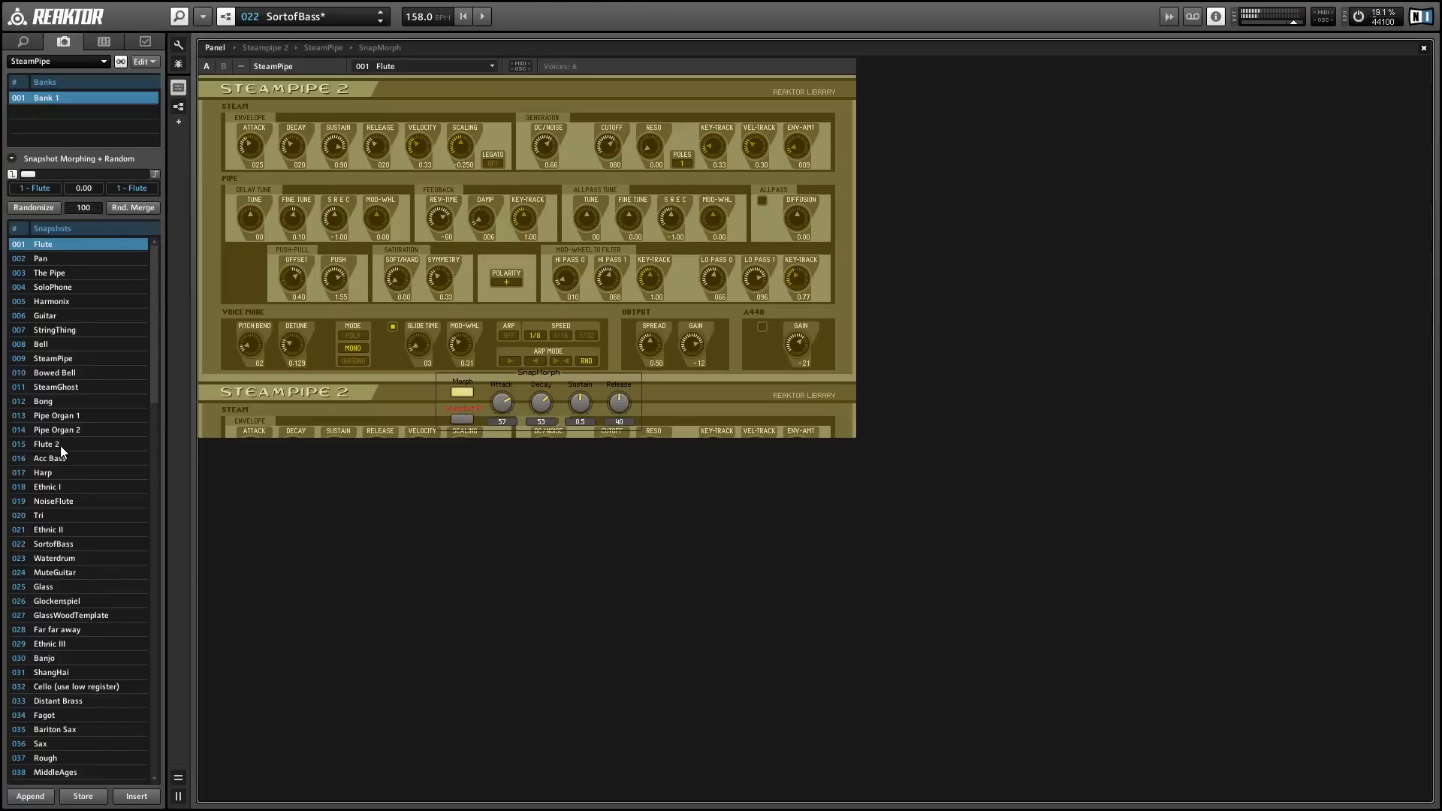
pyautogui.click(47, 443)
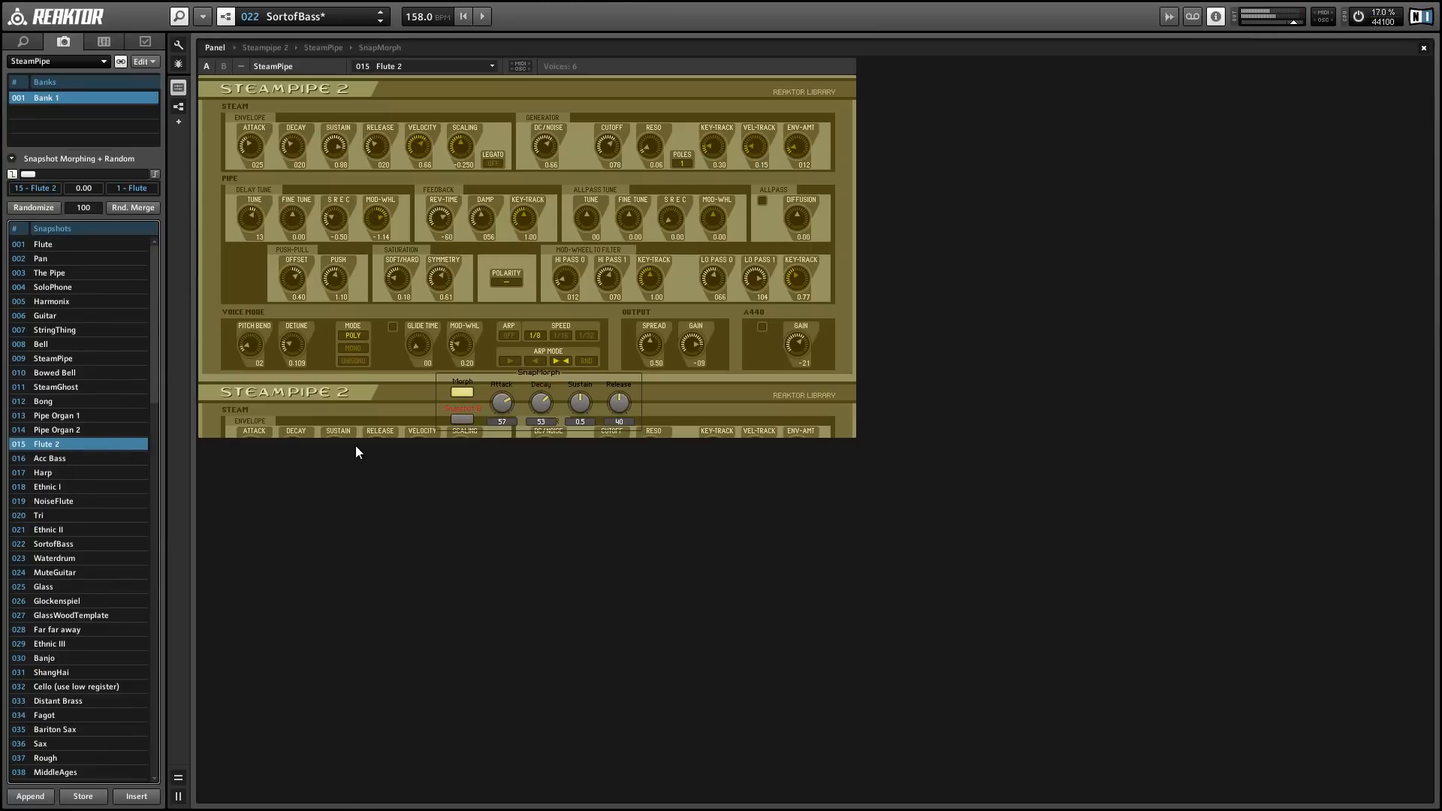
pyautogui.click(42, 243)
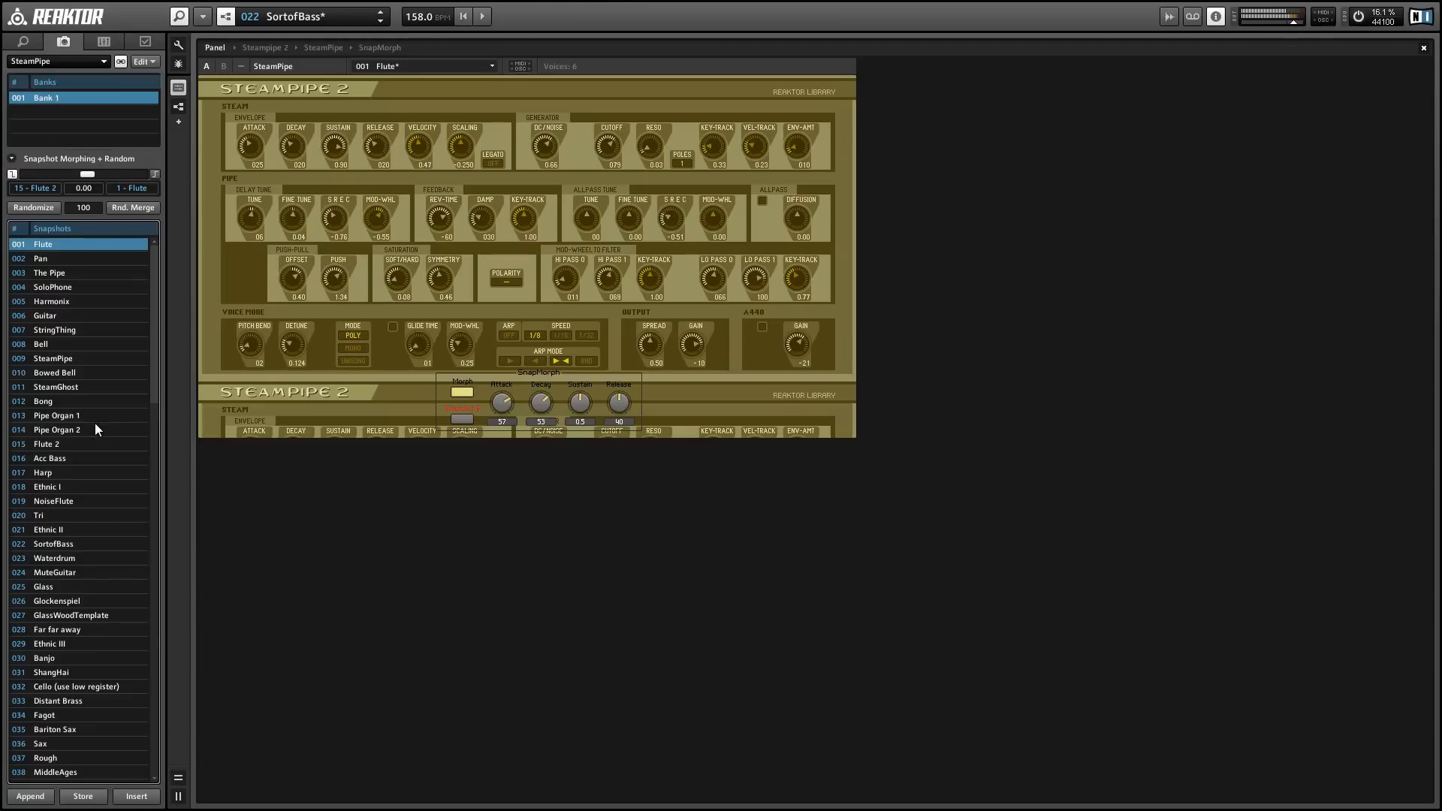
pyautogui.click(44, 401)
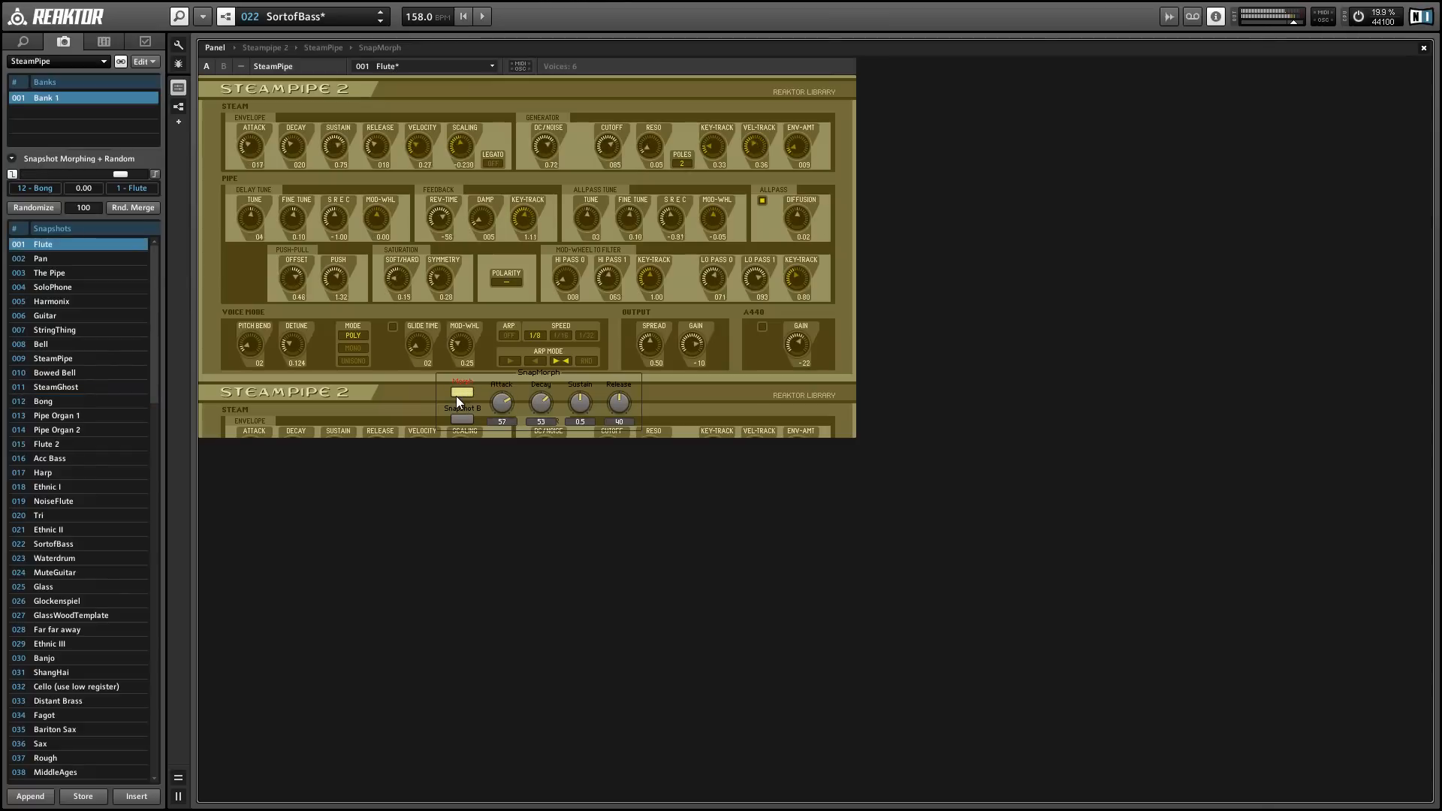
pyautogui.click(42, 401)
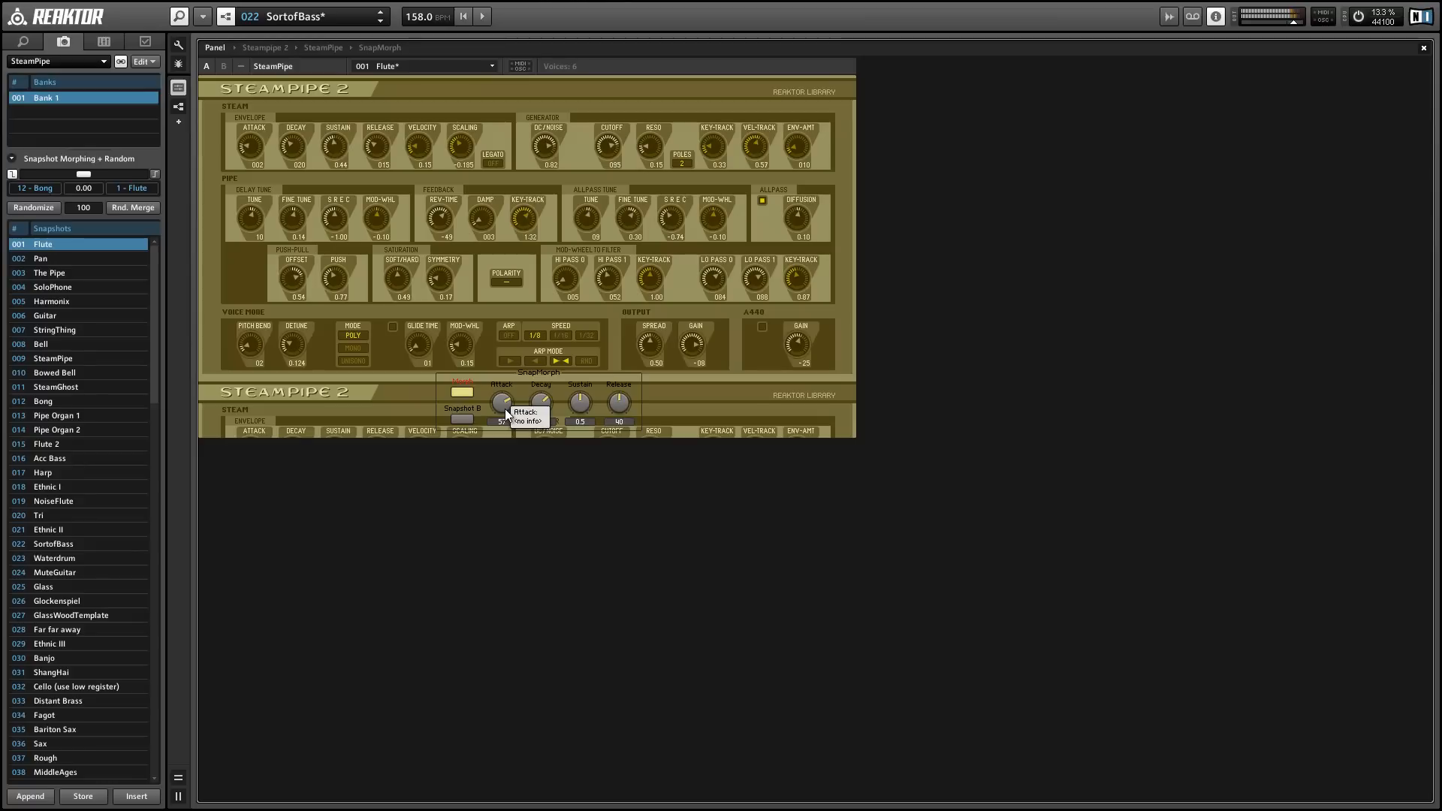
pyautogui.click(42, 401)
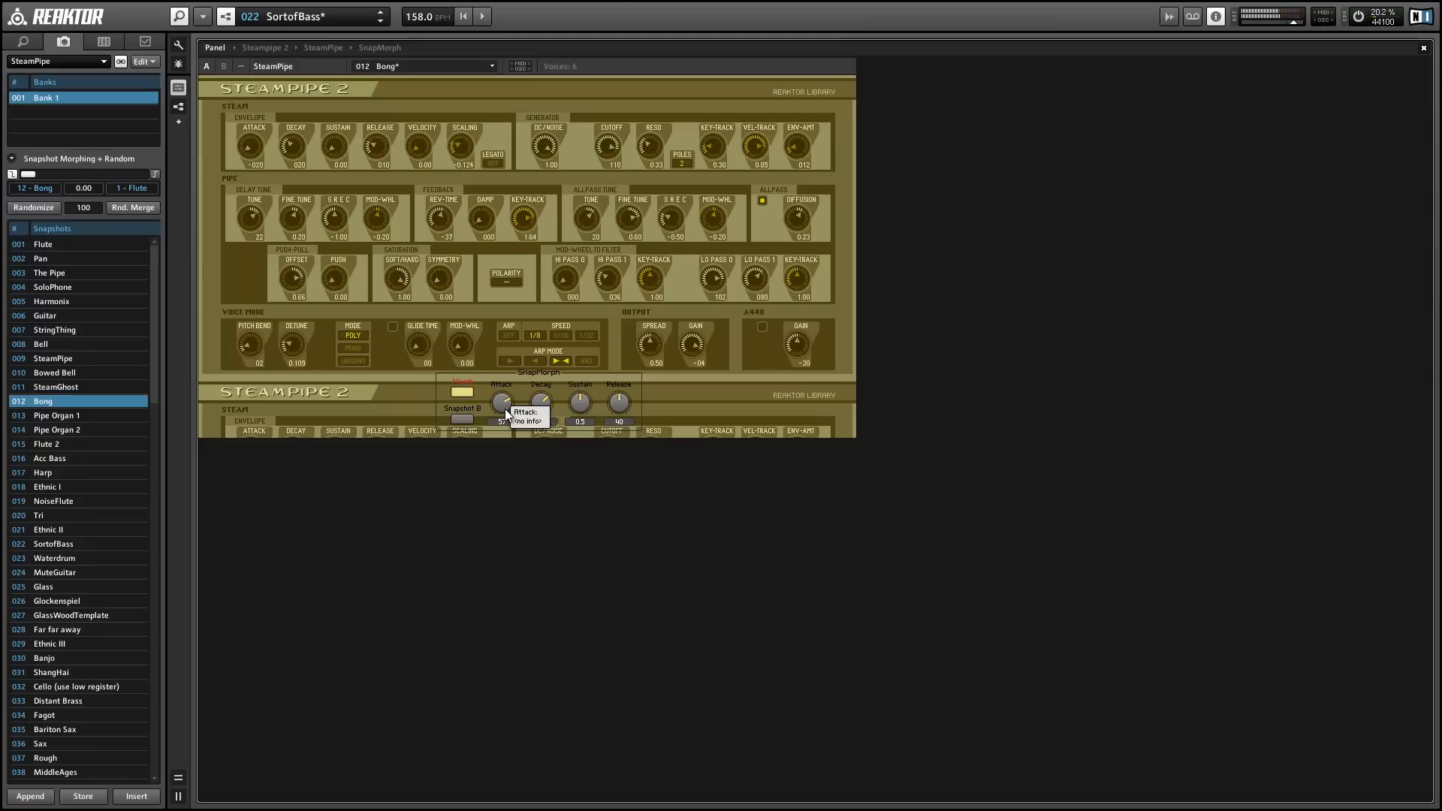